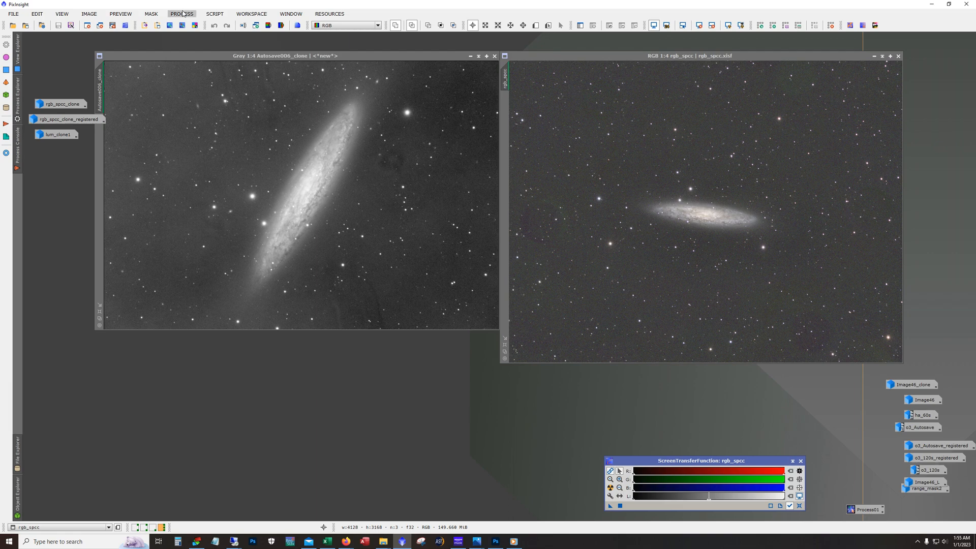
# Step: Launch the StarAlignment process from the ImageRegistration process list
pyautogui.click(181, 13)
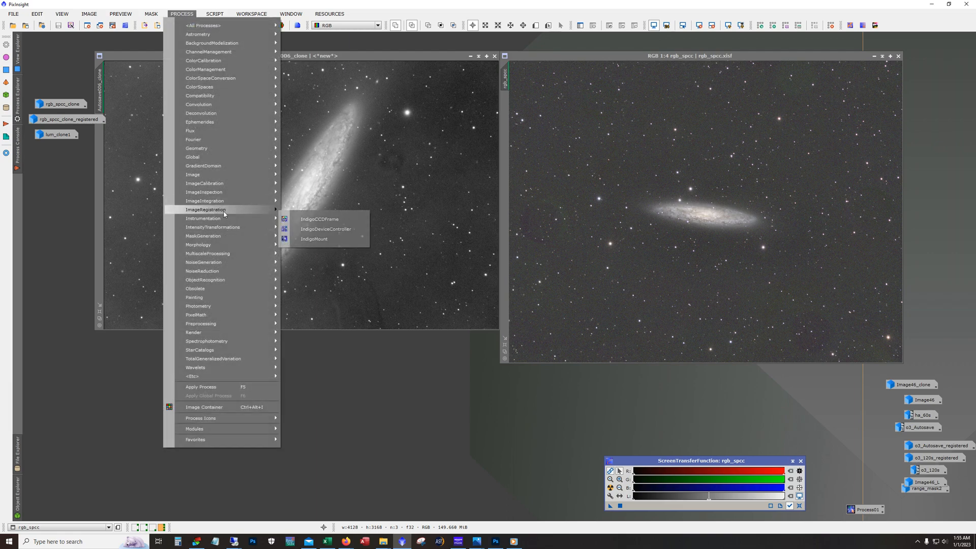
pyautogui.click(205, 209)
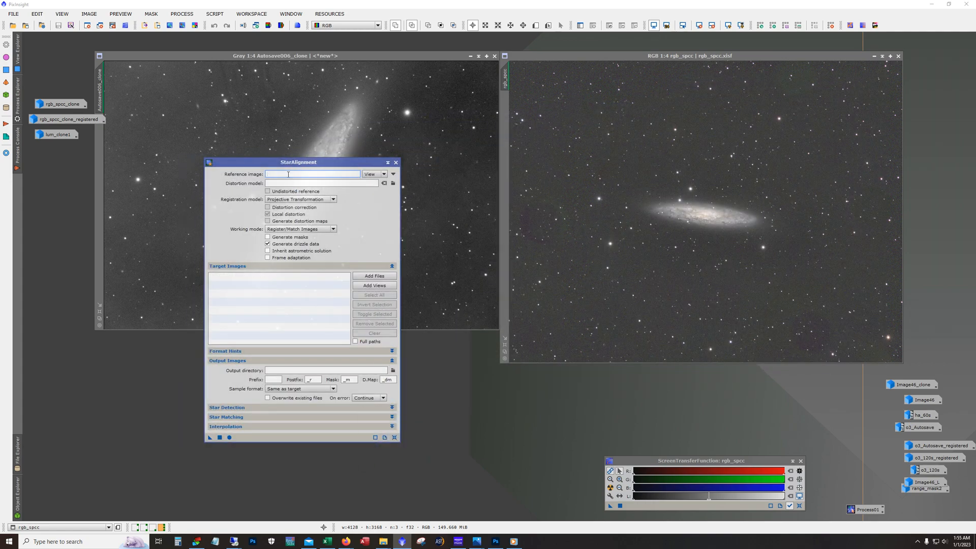
pyautogui.moveTo(294, 153)
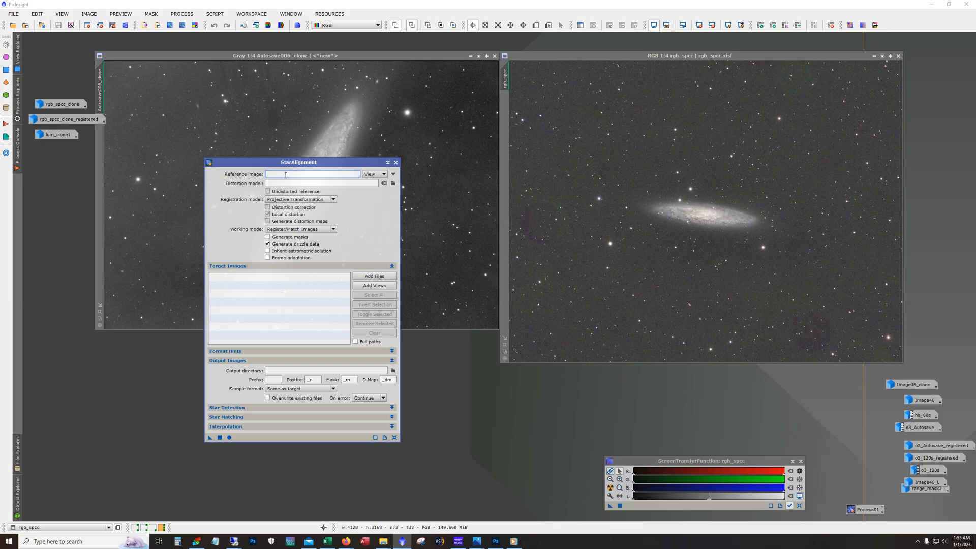
pyautogui.moveTo(278, 314)
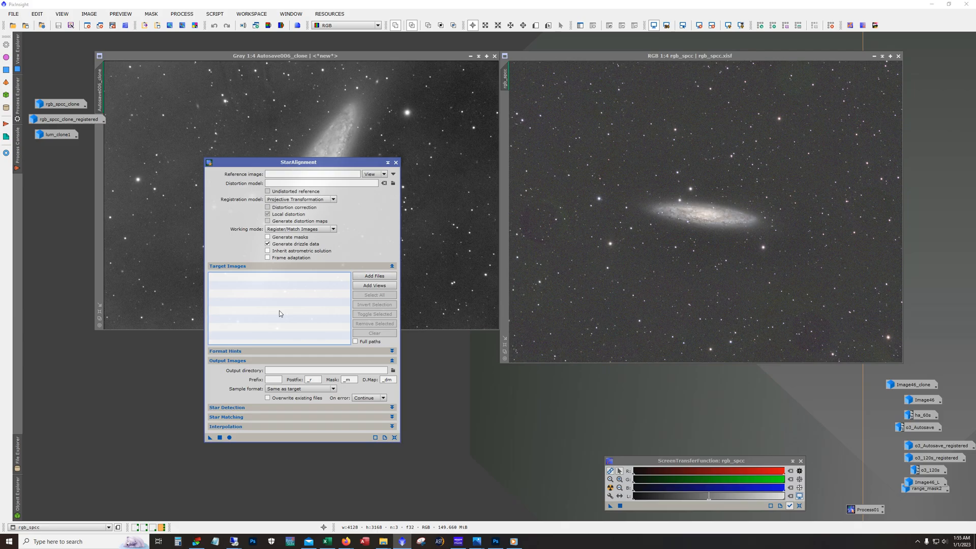
pyautogui.moveTo(290, 142)
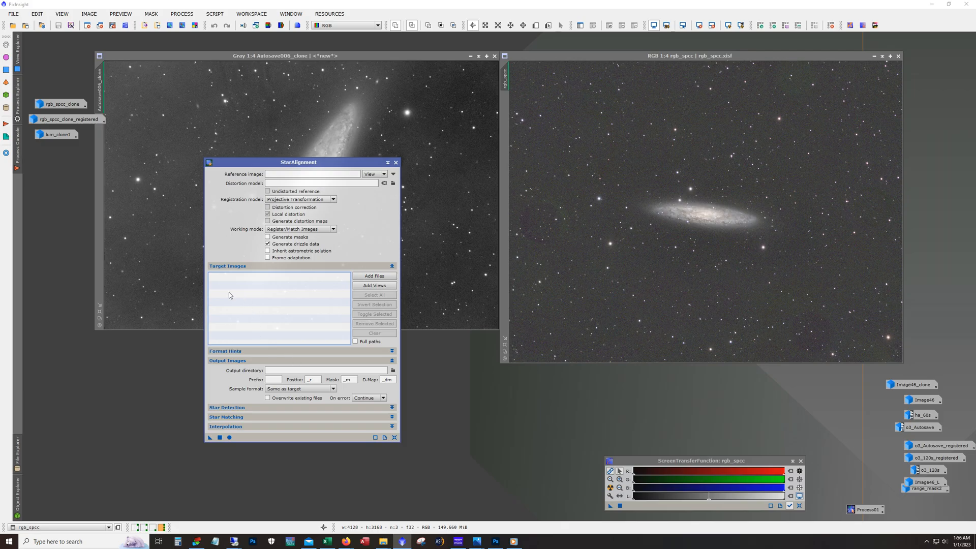
pyautogui.moveTo(172, 98)
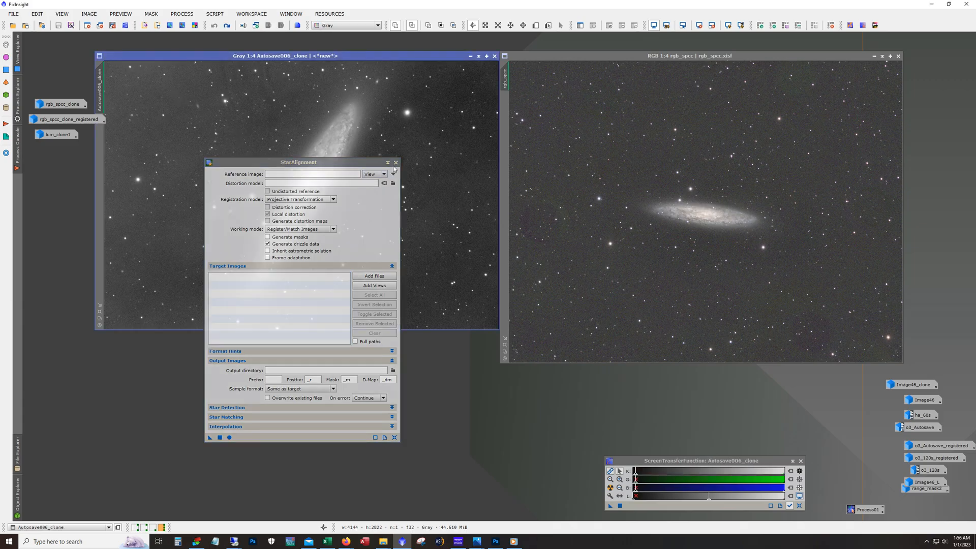
# Step: Close the StarAlignment dialog, leaving the luminance and RGB images visible
pyautogui.click(395, 163)
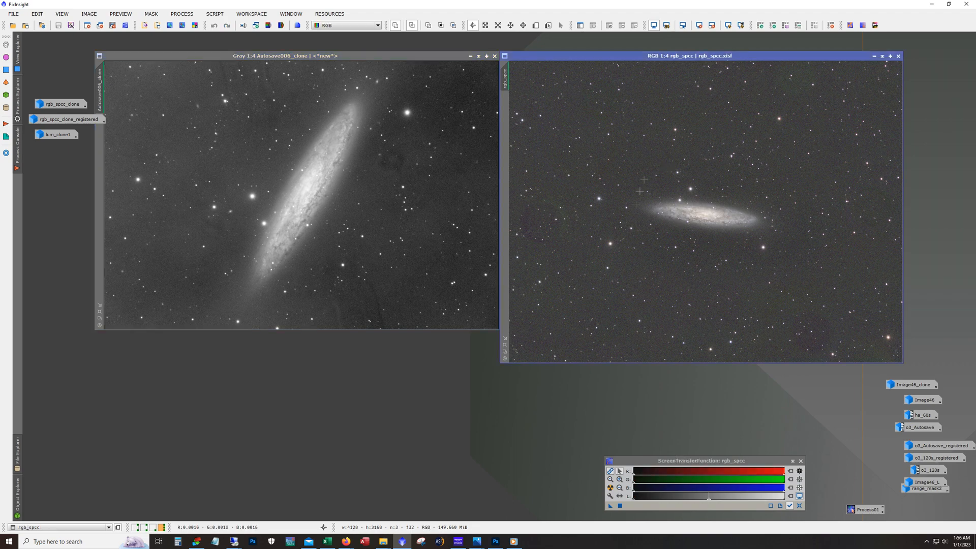
pyautogui.moveTo(697, 236)
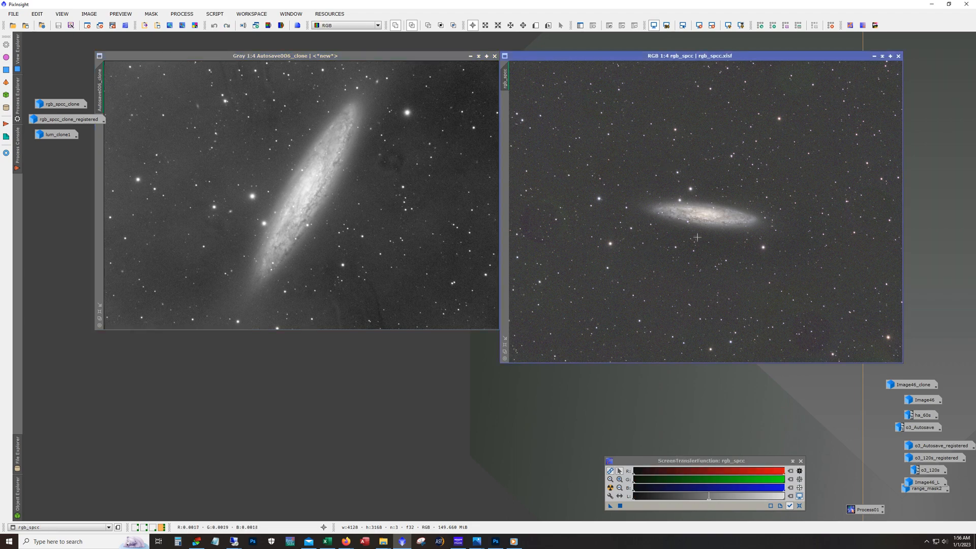
pyautogui.moveTo(699, 223)
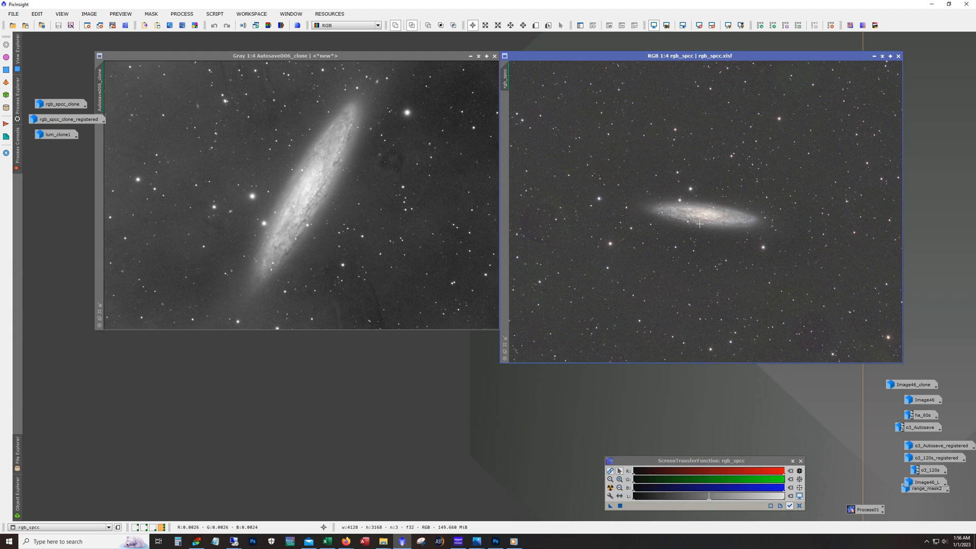
pyautogui.moveTo(517, 235)
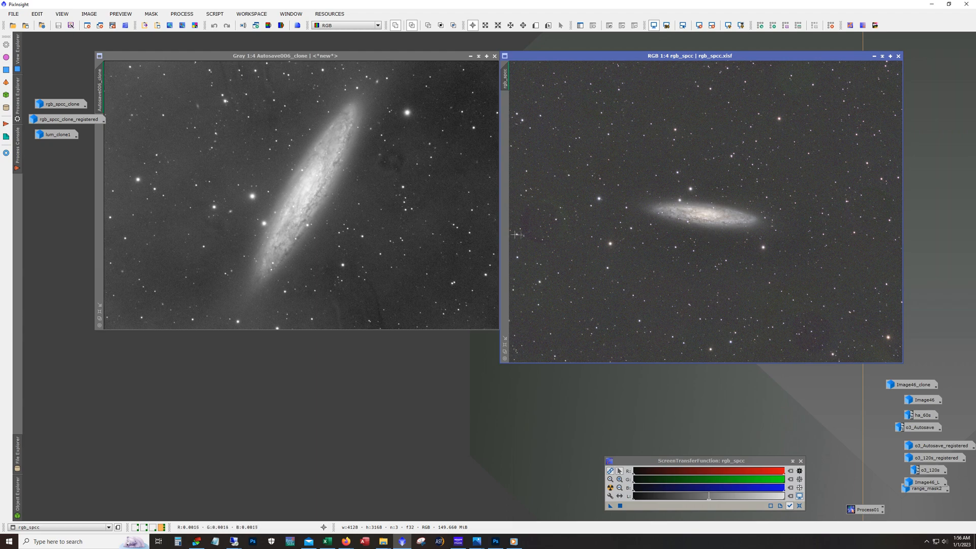
pyautogui.moveTo(542, 261)
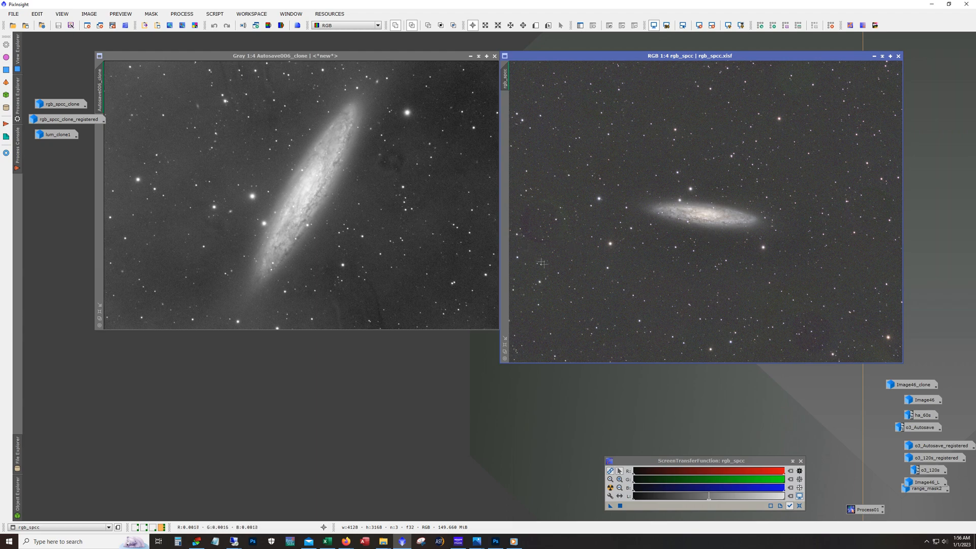
pyautogui.moveTo(547, 331)
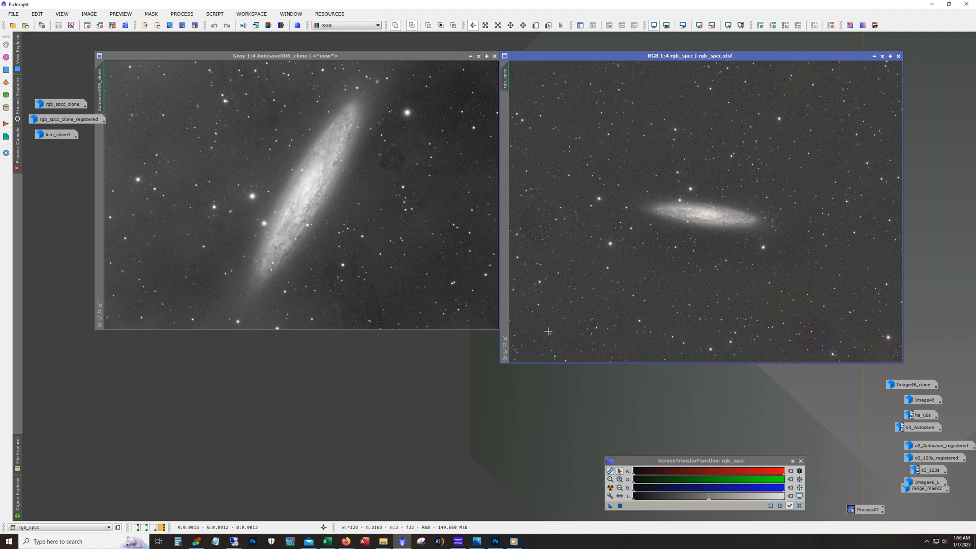
pyautogui.moveTo(719, 206)
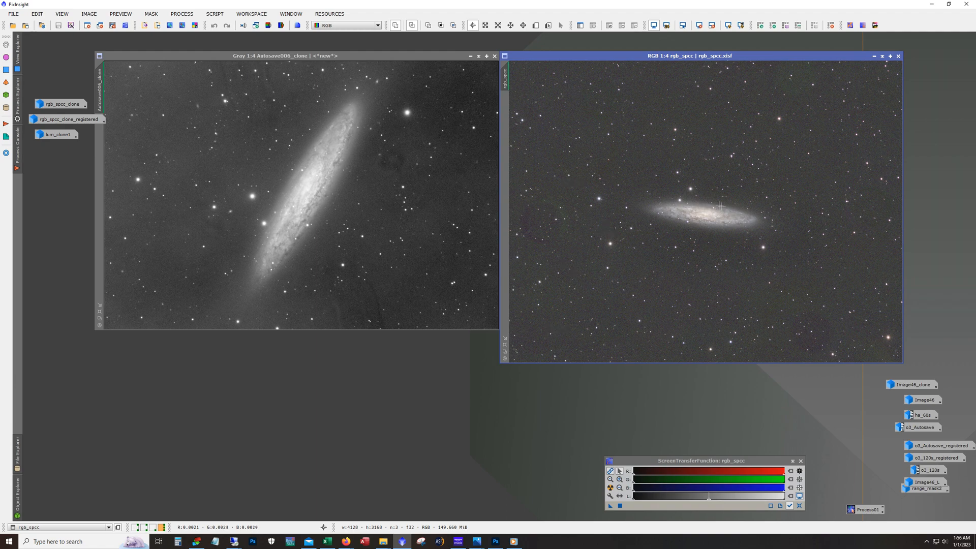
pyautogui.moveTo(698, 227)
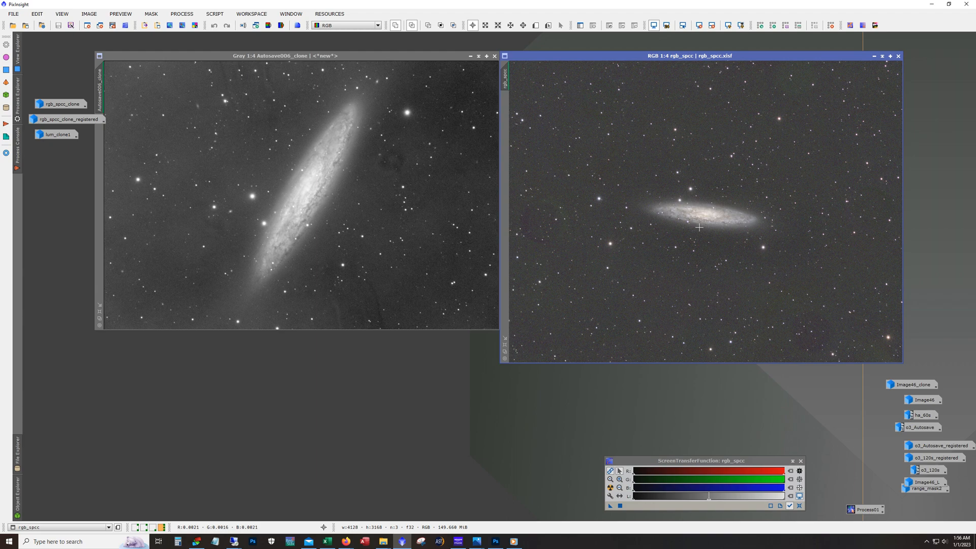
pyautogui.moveTo(740, 111)
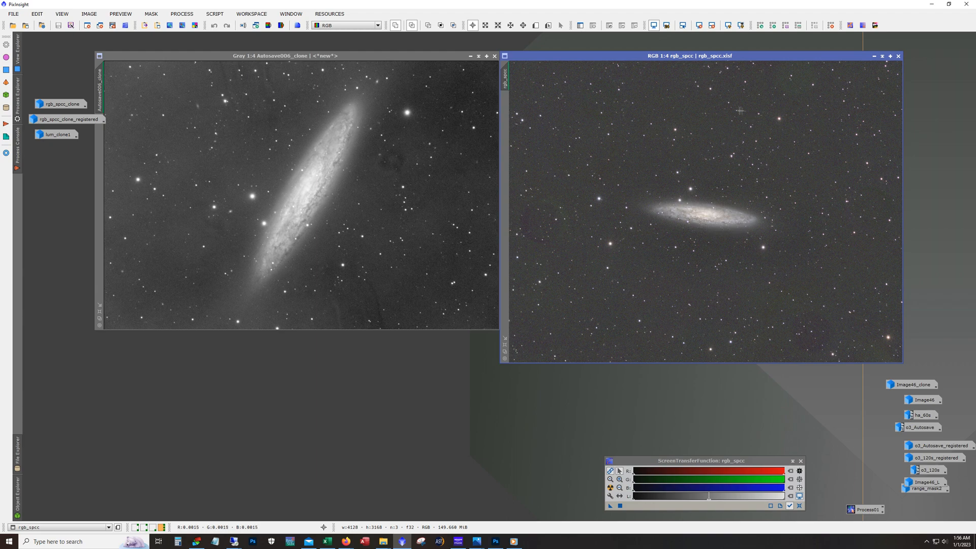
pyautogui.moveTo(723, 251)
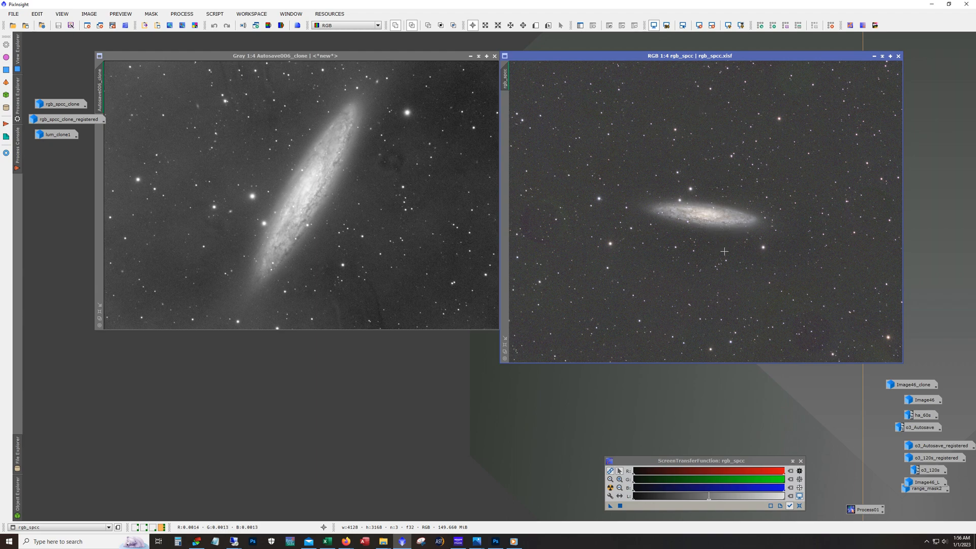
pyautogui.moveTo(674, 209)
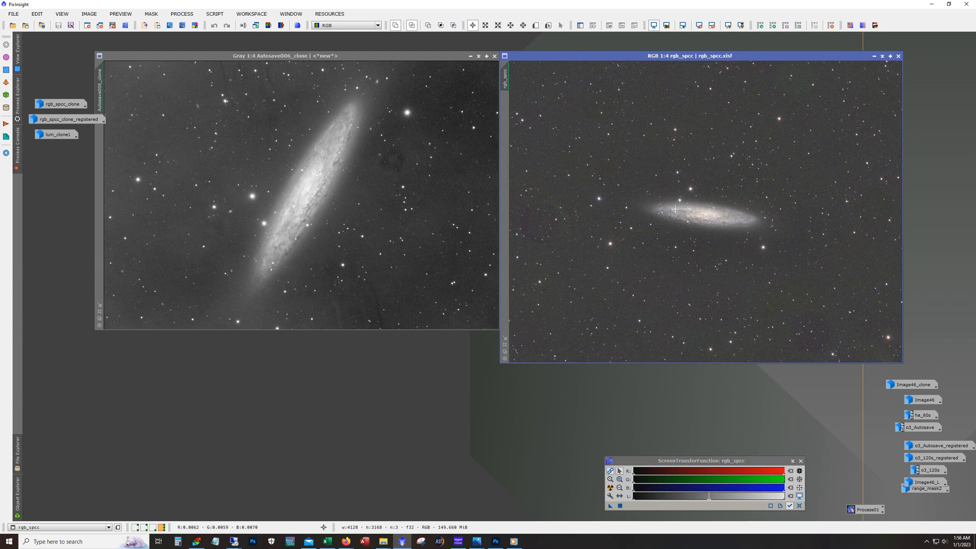
pyautogui.moveTo(334, 228)
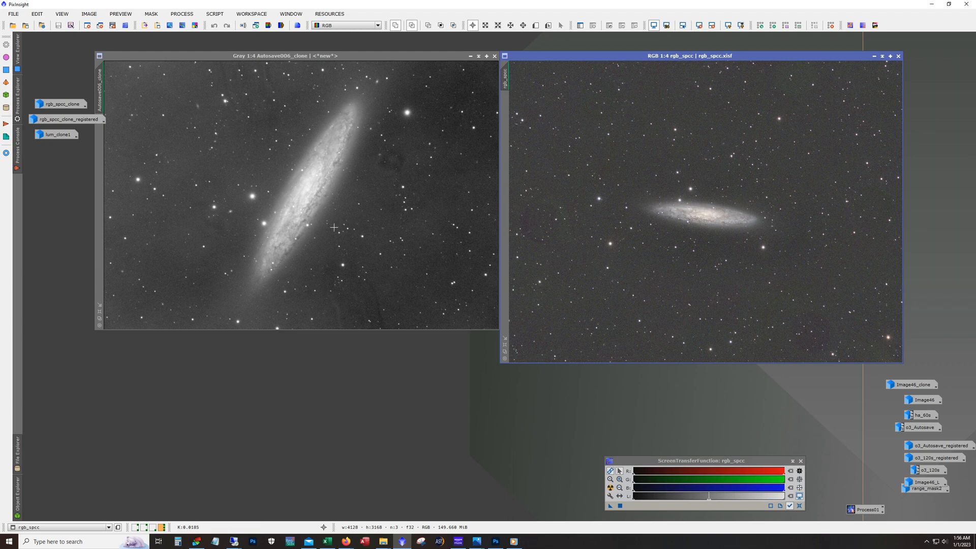
# Step: Restore the rgb_spcc_clone image window from its workspace icon
pyautogui.click(61, 104)
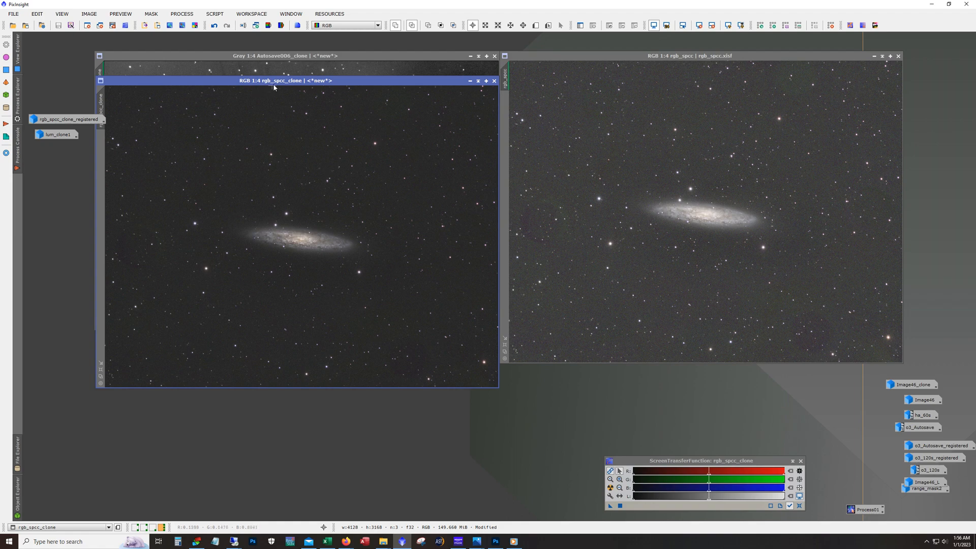
pyautogui.moveTo(292, 231)
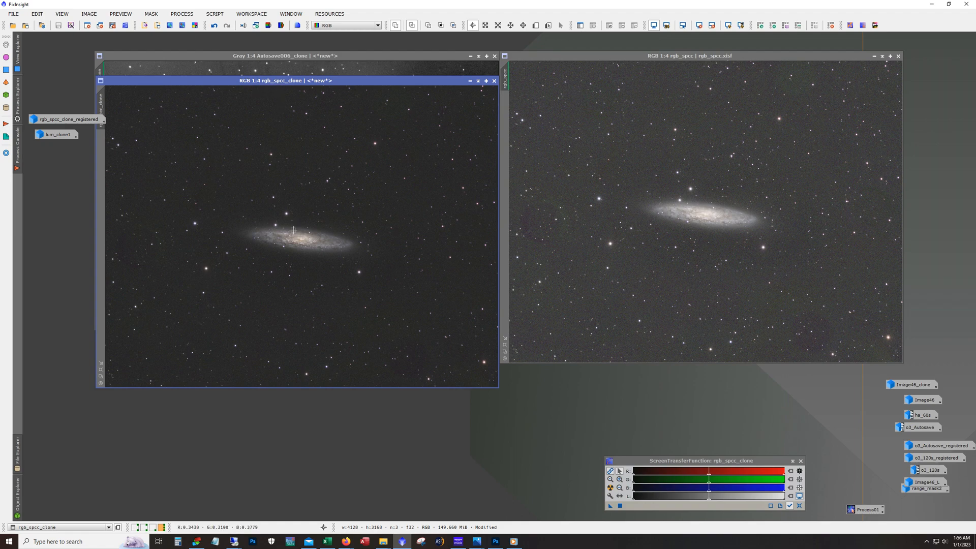
pyautogui.moveTo(874, 60)
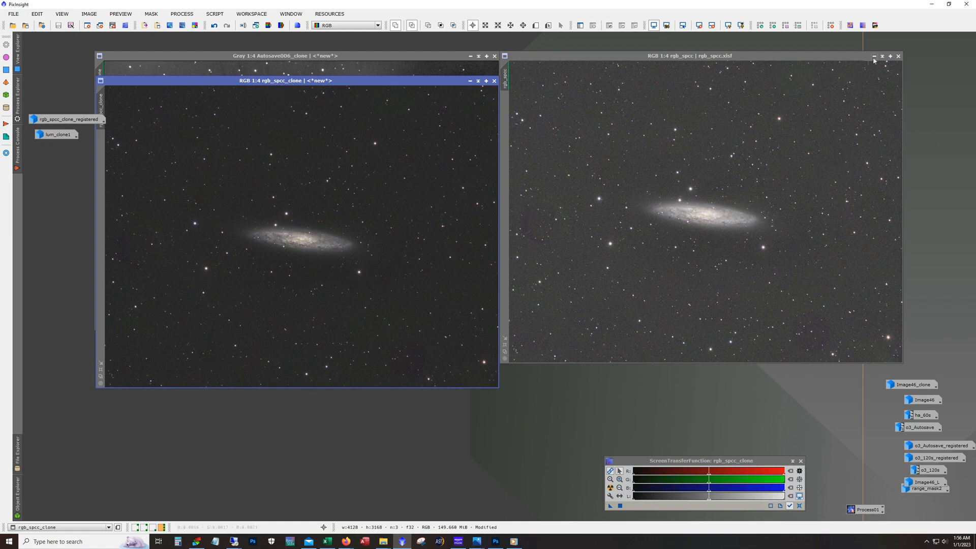
# Step: Hide the original rgb_spcc image so the registered RGB sits beside Autosave006_clone
pyautogui.click(874, 56)
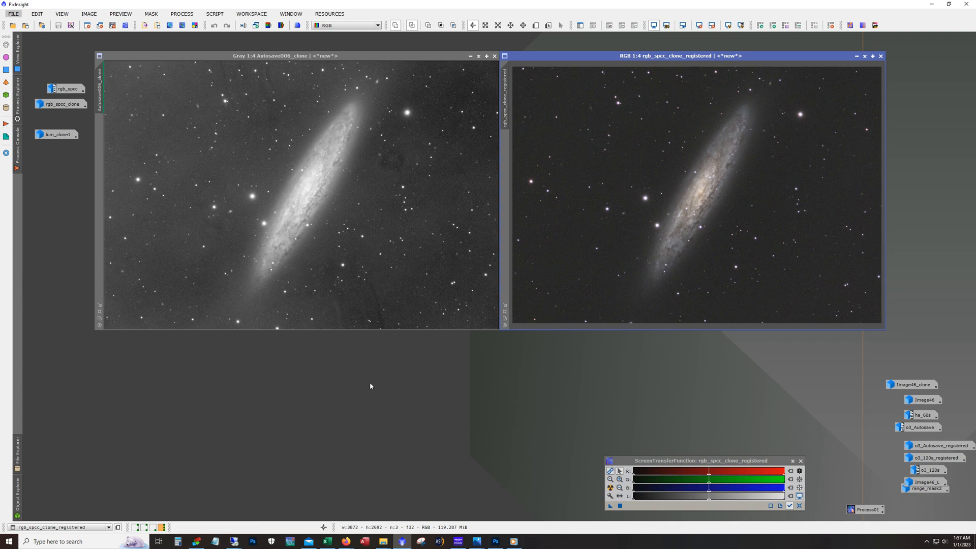
pyautogui.moveTo(328, 281)
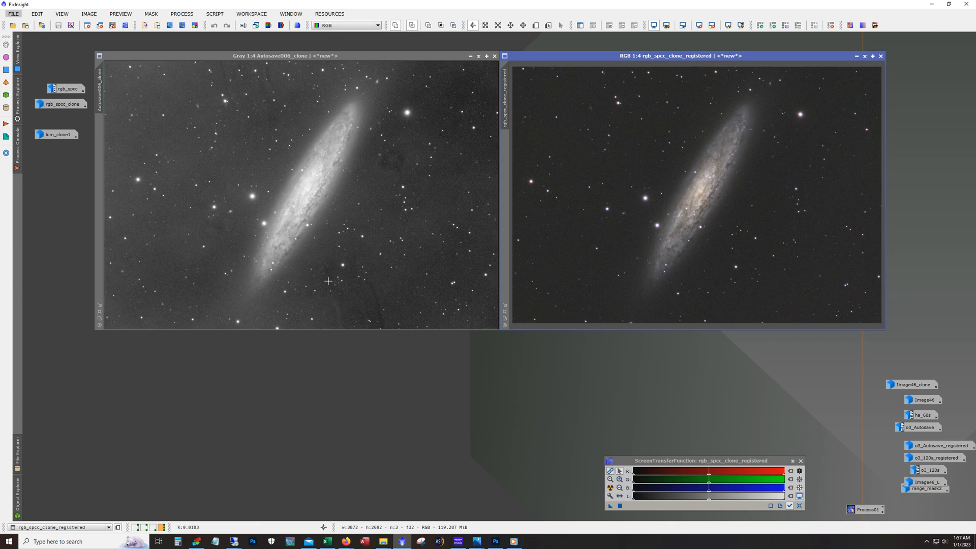
pyautogui.moveTo(317, 258)
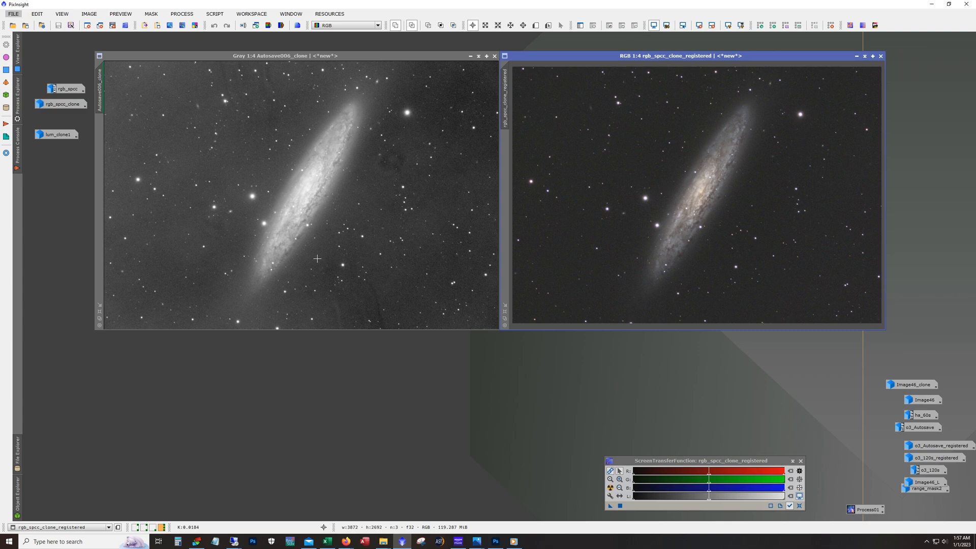
pyautogui.moveTo(738, 259)
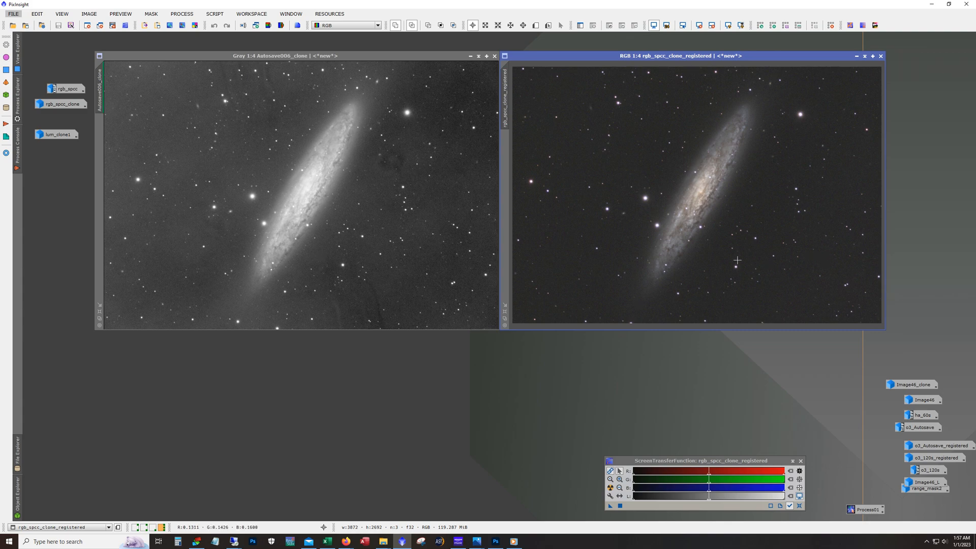
pyautogui.moveTo(700, 100)
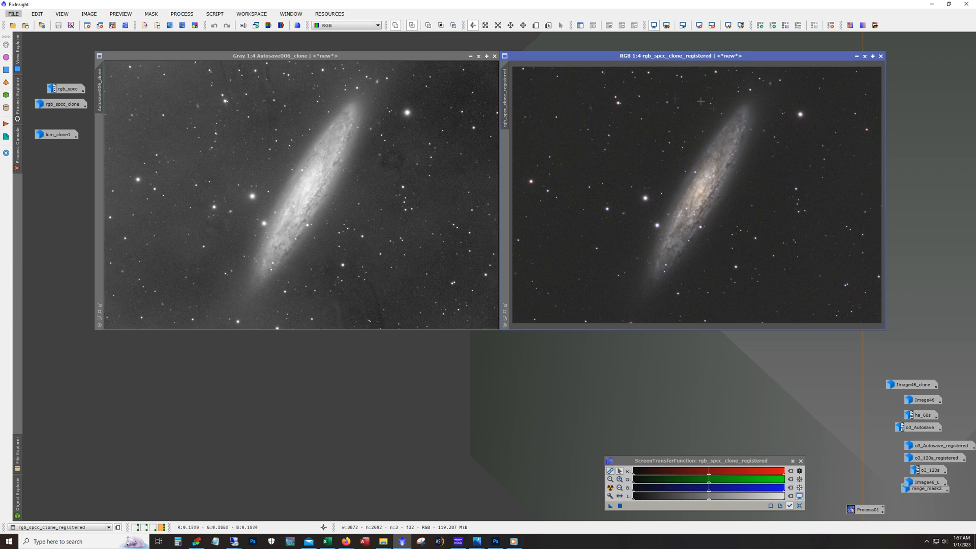
pyautogui.moveTo(782, 232)
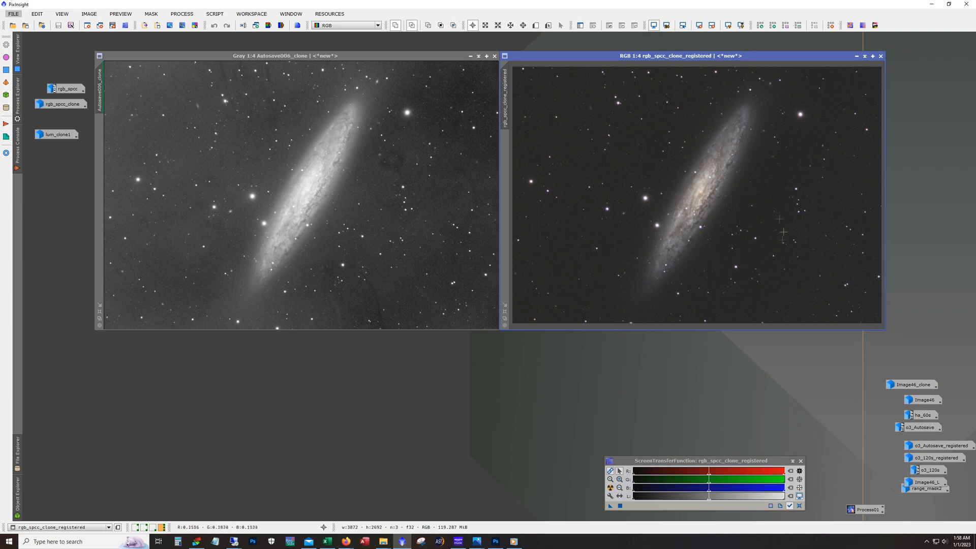
pyautogui.moveTo(573, 256)
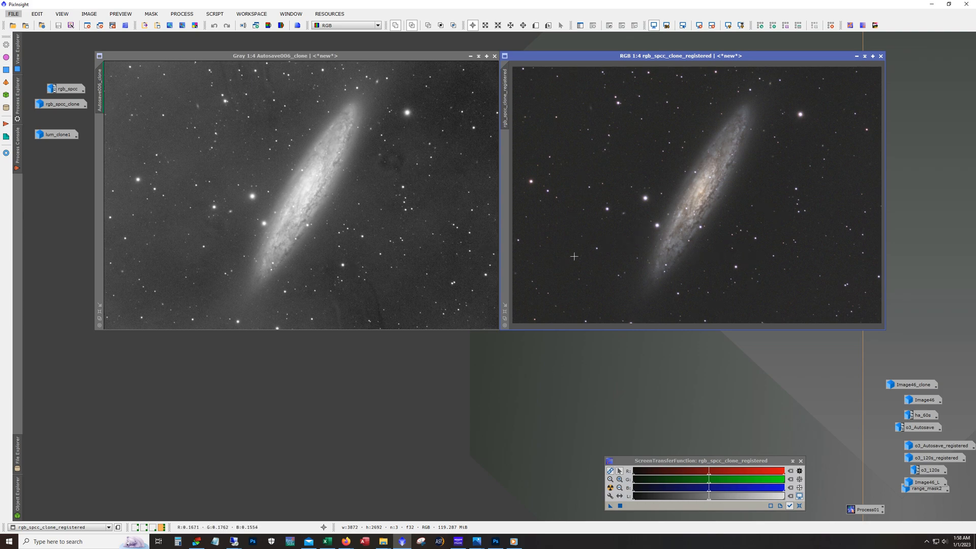
pyautogui.moveTo(410, 238)
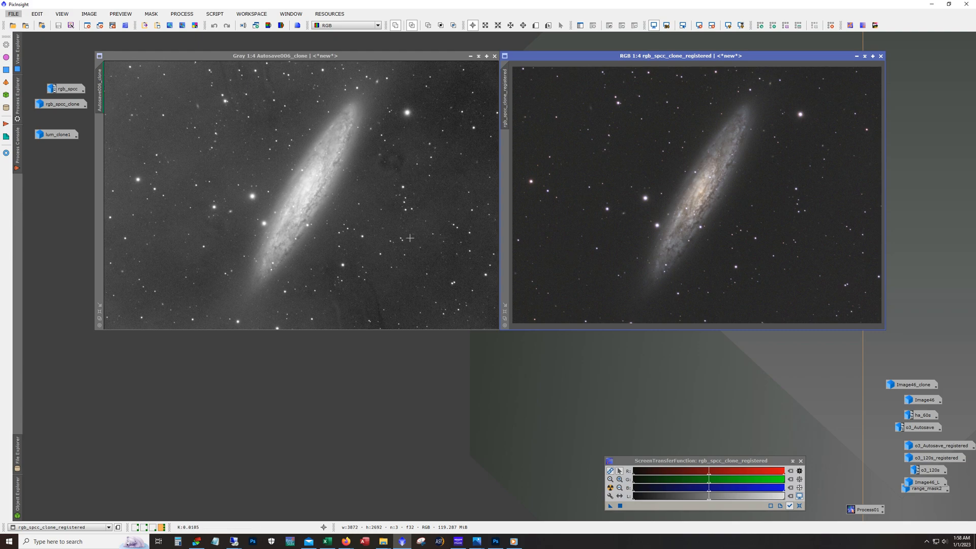
pyautogui.moveTo(259, 141)
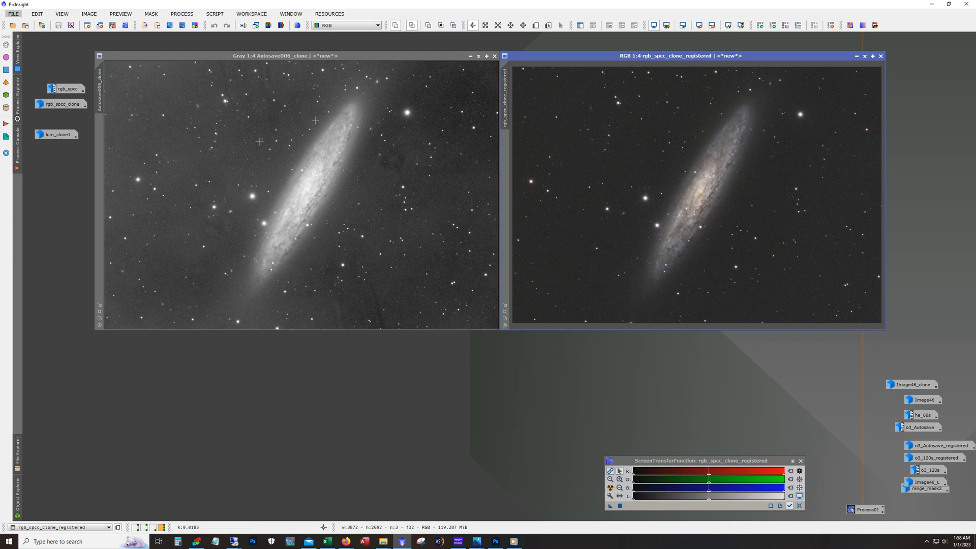
pyautogui.moveTo(265, 267)
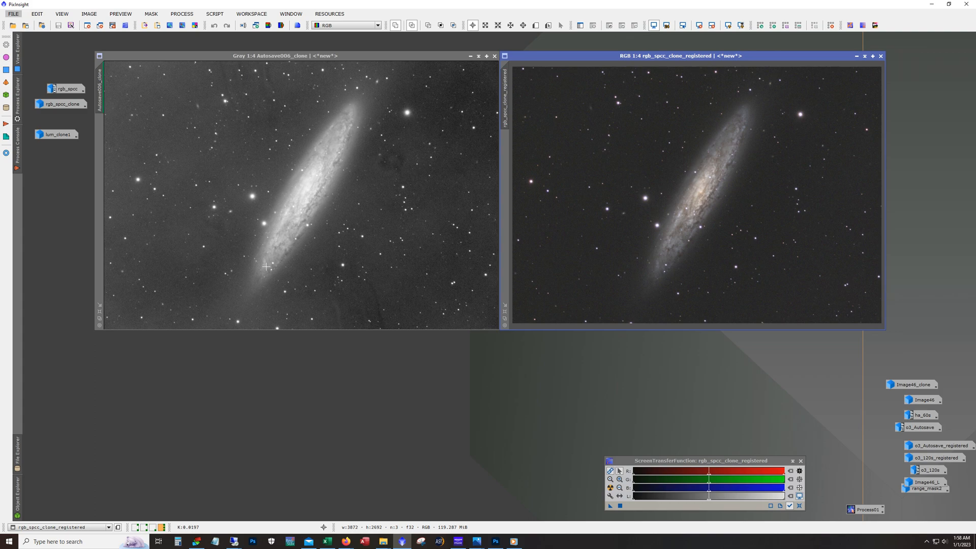
pyautogui.moveTo(616, 193)
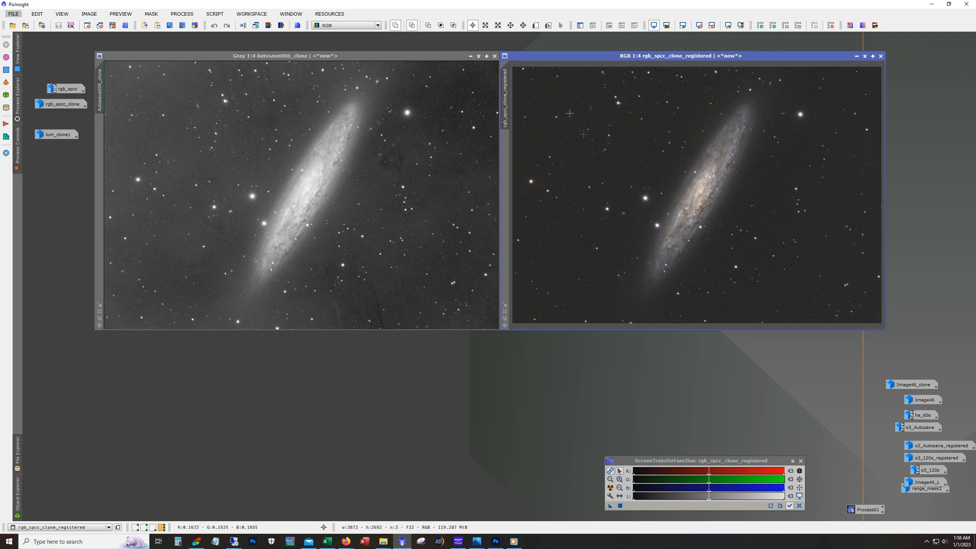
pyautogui.moveTo(664, 231)
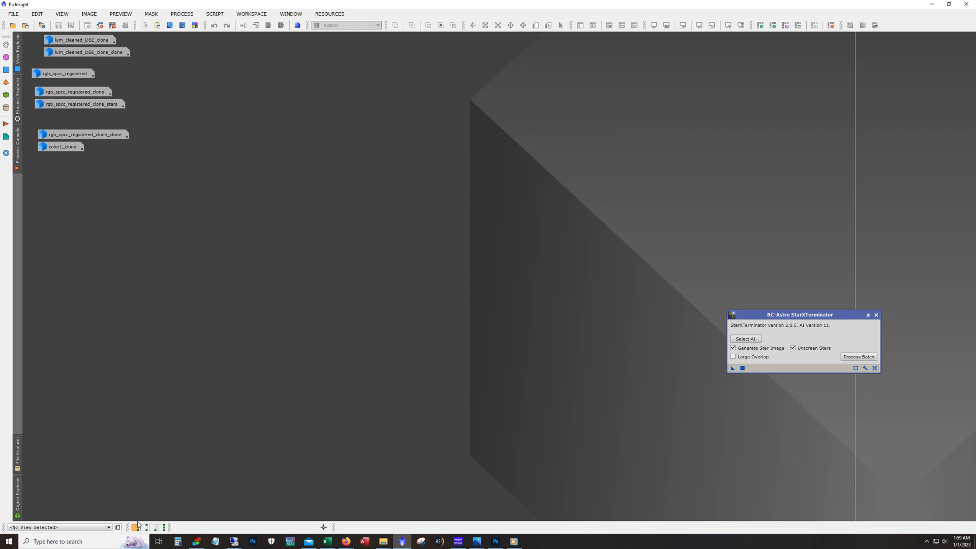
pyautogui.moveTo(132, 342)
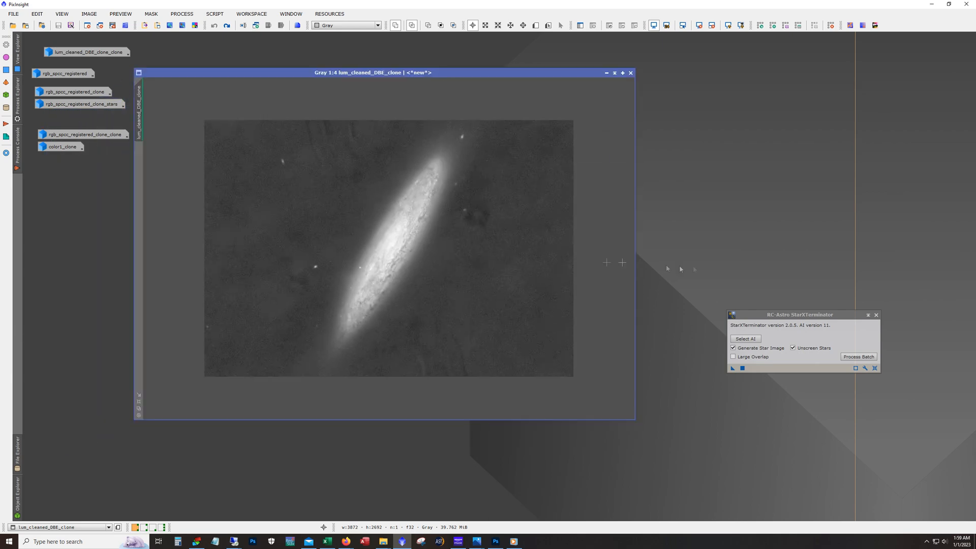
pyautogui.moveTo(631, 340)
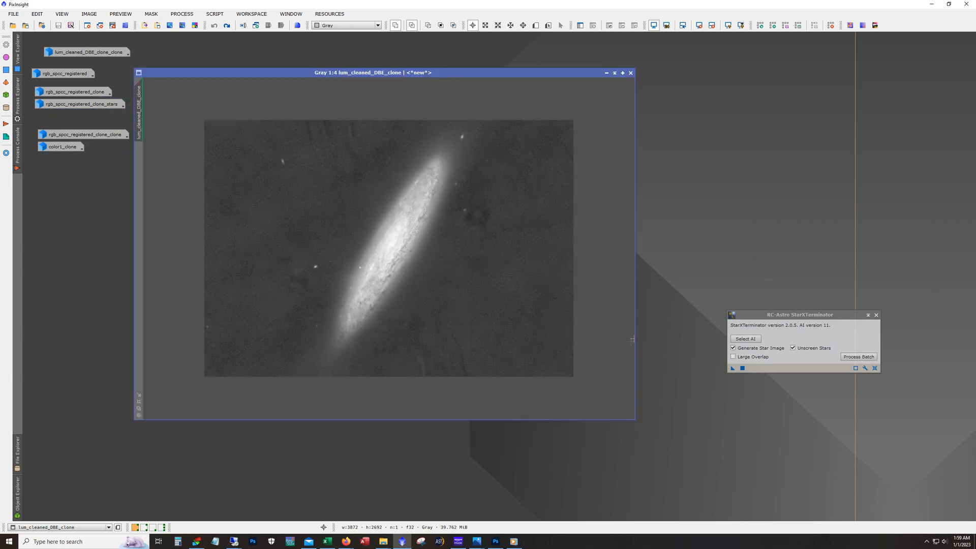
pyautogui.moveTo(484, 219)
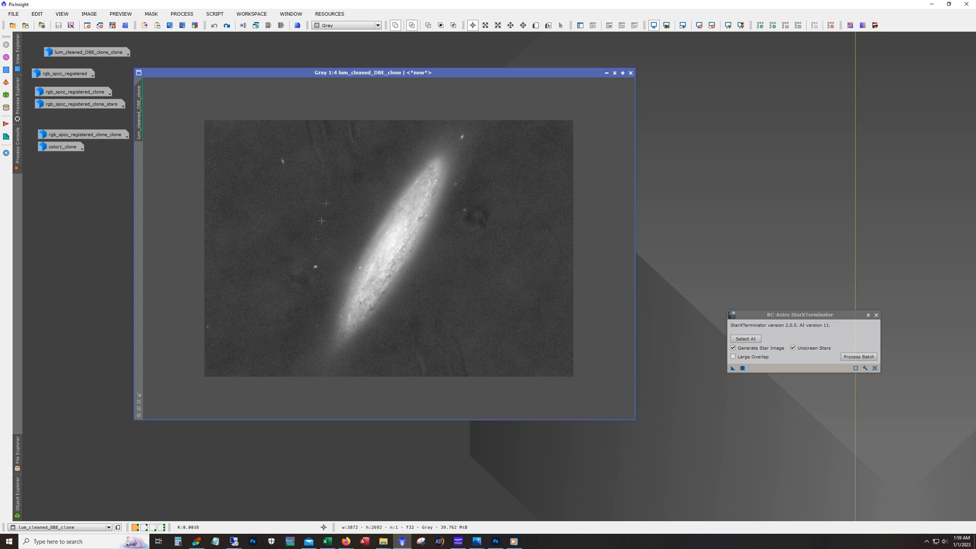
pyautogui.moveTo(501, 276)
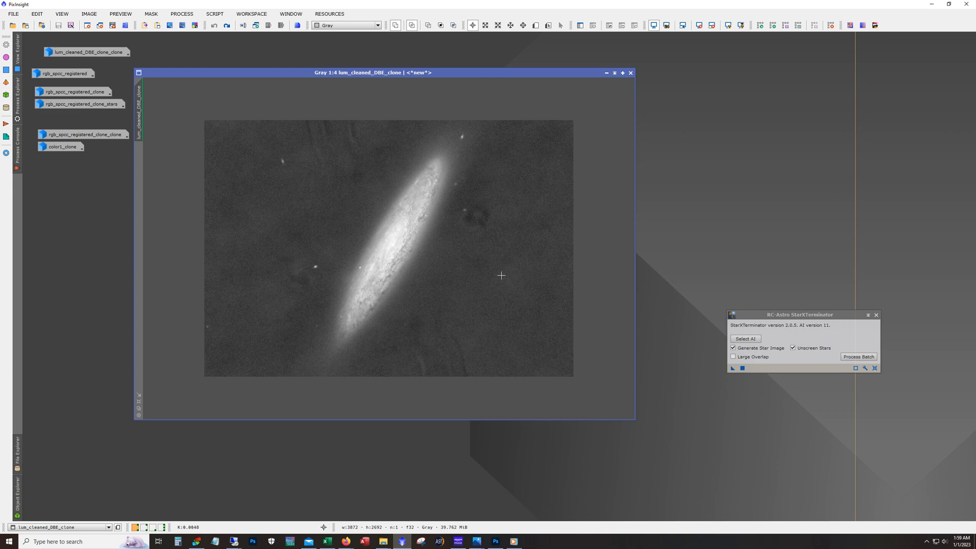
pyautogui.moveTo(363, 296)
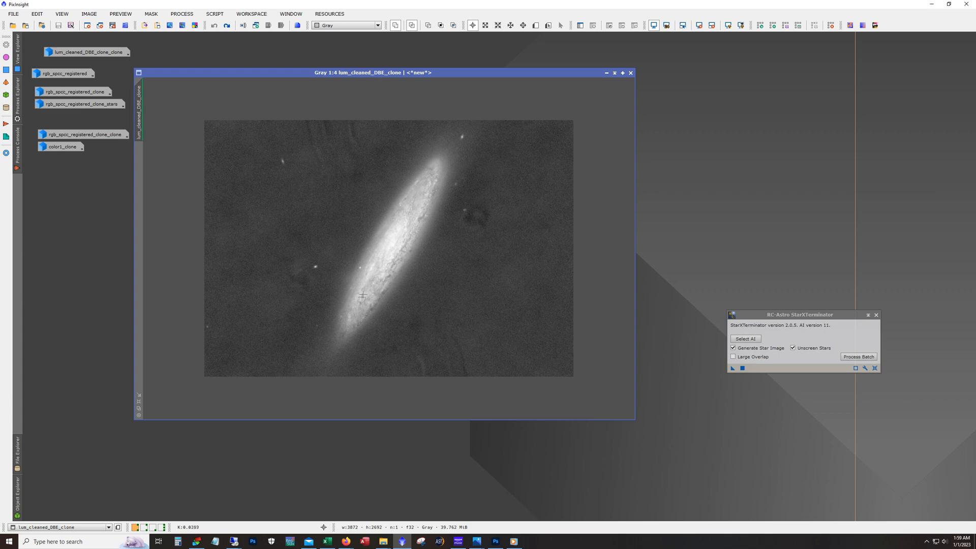
pyautogui.moveTo(543, 249)
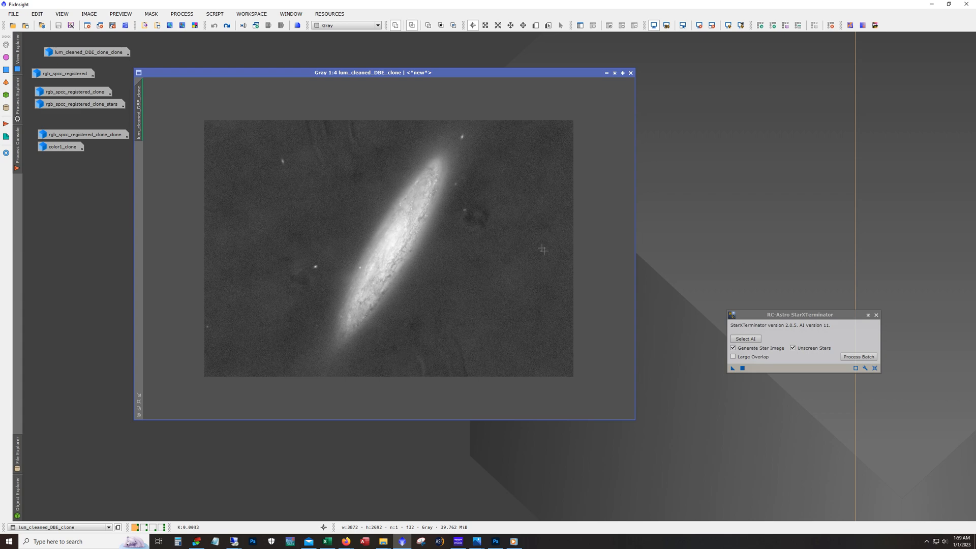
pyautogui.moveTo(386, 227)
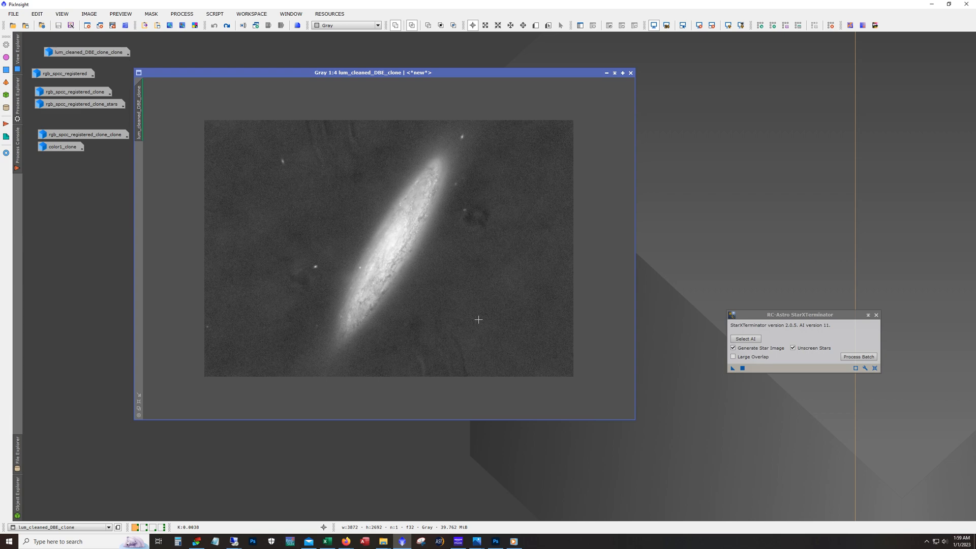
pyautogui.moveTo(432, 210)
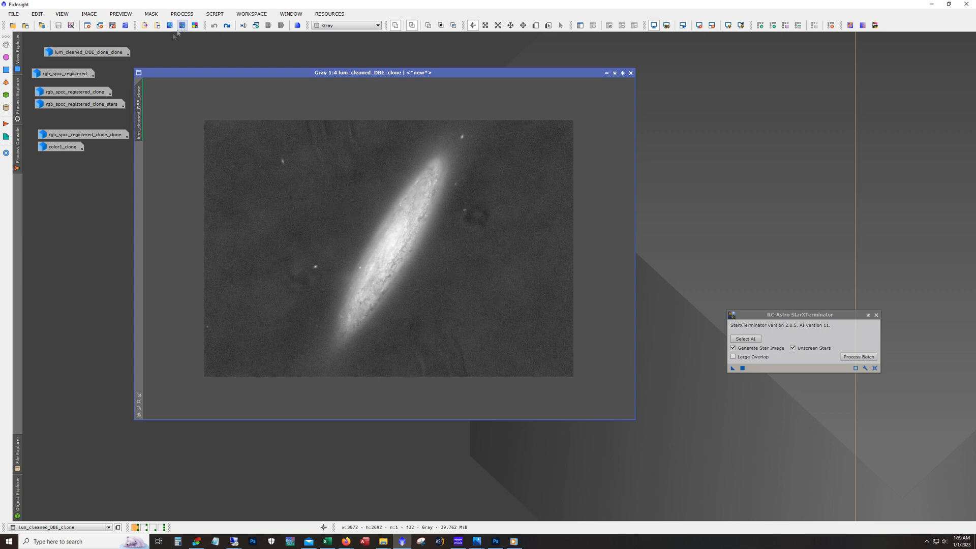
# Step: Paint out the dark blotch right of the galaxy with CloneStamp and compare before and after
pyautogui.click(181, 13)
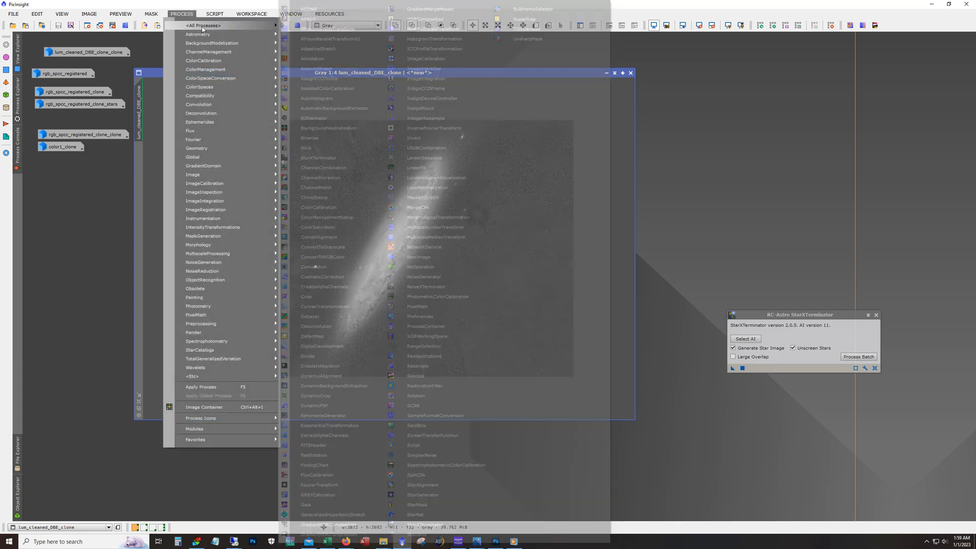
pyautogui.click(314, 197)
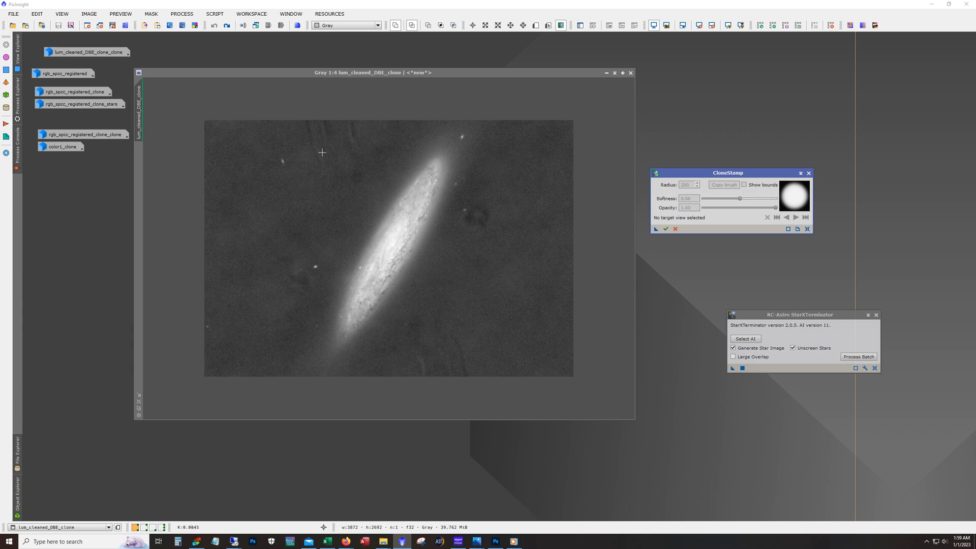
pyautogui.moveTo(316, 137)
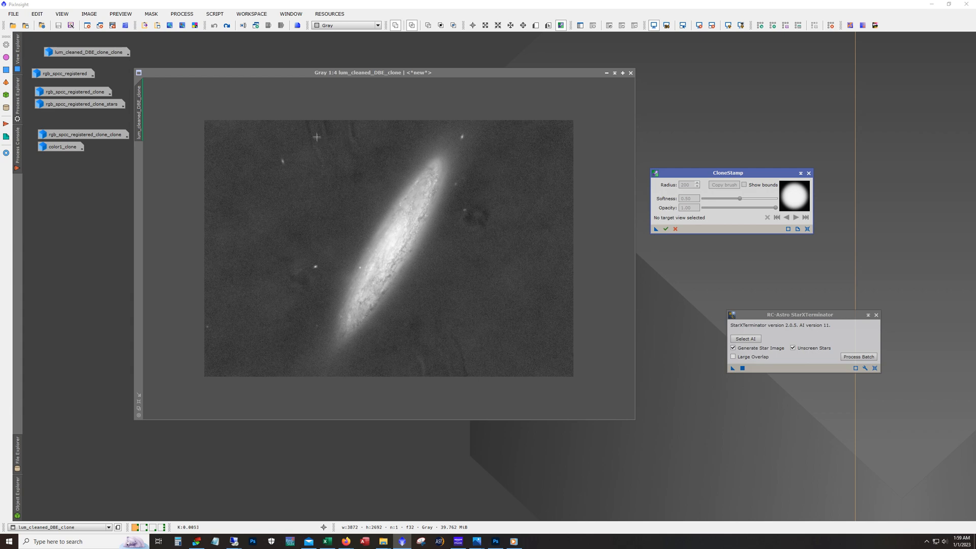
pyautogui.moveTo(420, 264)
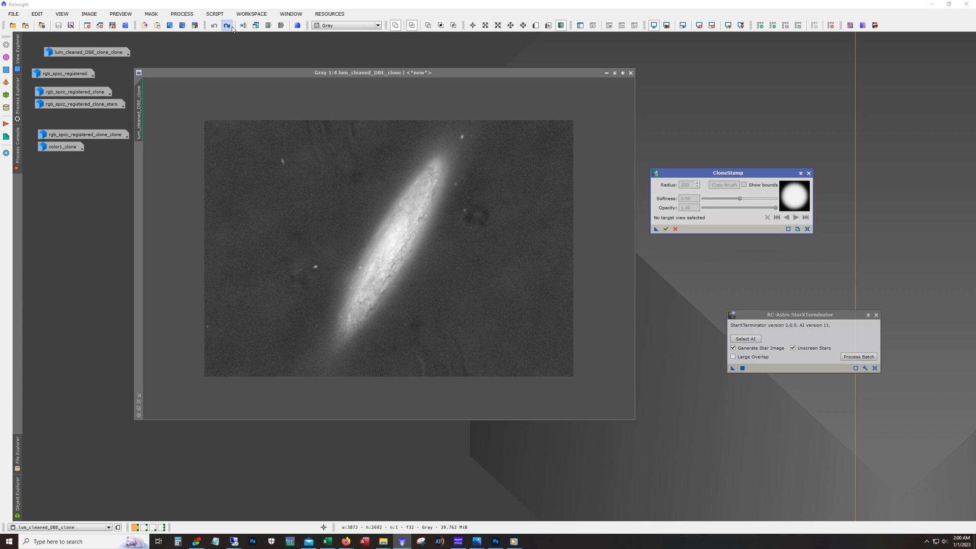
pyautogui.click(215, 25)
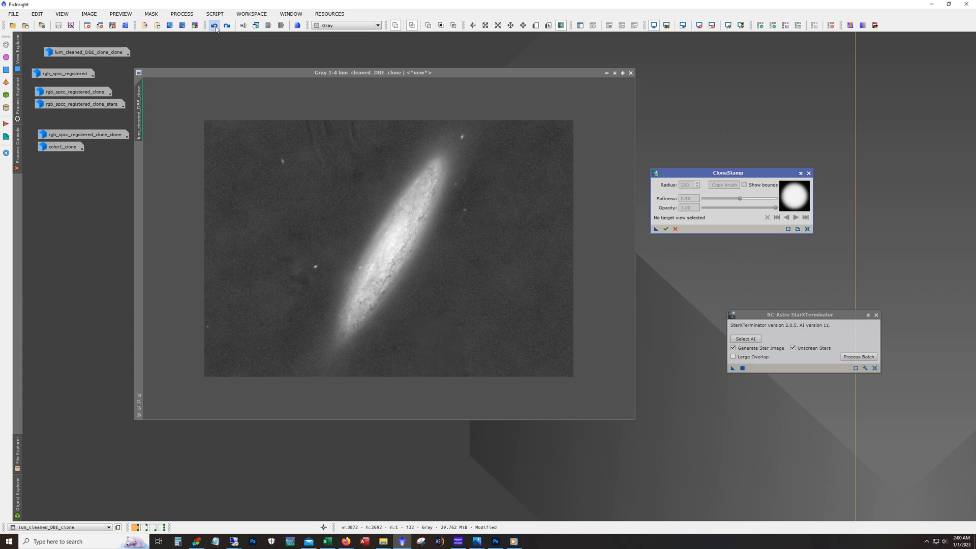
pyautogui.click(214, 24)
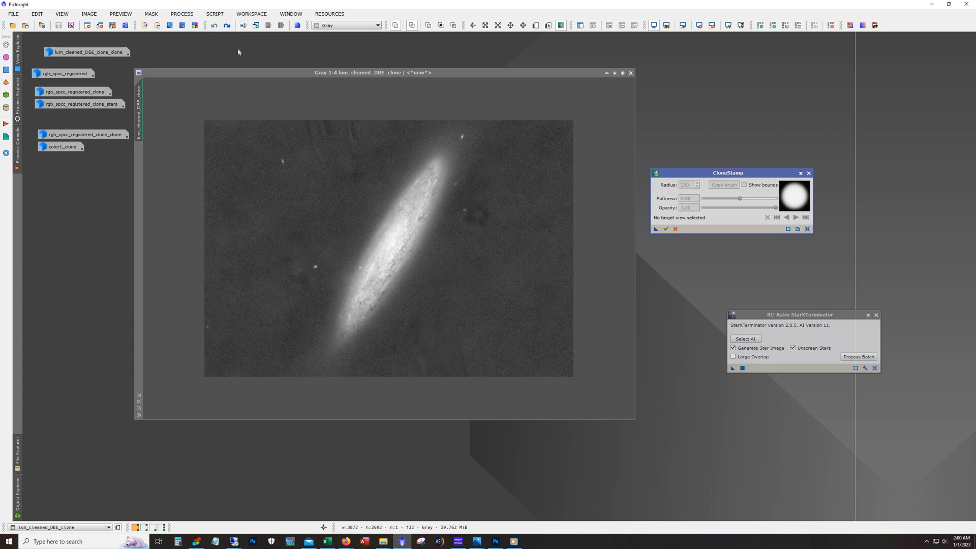
pyautogui.click(226, 24)
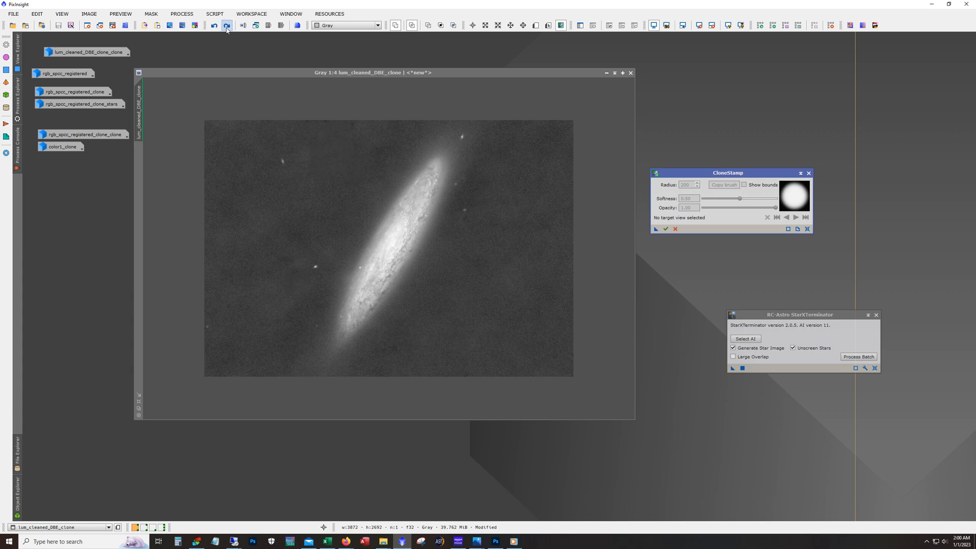
pyautogui.click(226, 25)
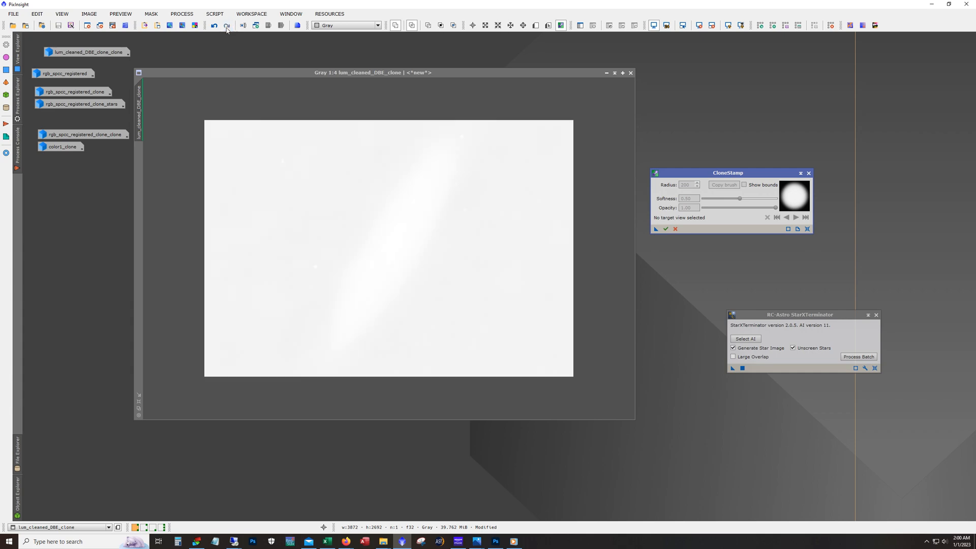
pyautogui.click(211, 24)
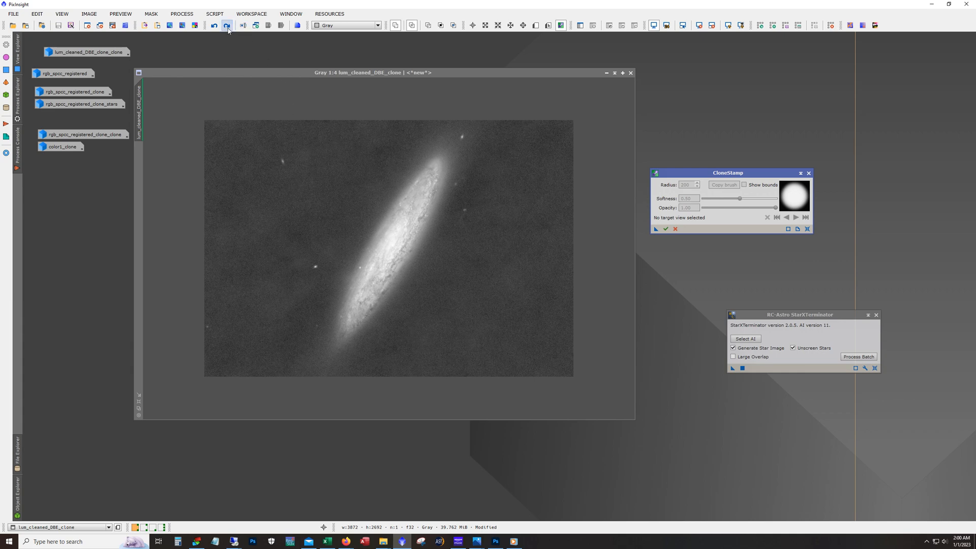
# Step: Make a higher-contrast copy of lum_cleaned_DBE_clone and iconize the luminance images
pyautogui.click(225, 26)
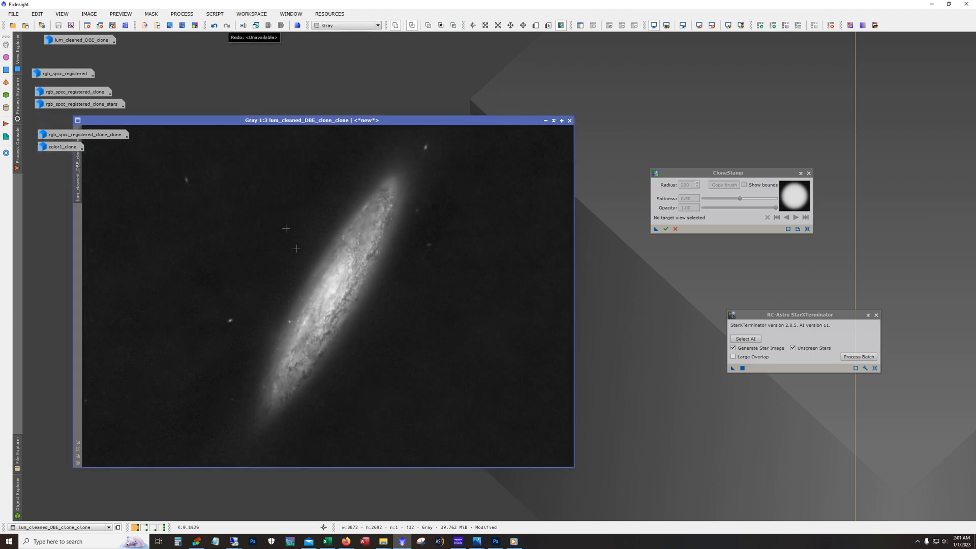
pyautogui.moveTo(398, 329)
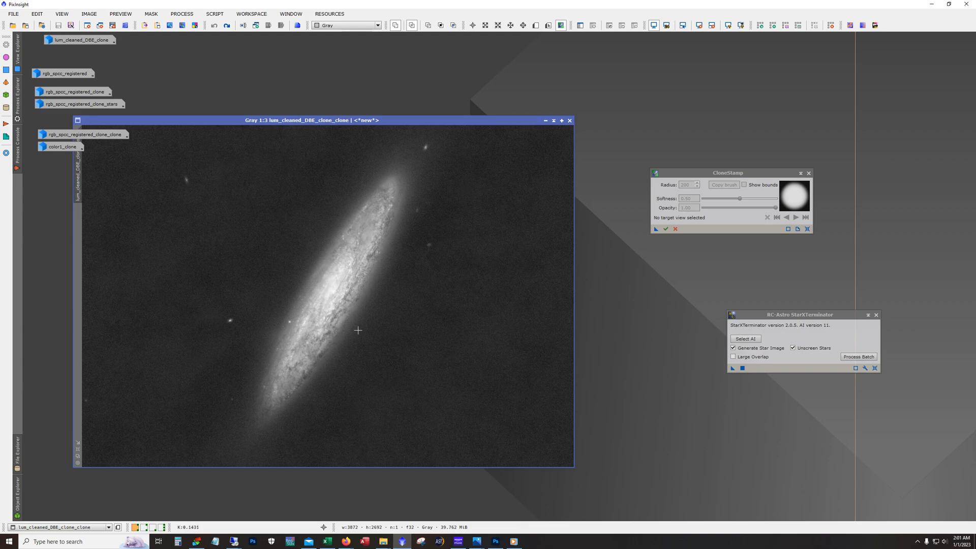
pyautogui.moveTo(337, 307)
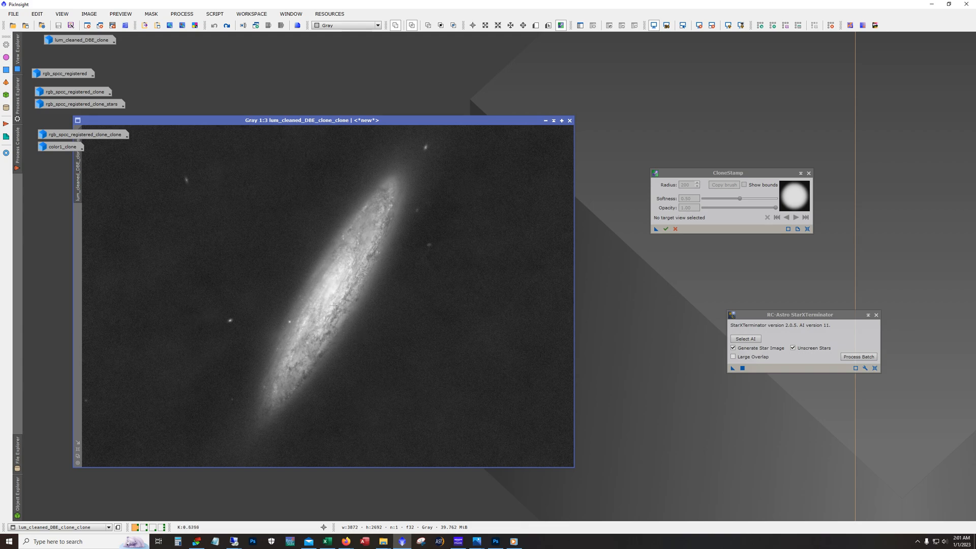
pyautogui.moveTo(348, 280)
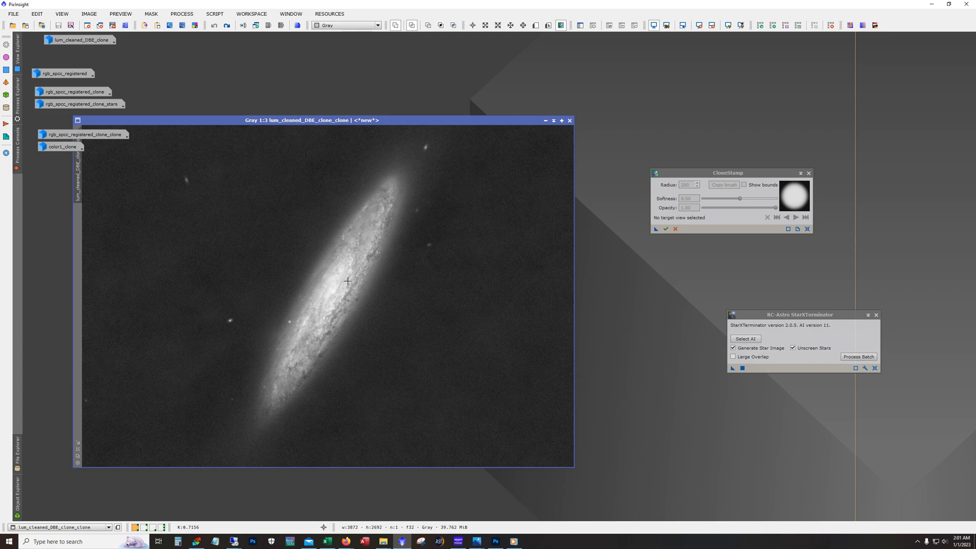
pyautogui.click(568, 119)
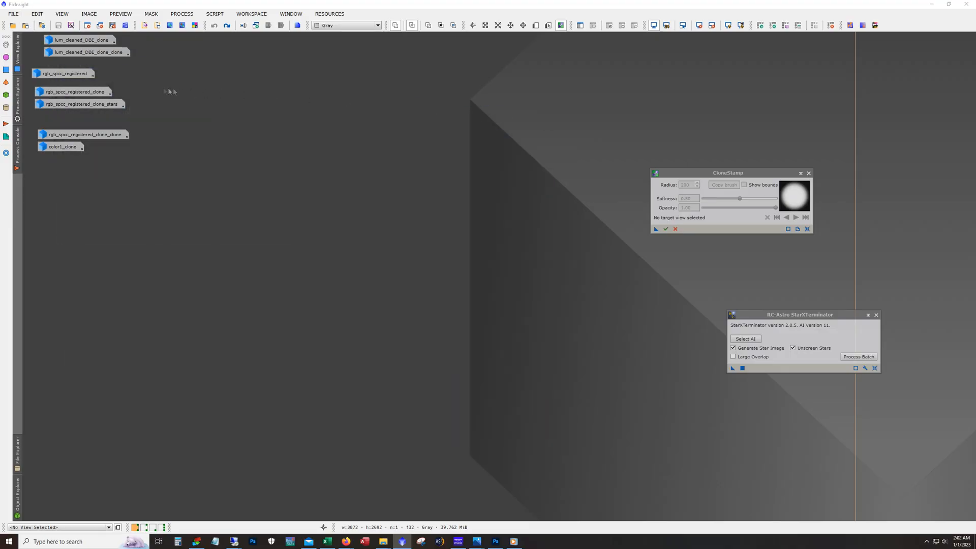
# Step: Restore rgb_spcc_registered and apply the structure-enhancing adjustment to it
pyautogui.doubleClick(62, 73)
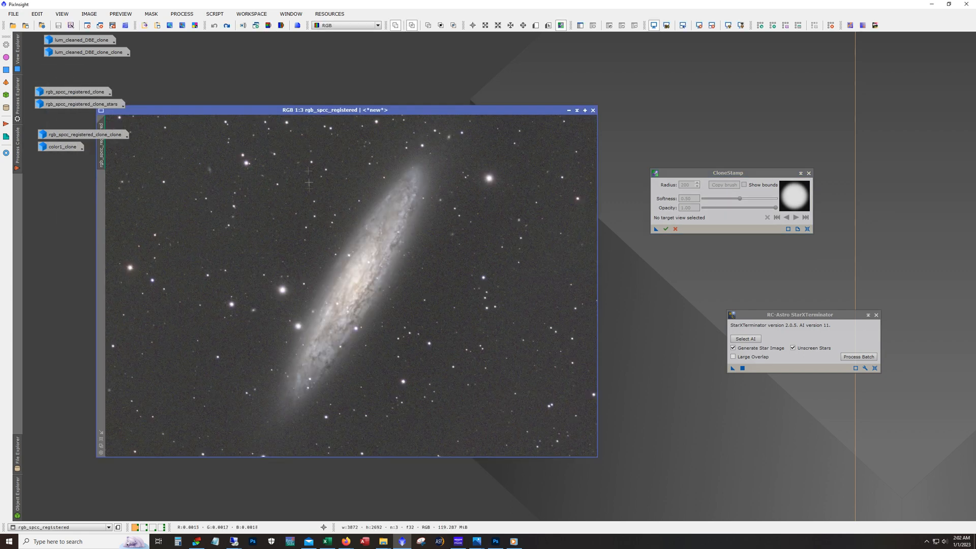
pyautogui.moveTo(298, 181)
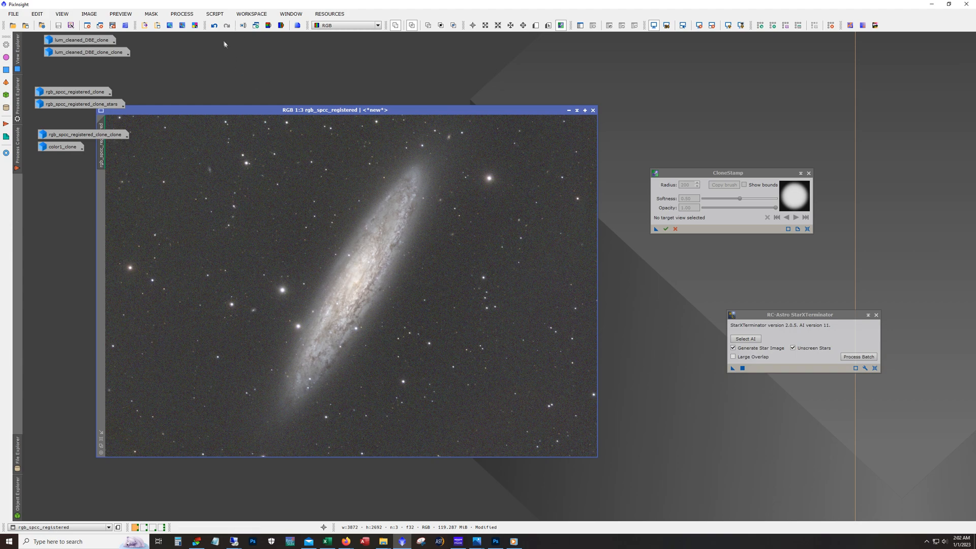
pyautogui.click(592, 110)
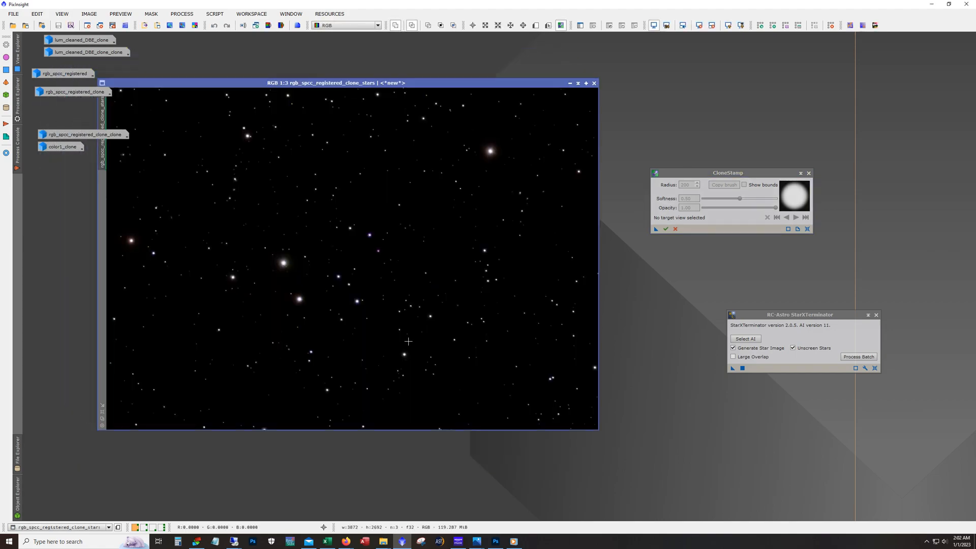
pyautogui.moveTo(342, 264)
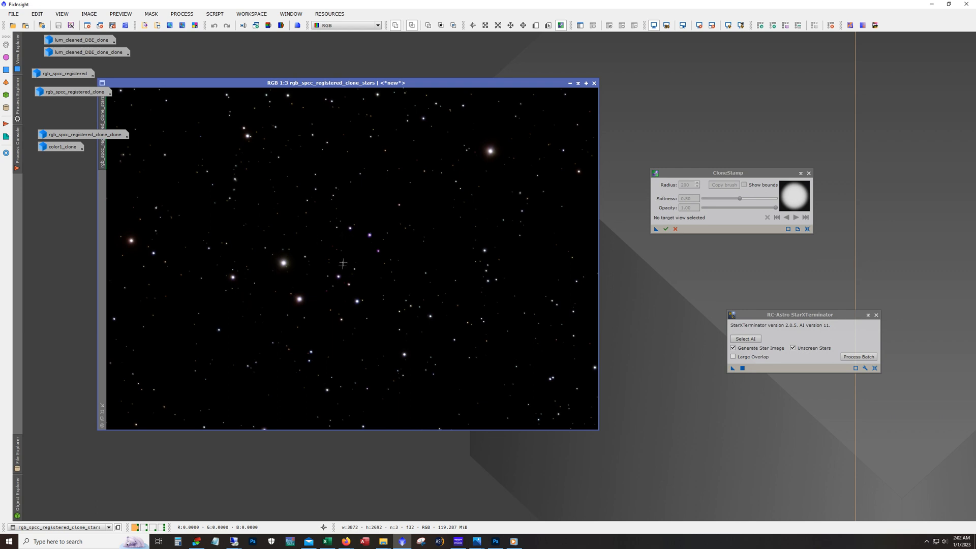
pyautogui.moveTo(383, 259)
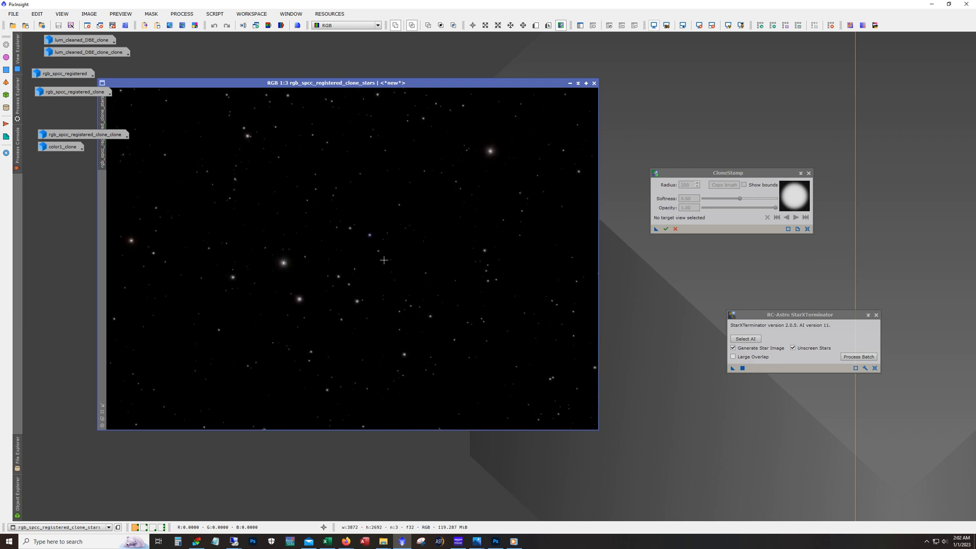
pyautogui.moveTo(362, 301)
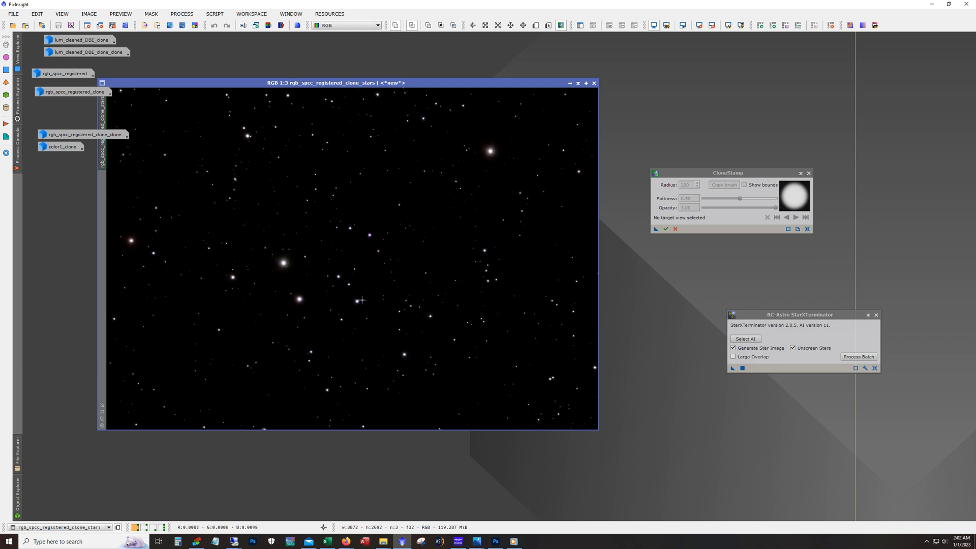
pyautogui.moveTo(336, 311)
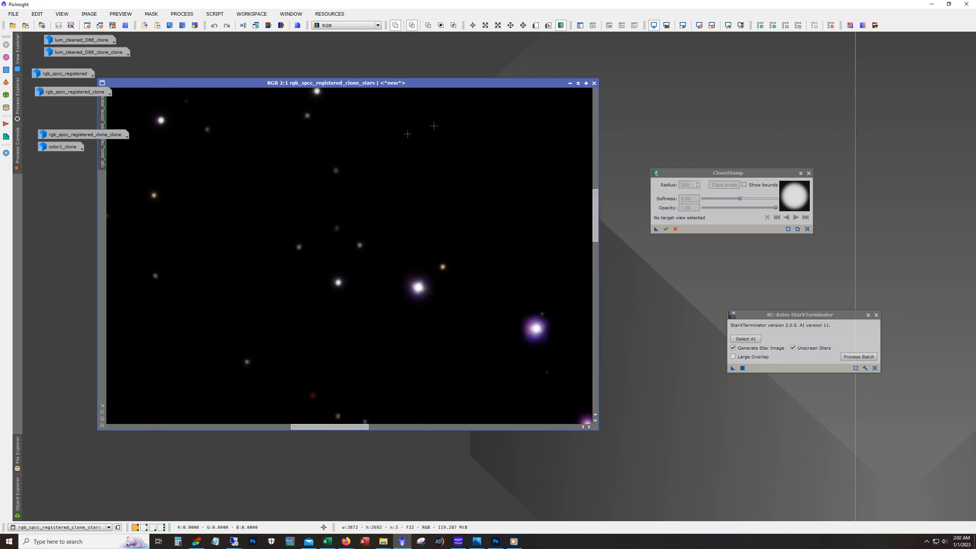
pyautogui.moveTo(537, 331)
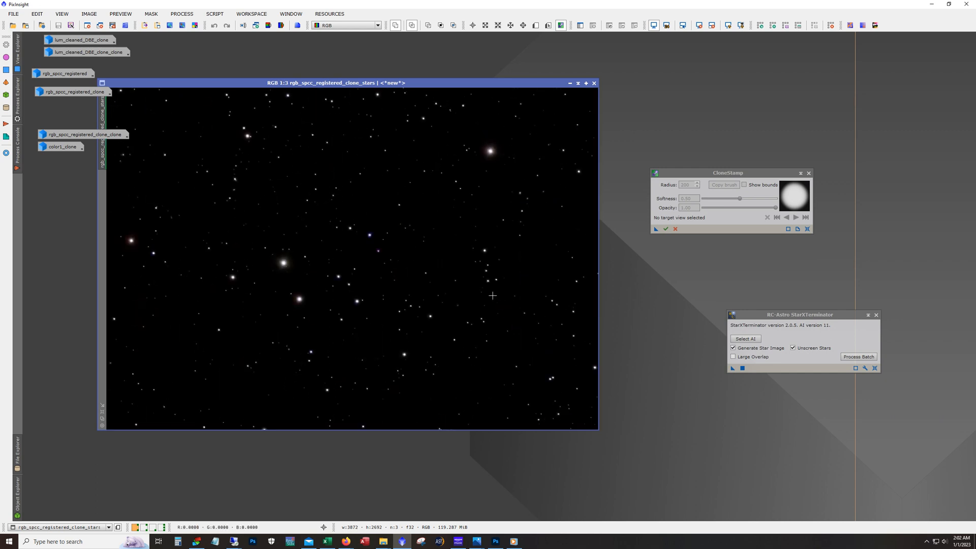
# Step: Iconize the stars-only RGB image to clear the workspace
pyautogui.click(594, 82)
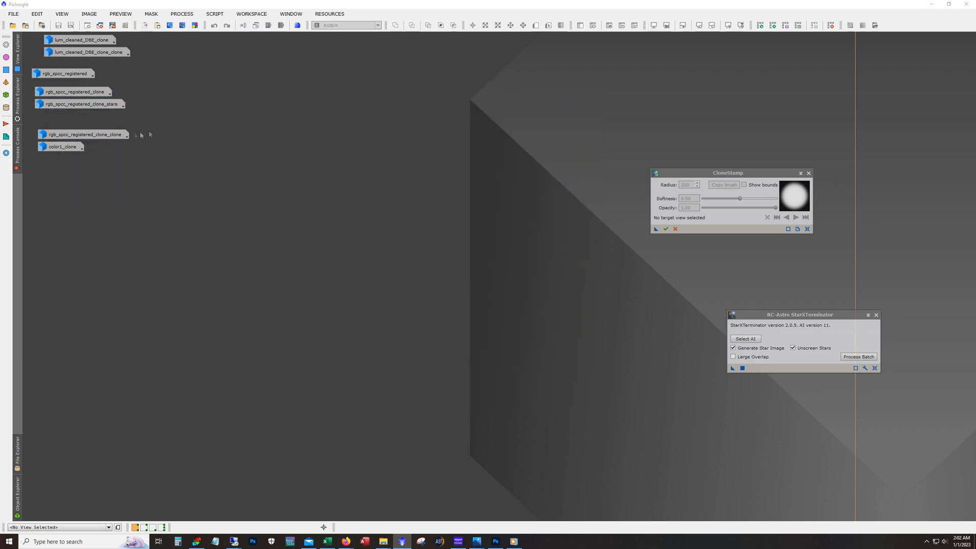
# Step: Restore the galaxy images, switch to color1_clone and apply the prepared stretch and saturation boost
pyautogui.doubleClick(84, 134)
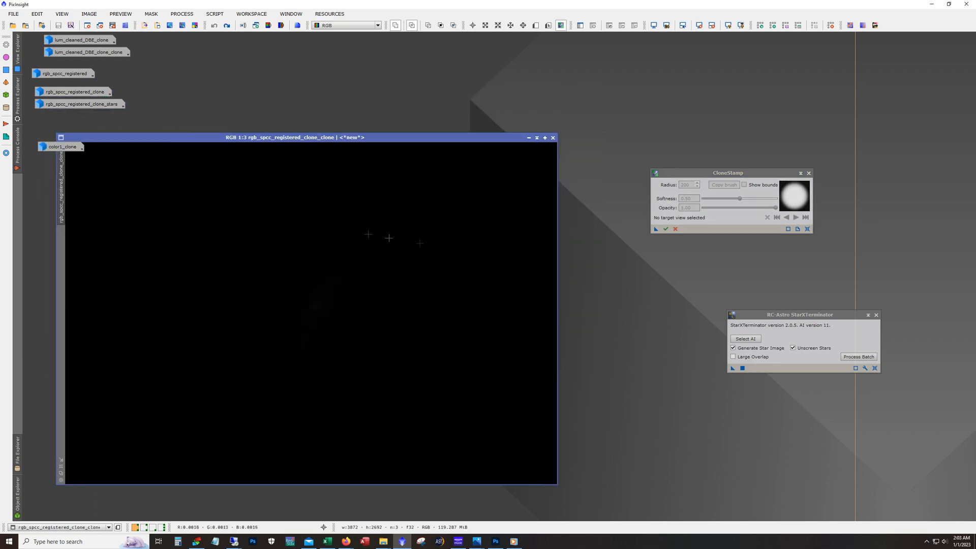
pyautogui.click(227, 24)
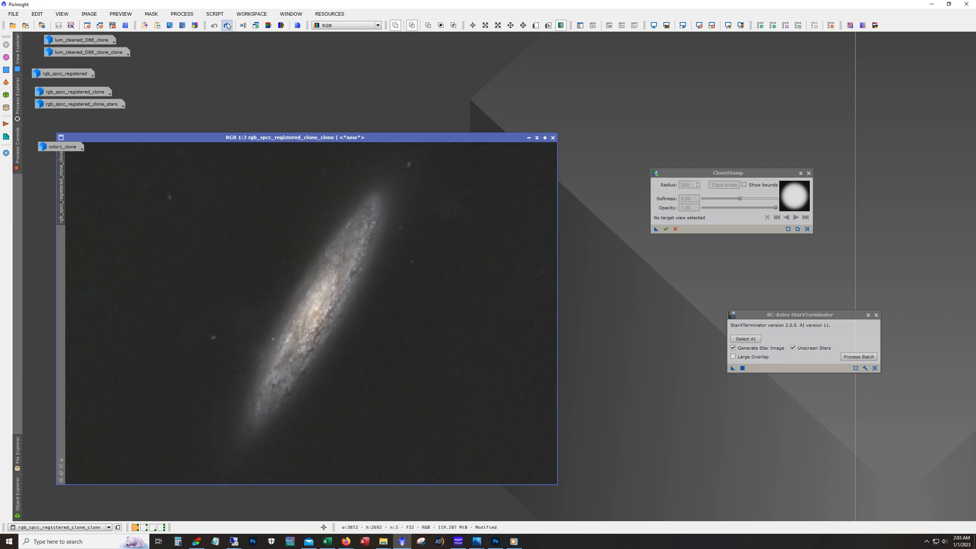
pyautogui.moveTo(301, 306)
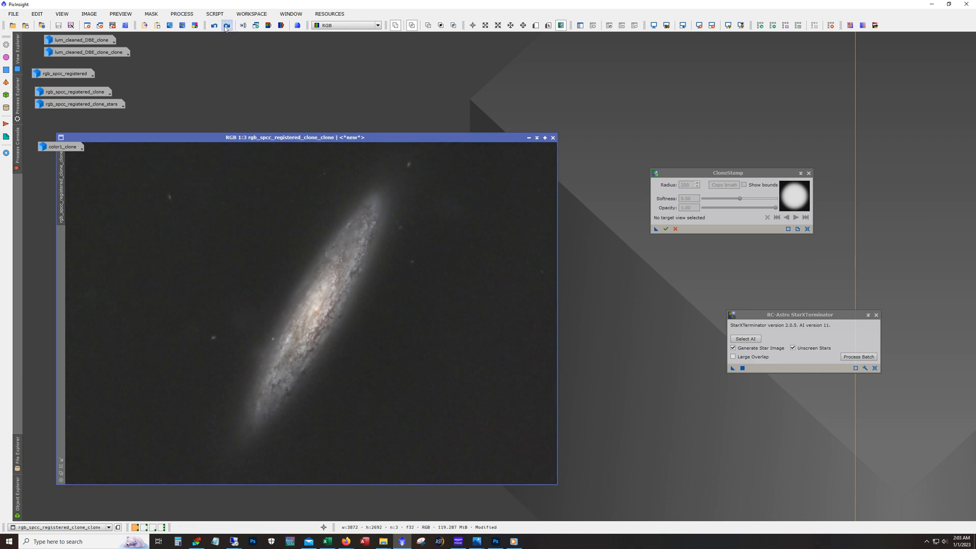
pyautogui.click(214, 25)
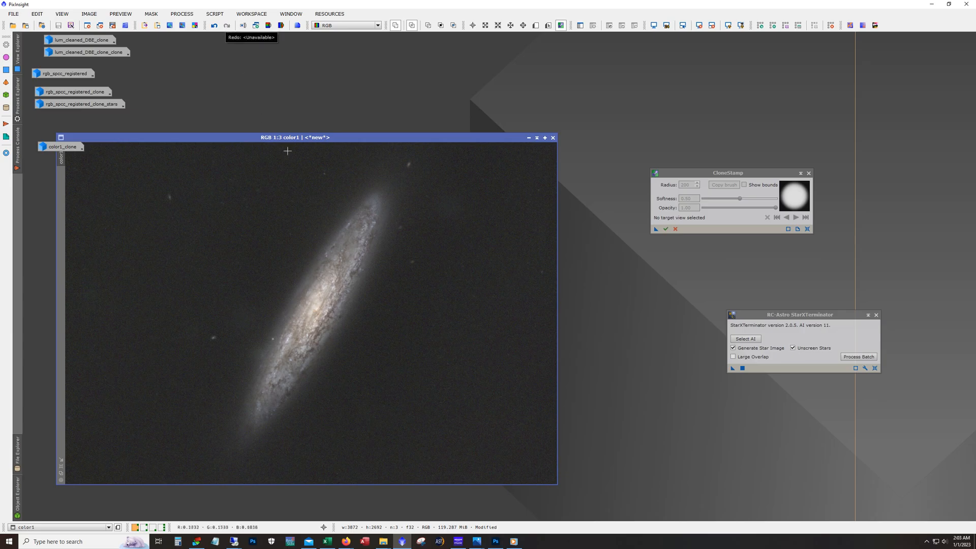
pyautogui.click(551, 137)
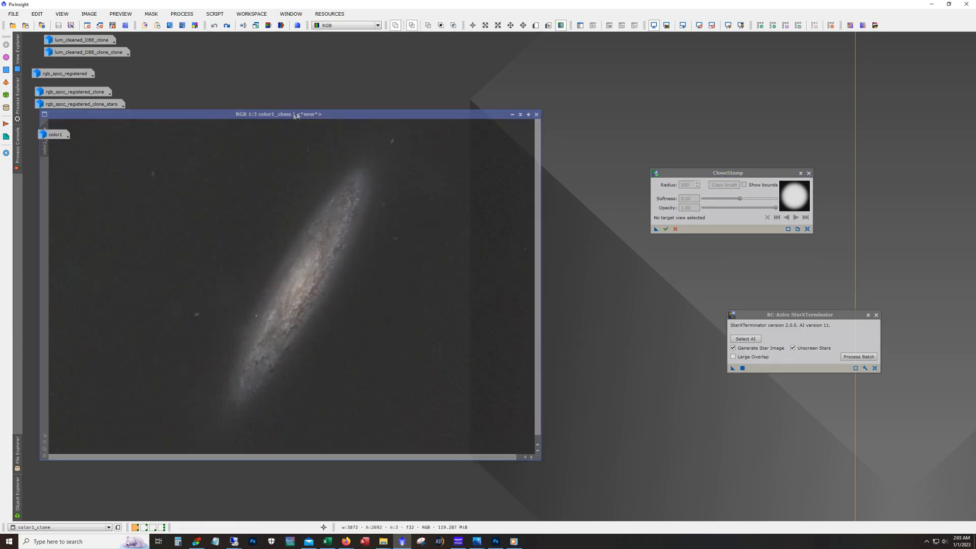
pyautogui.click(225, 25)
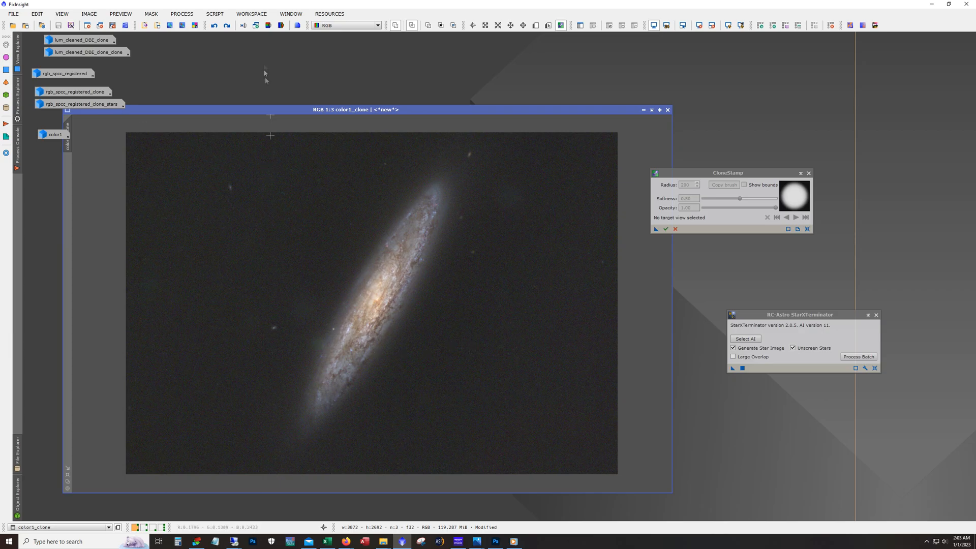
# Step: Toggle undo/redo to compare color1_clone's detail, then iconize the galaxy image
pyautogui.click(226, 26)
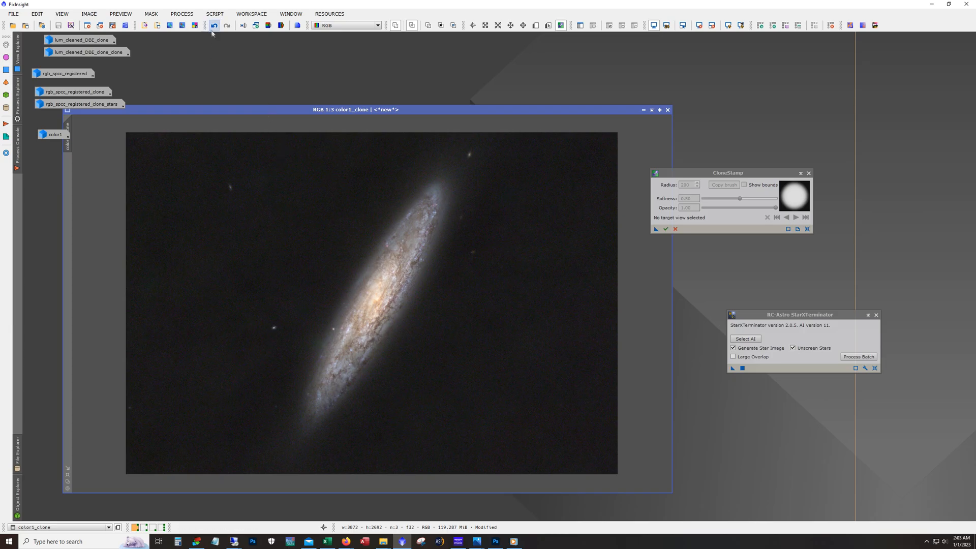
pyautogui.click(213, 25)
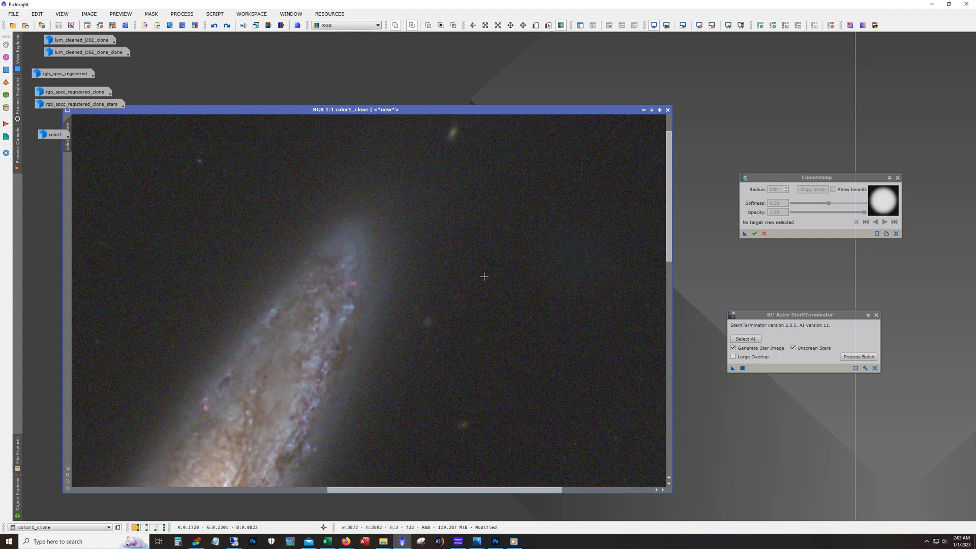
pyautogui.moveTo(373, 284)
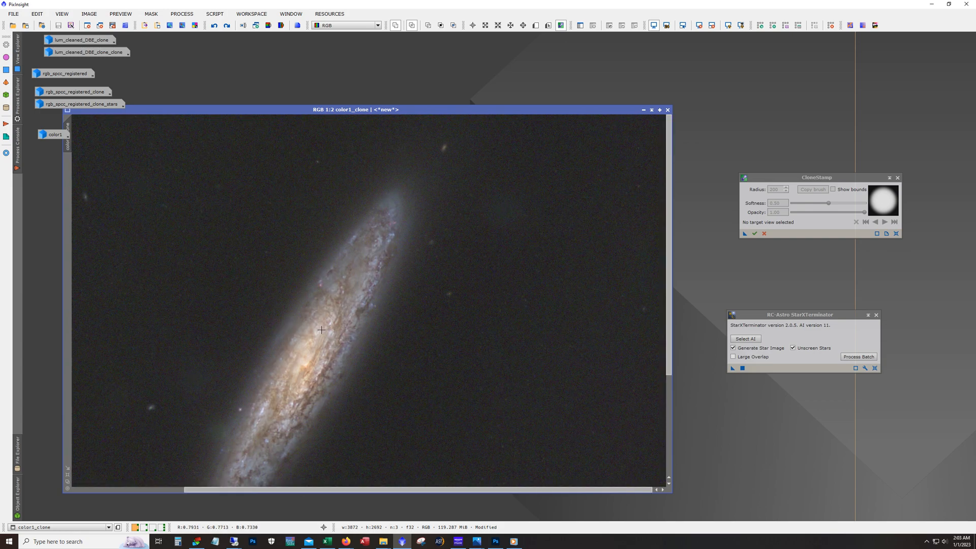
pyautogui.moveTo(421, 492)
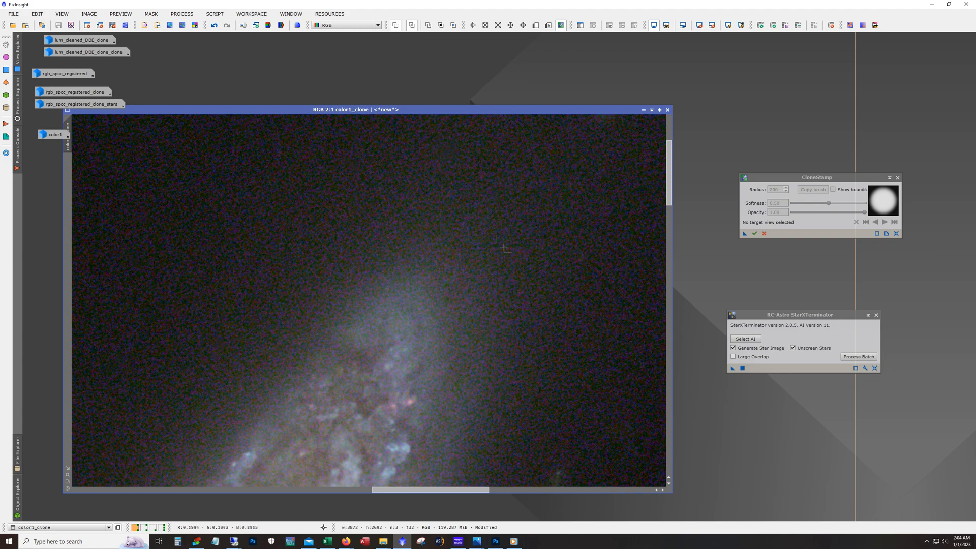
pyautogui.moveTo(520, 309)
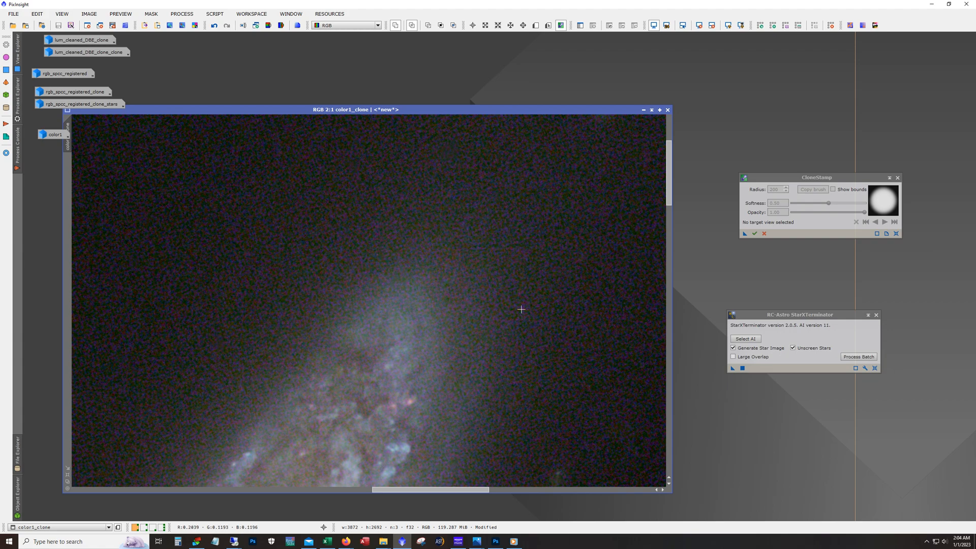
pyautogui.moveTo(529, 312)
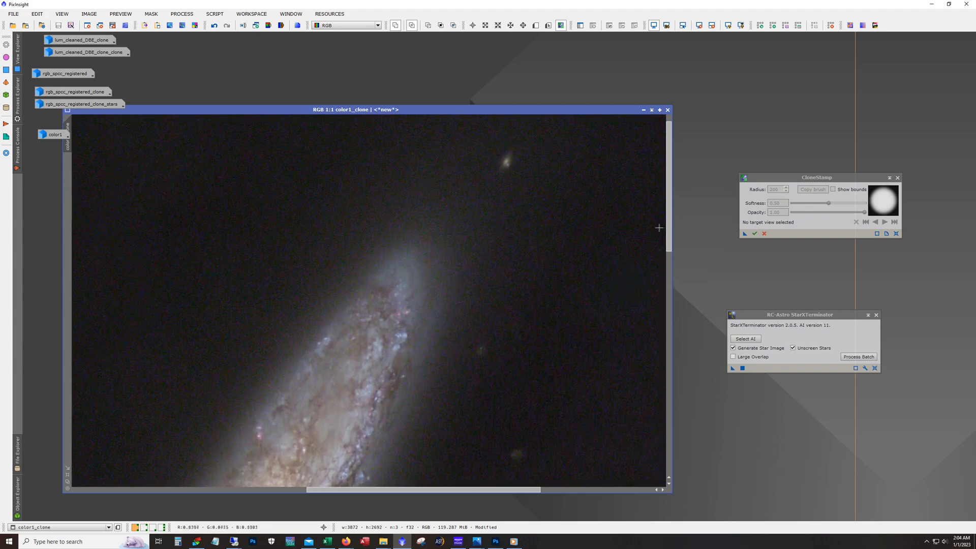
pyautogui.moveTo(533, 291)
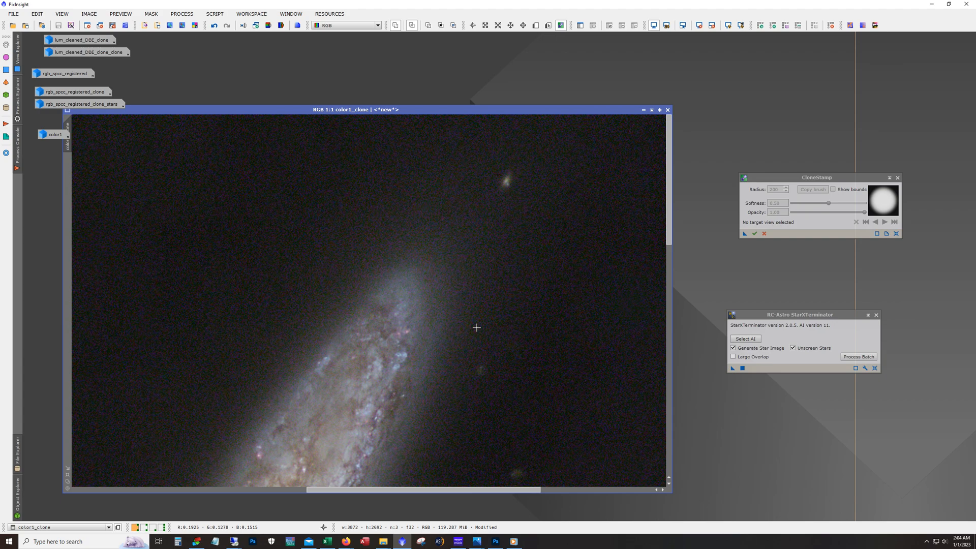
pyautogui.moveTo(477, 294)
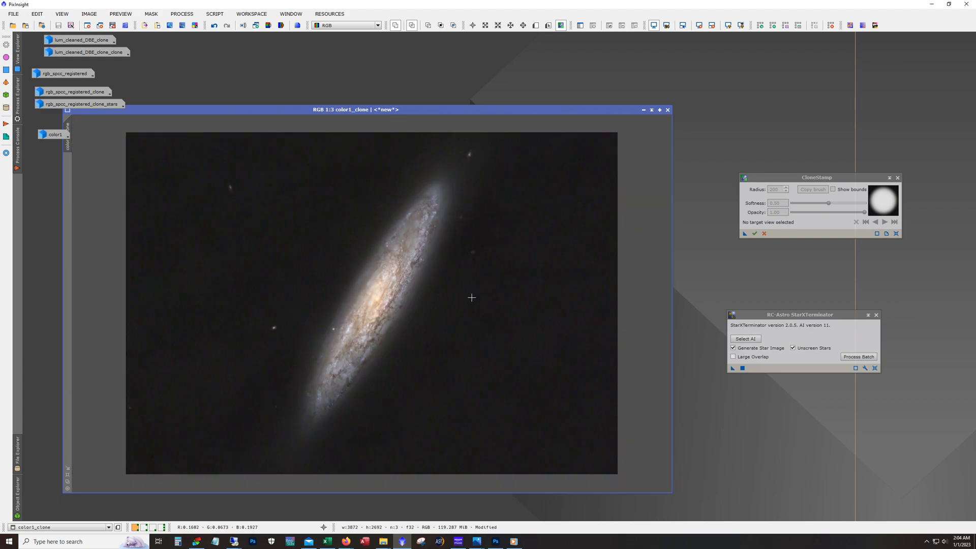
pyautogui.click(896, 177)
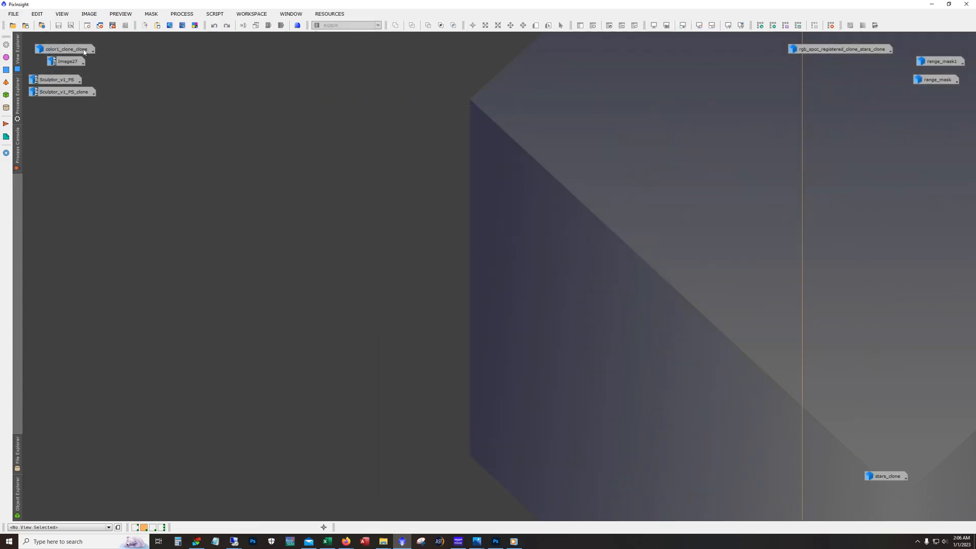
# Step: Bring up the galaxy clone as 'starless' and apply the CurvesTransformation darkening its dust lanes
pyautogui.doubleClick(62, 48)
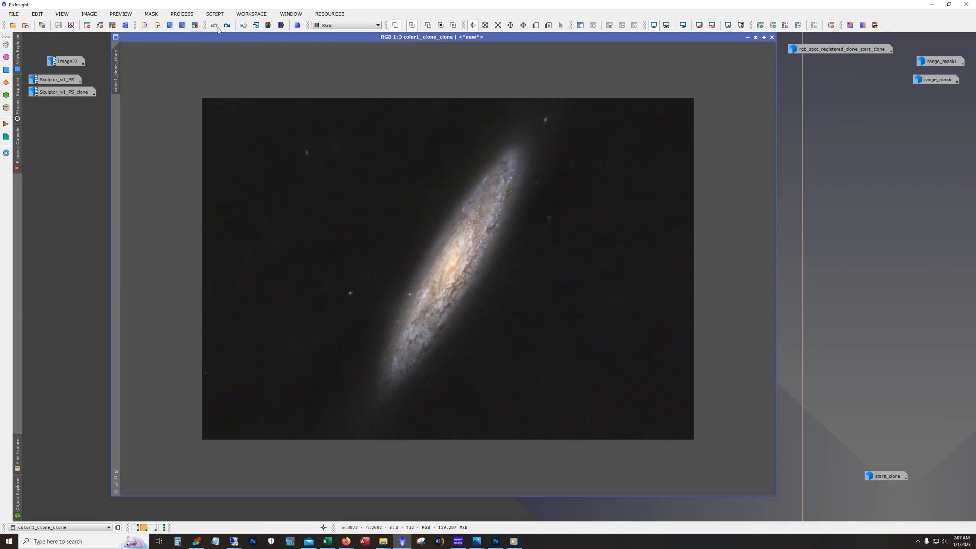
pyautogui.click(225, 24)
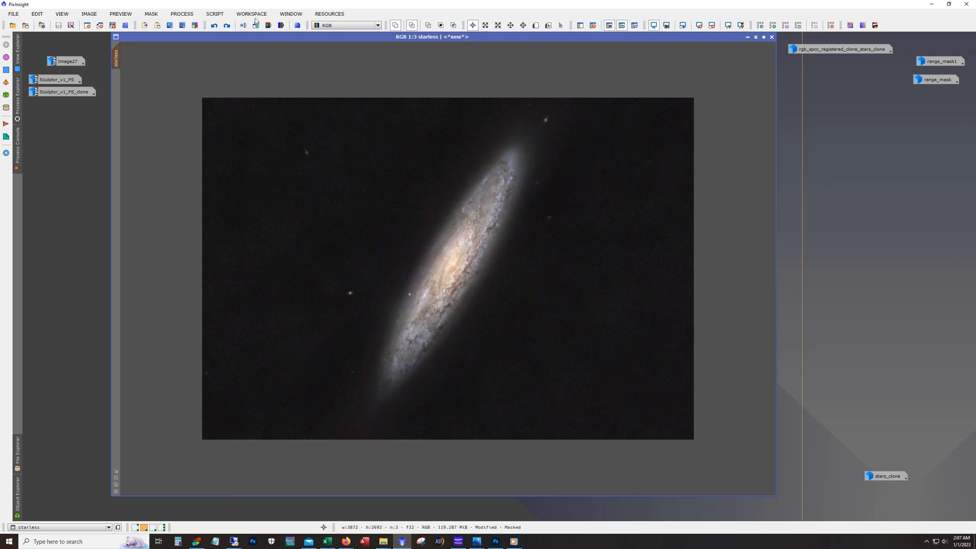
pyautogui.click(226, 24)
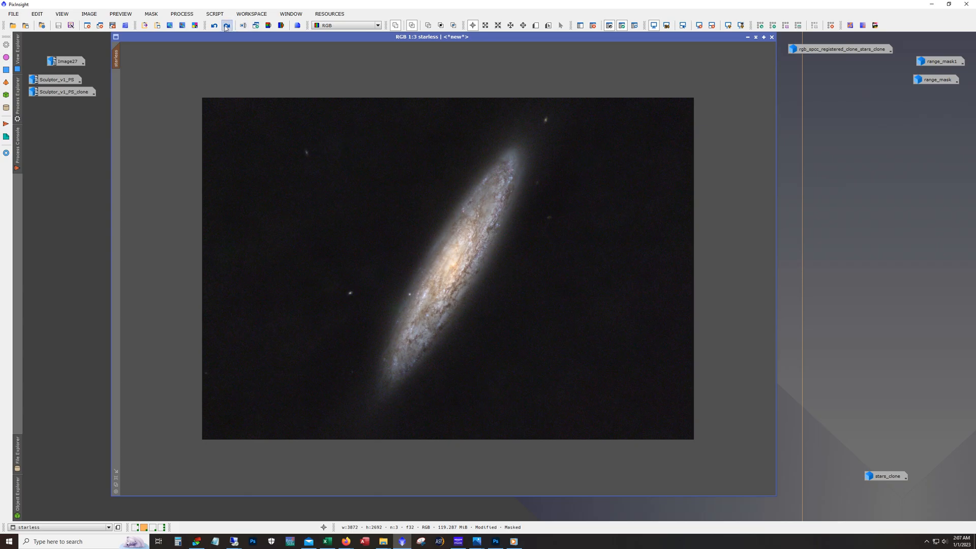
pyautogui.click(213, 26)
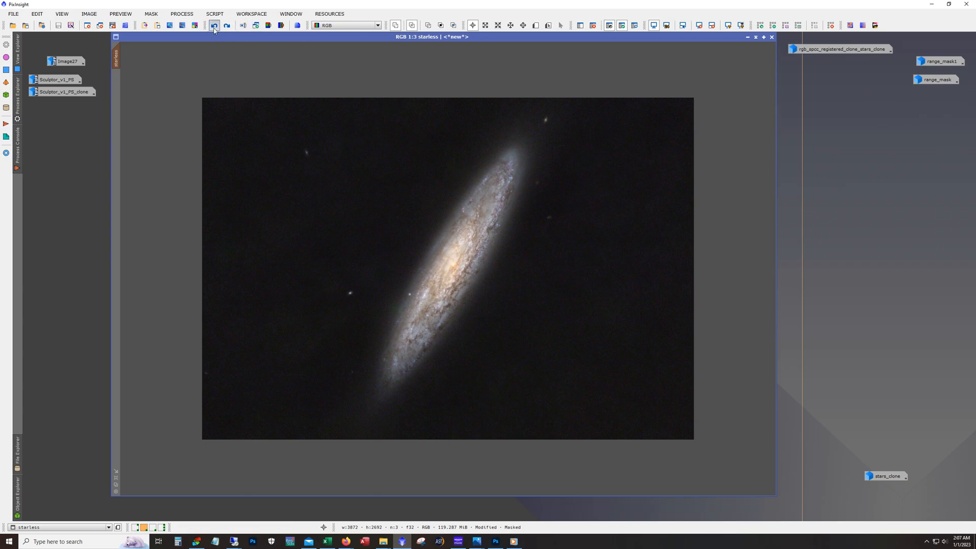
# Step: Compare the curves result against the undone state while zoomed on the galaxy's edge, keeping it applied
pyautogui.click(213, 25)
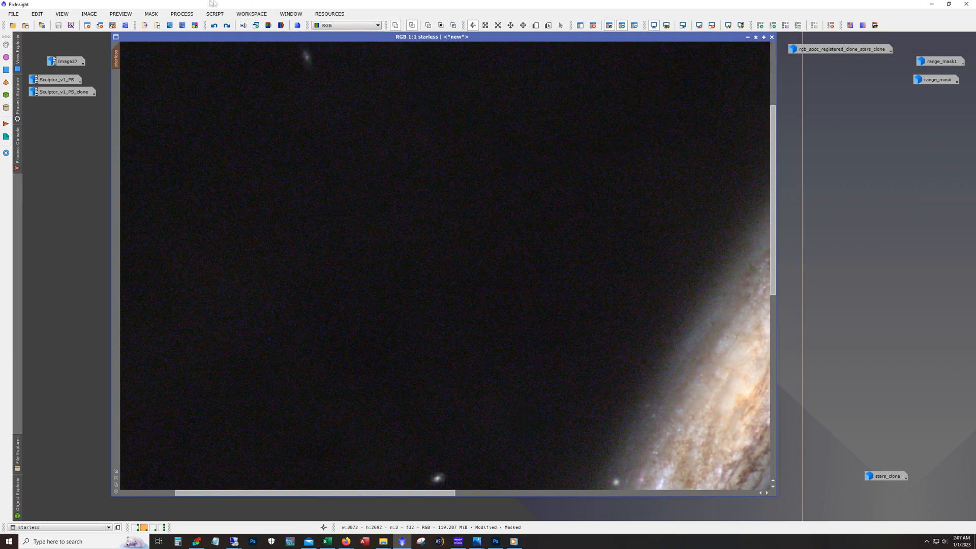
pyautogui.click(227, 24)
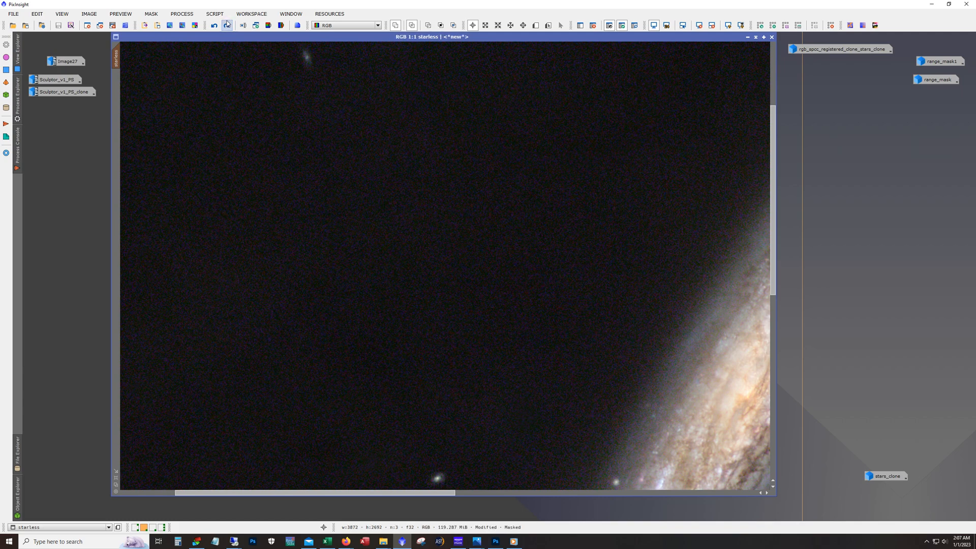
pyautogui.moveTo(226, 25)
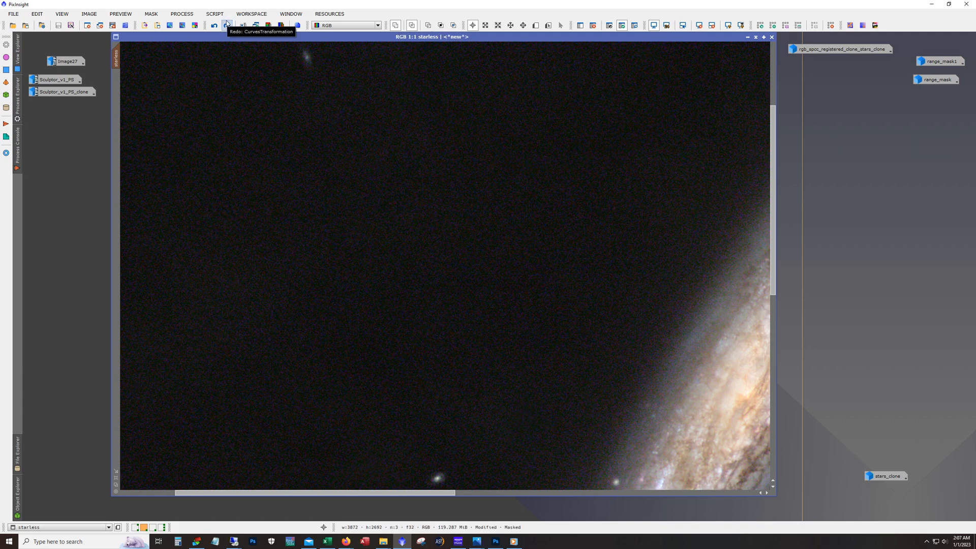
pyautogui.click(225, 24)
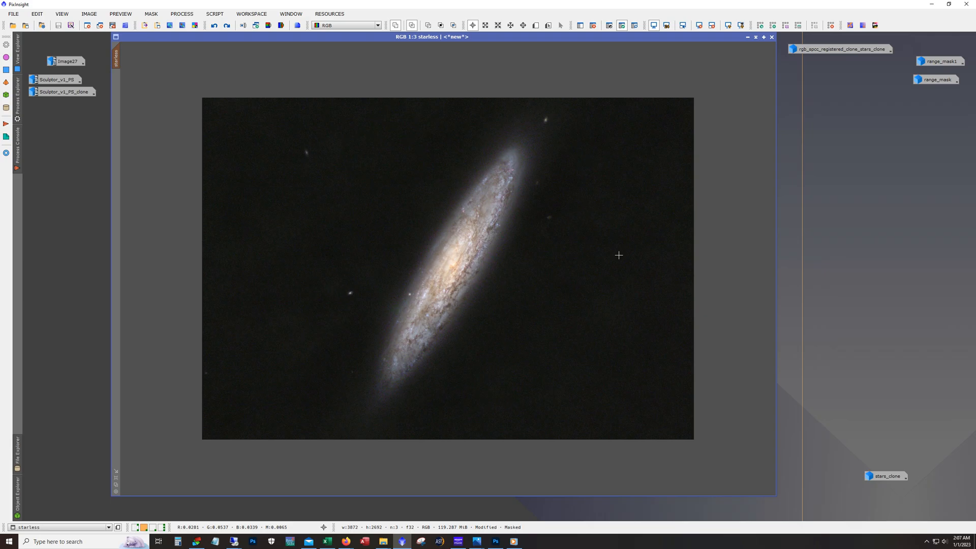
pyautogui.moveTo(231, 58)
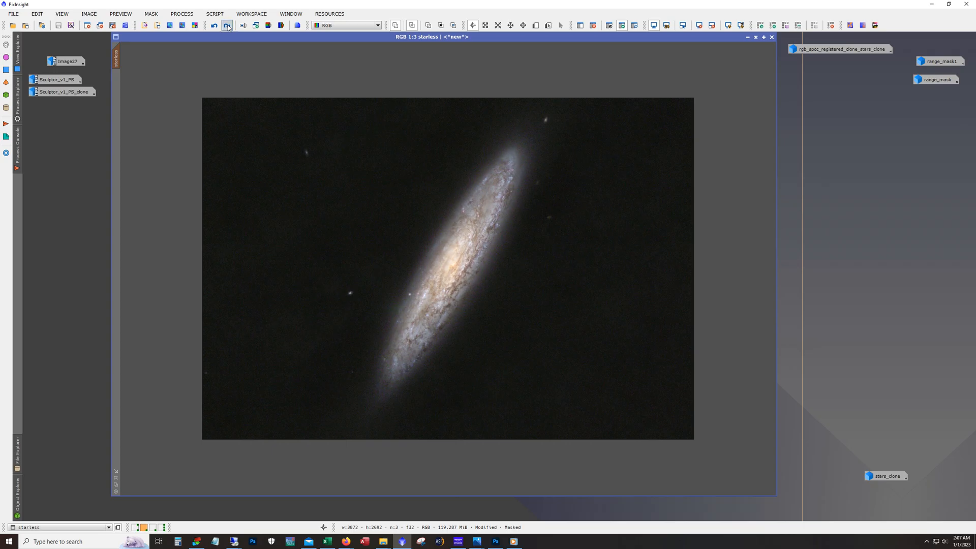
# Step: Invert the starless image and show the galaxy range mask as a red overlay
pyautogui.click(227, 25)
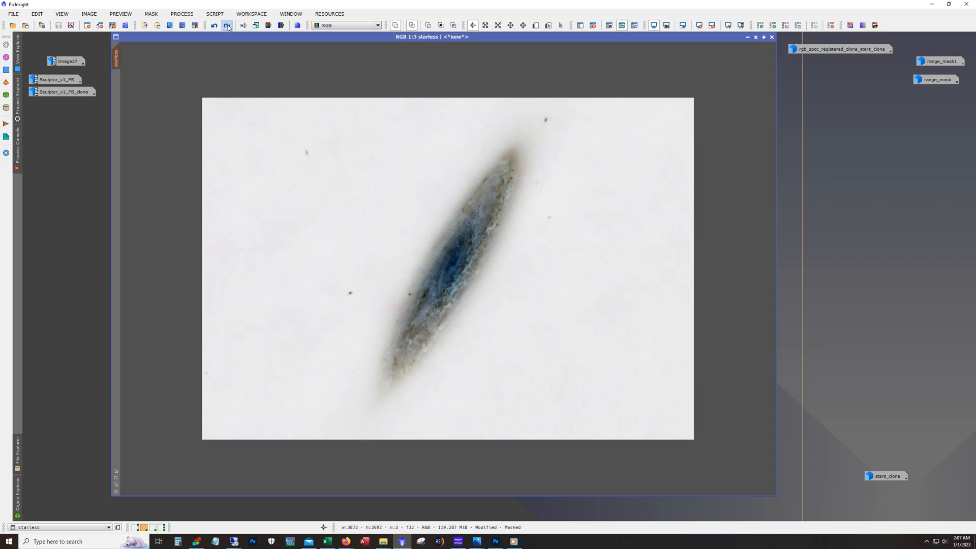
pyautogui.click(214, 25)
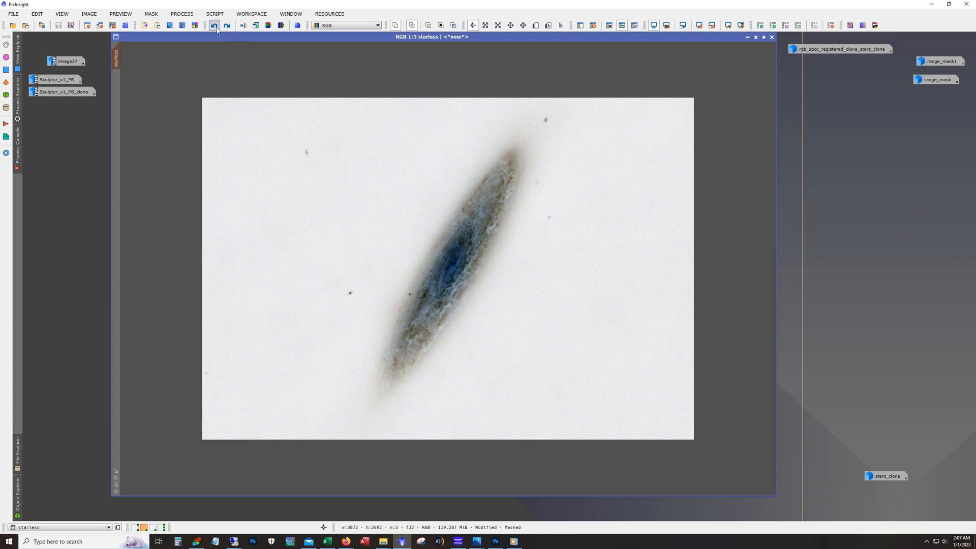
pyautogui.click(215, 24)
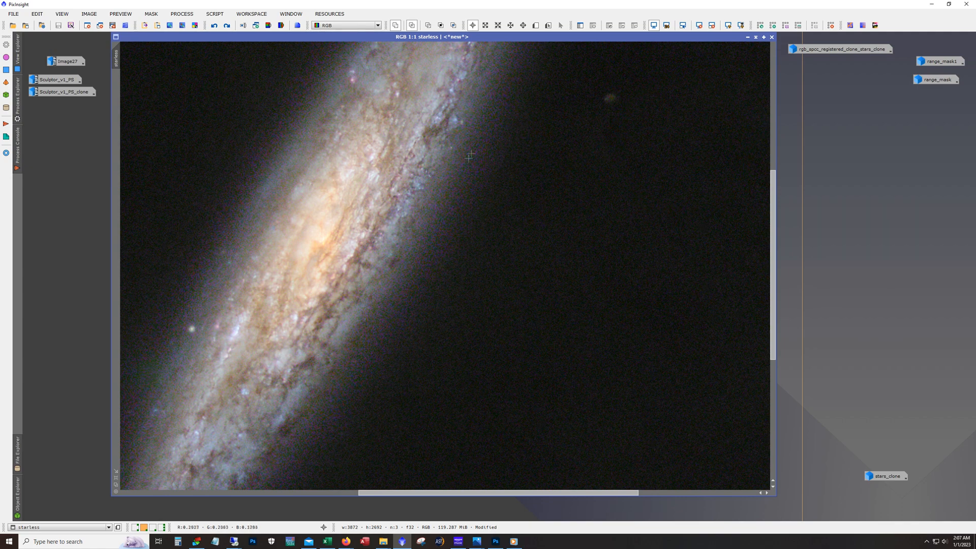
pyautogui.moveTo(452, 214)
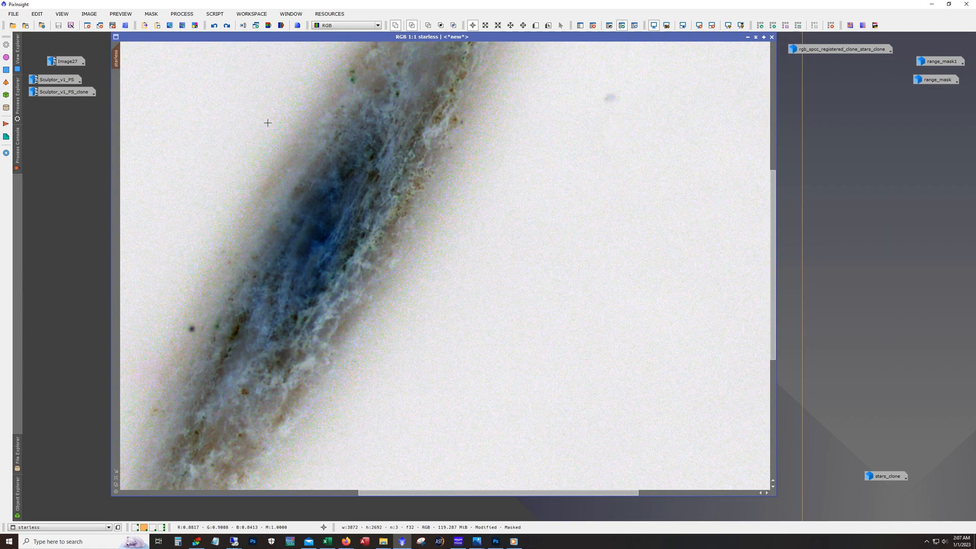
pyautogui.click(634, 26)
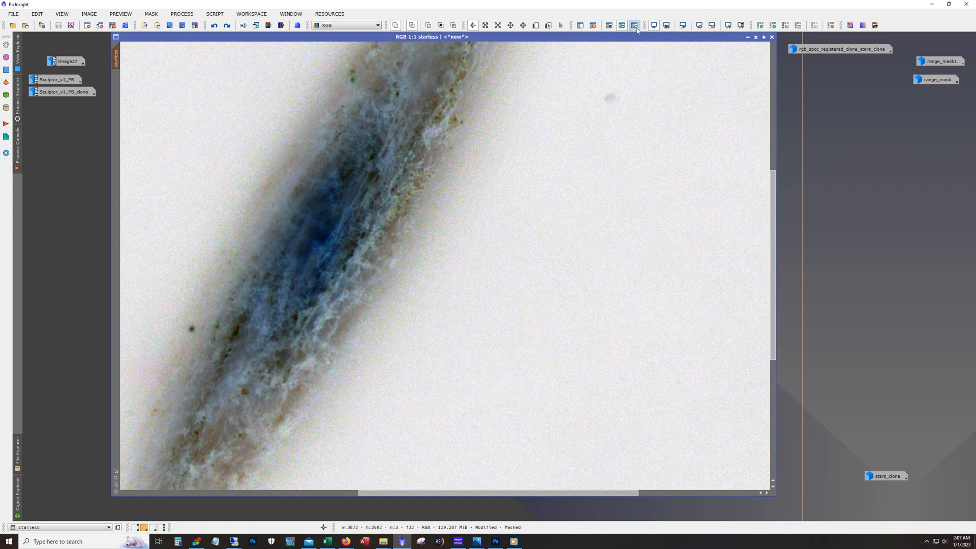
pyautogui.click(633, 25)
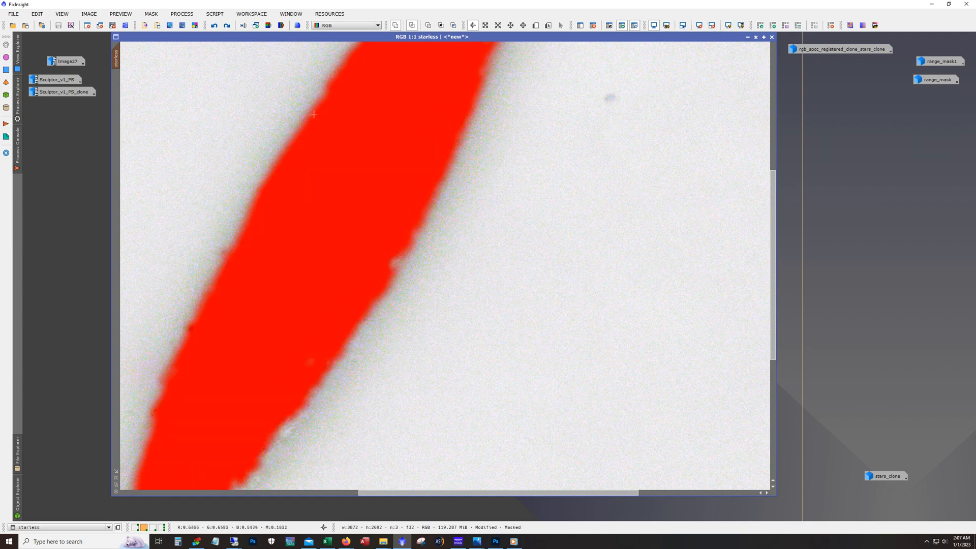
pyautogui.moveTo(491, 183)
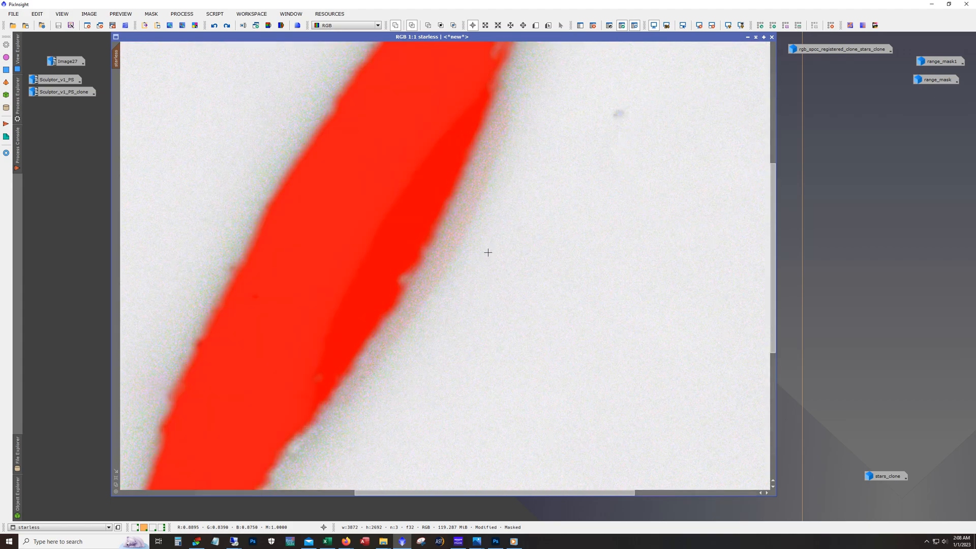
# Step: Inspect the mask's coverage at the galaxy's edge, then switch the mask off and fit the view
pyautogui.click(229, 25)
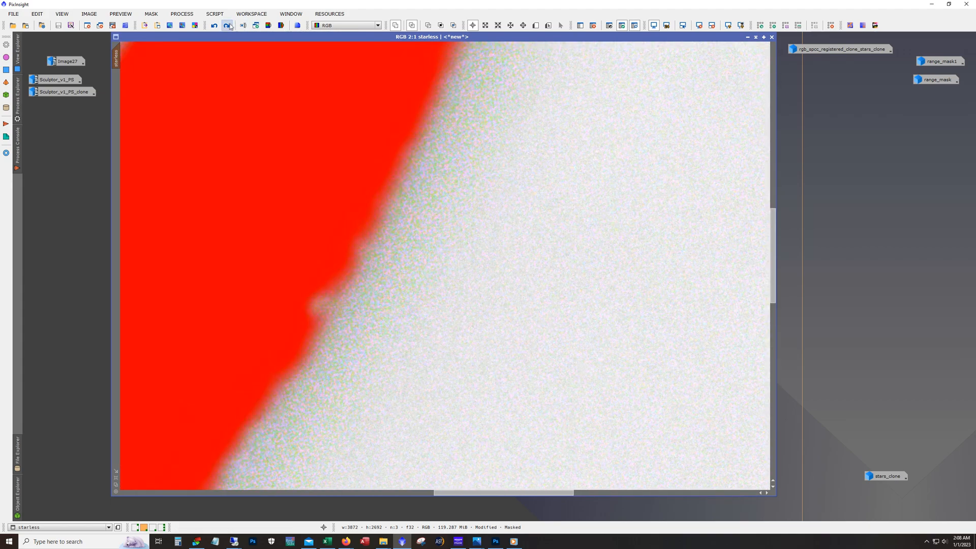
pyautogui.click(227, 24)
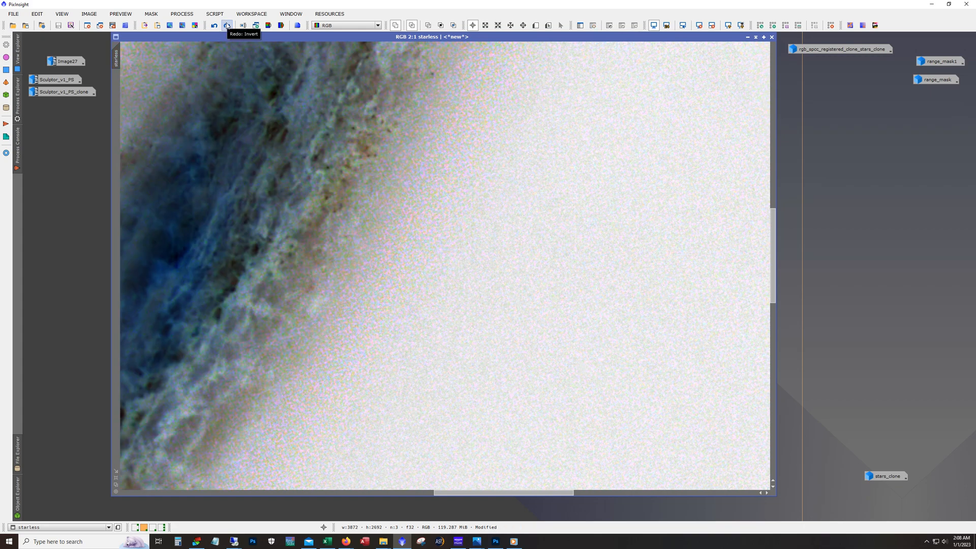
pyautogui.click(226, 25)
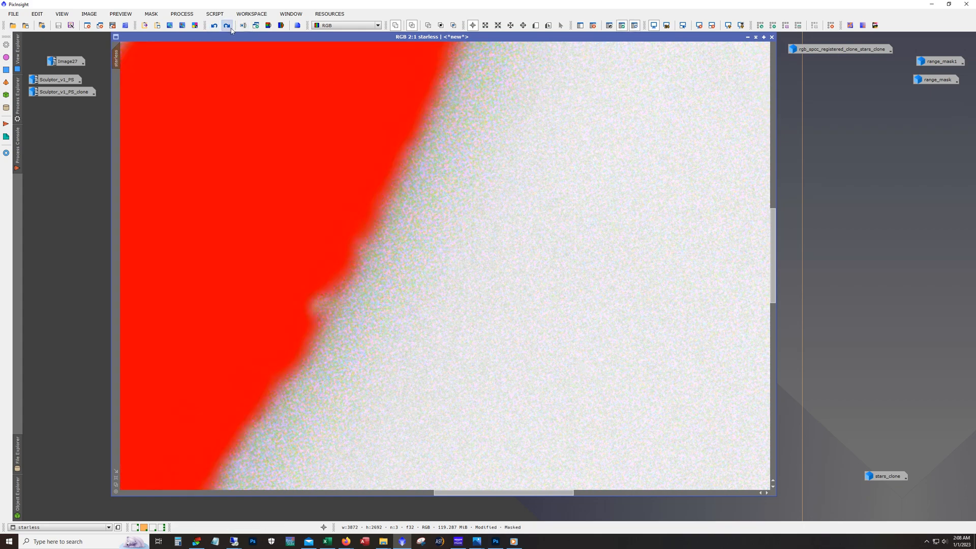
pyautogui.click(226, 26)
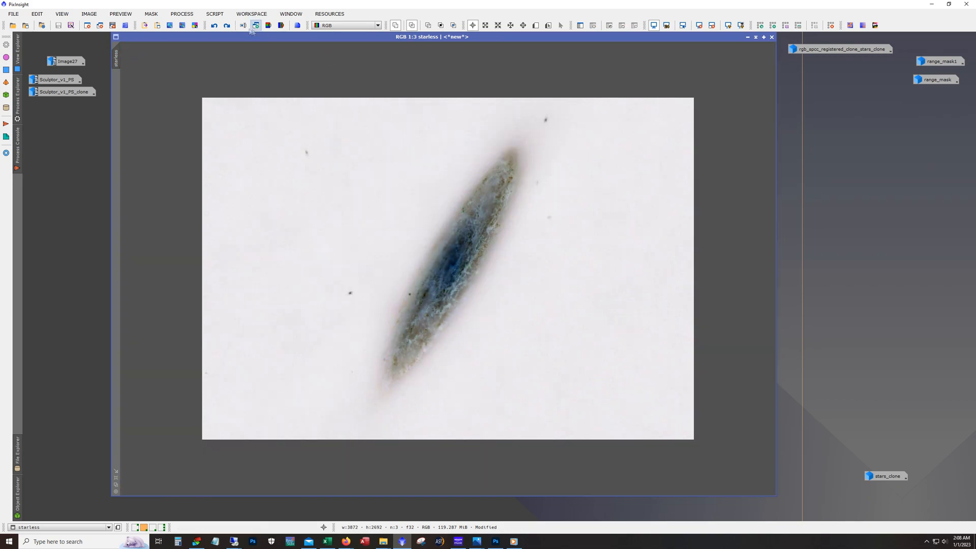
pyautogui.click(228, 24)
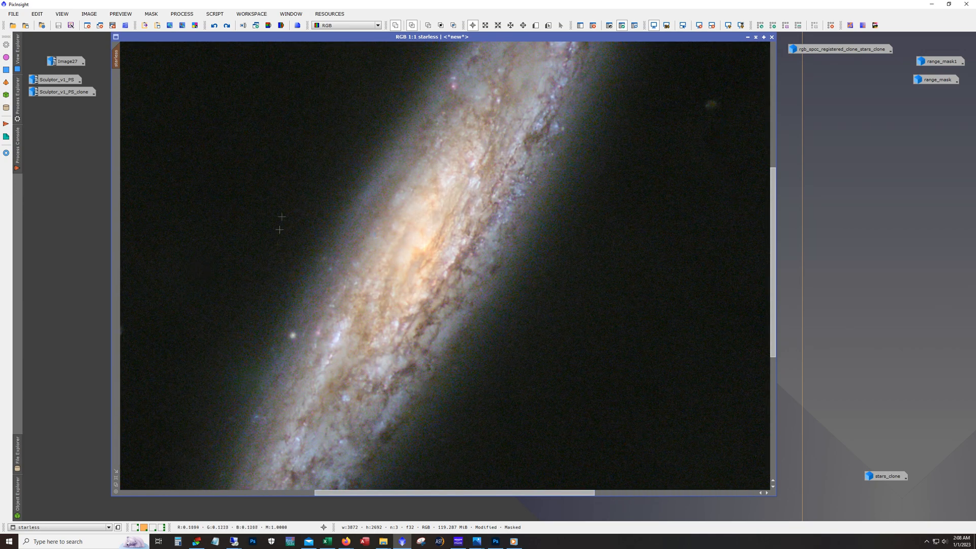
pyautogui.moveTo(516, 359)
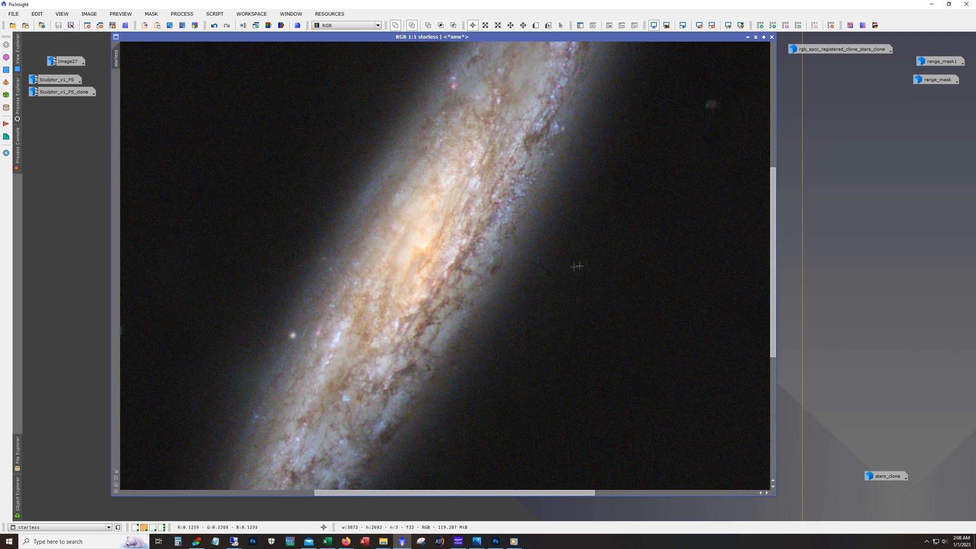
# Step: Zoom in on the starless galaxy to check the darkened dust lanes
pyautogui.scroll(3)
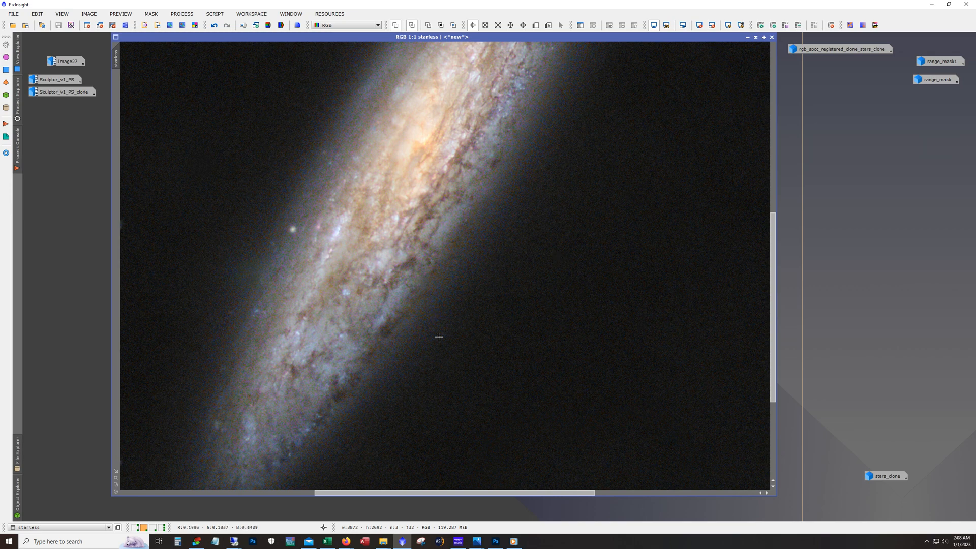
pyautogui.moveTo(287, 222)
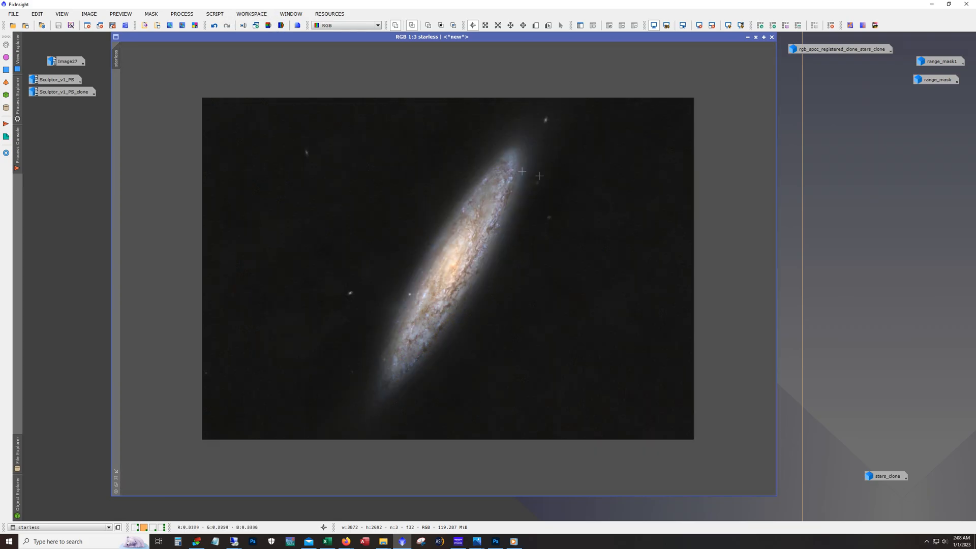
pyautogui.moveTo(719, 81)
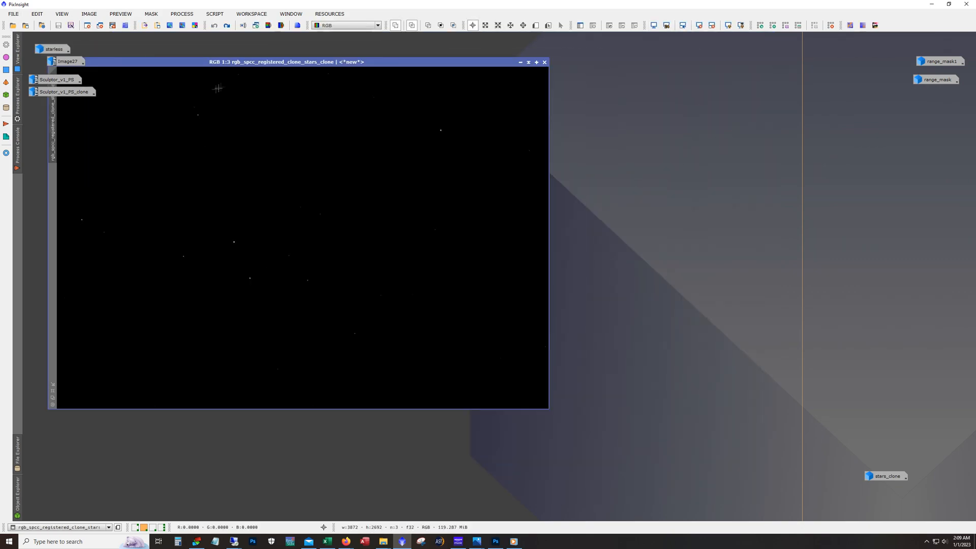
# Step: Centre the stars image window and bring up ArcsinhStretch from Process > All Processes
pyautogui.moveTo(286, 62); pyautogui.dragTo(341, 90)
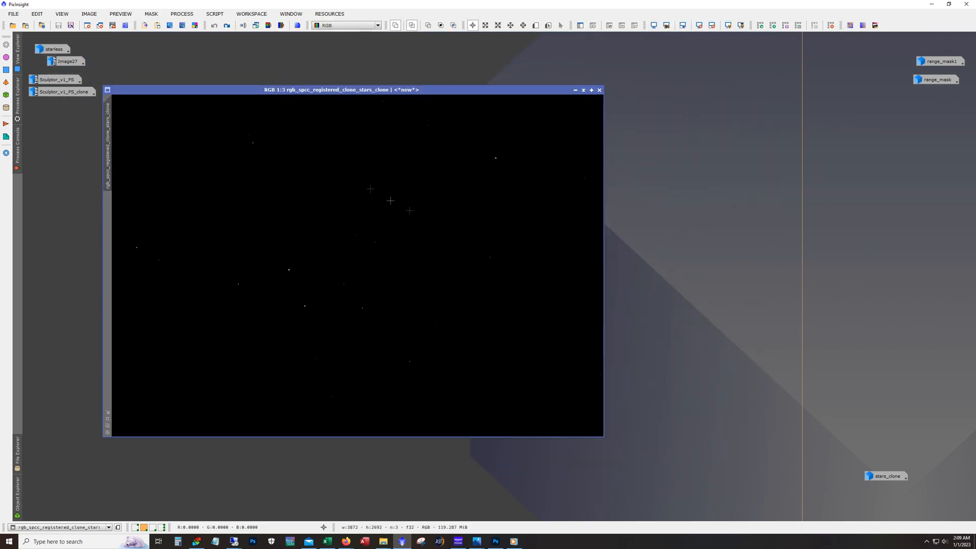
pyautogui.moveTo(494, 218)
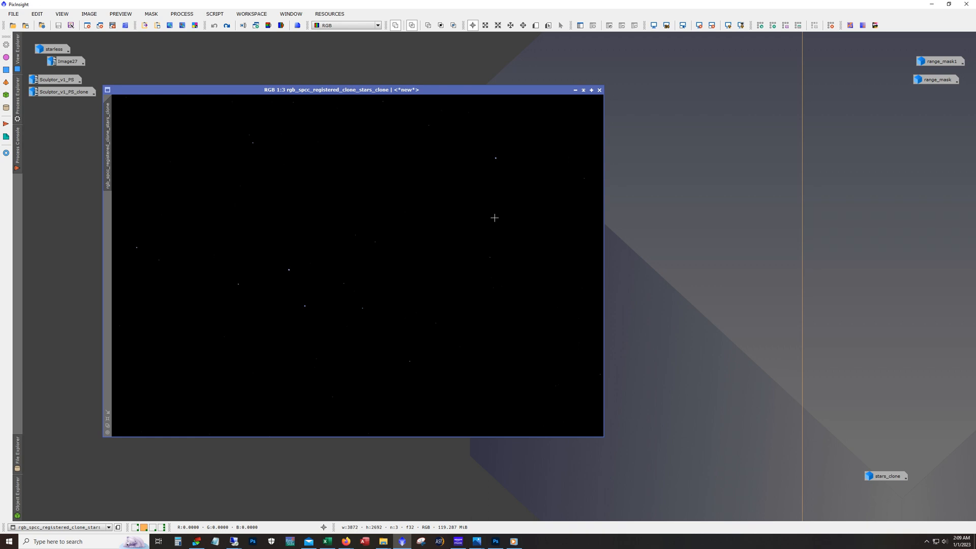
pyautogui.moveTo(487, 214)
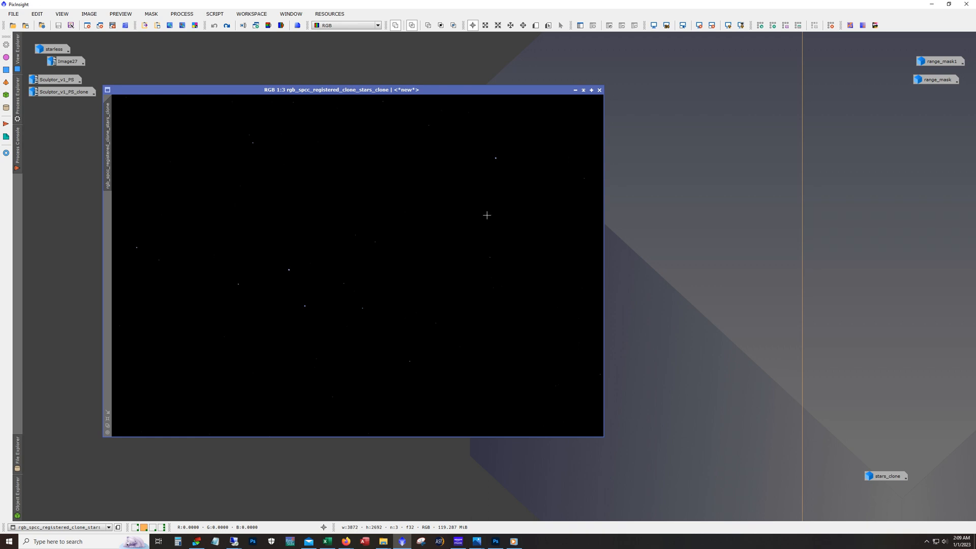
pyautogui.moveTo(190, 41)
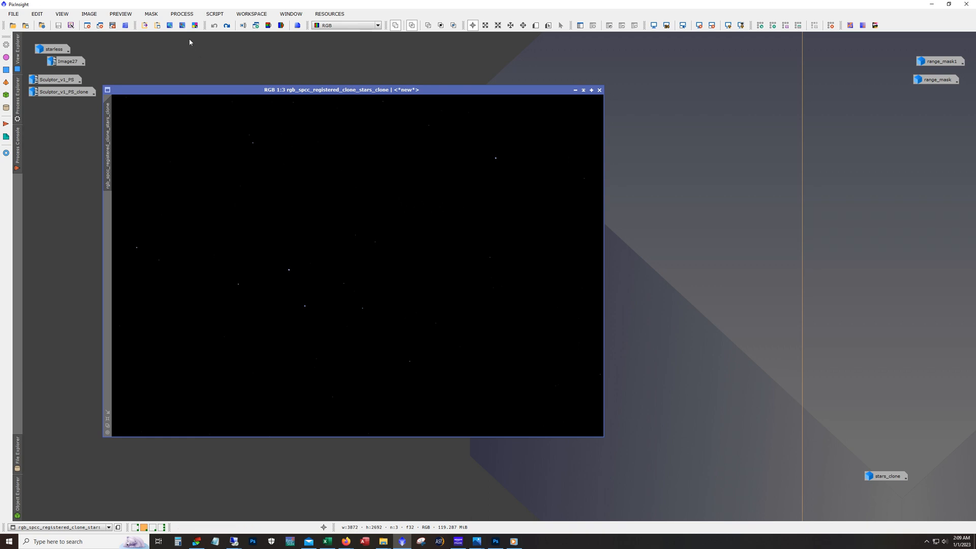
pyautogui.click(181, 13)
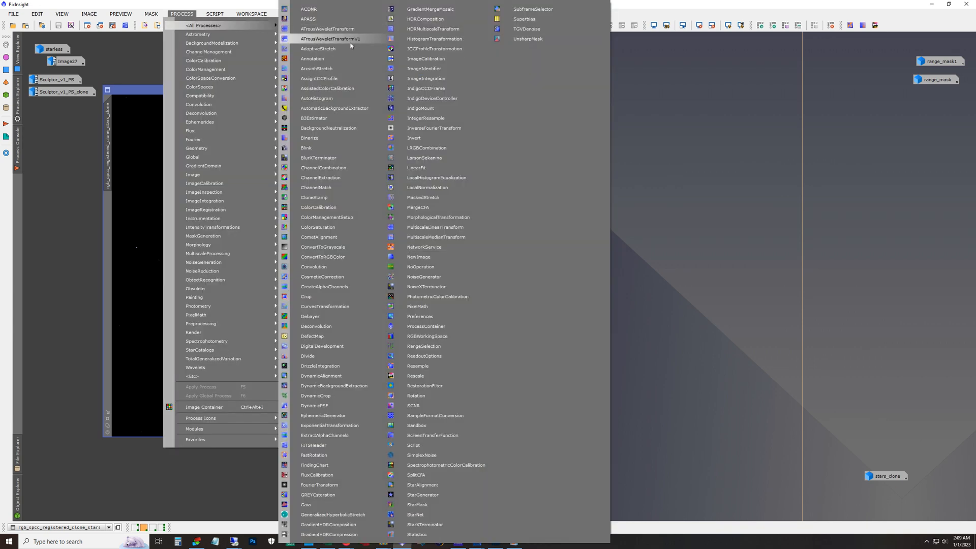
pyautogui.moveTo(340, 68)
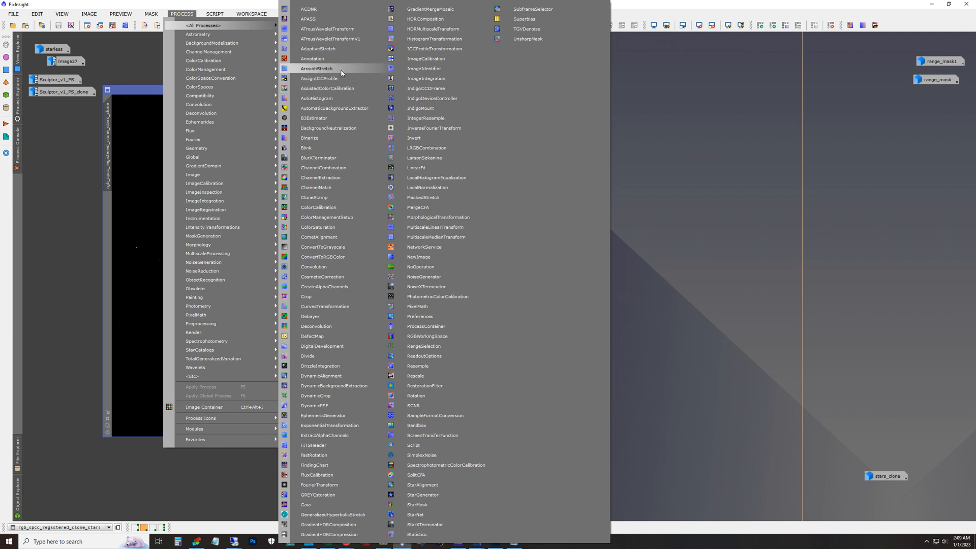
pyautogui.click(316, 68)
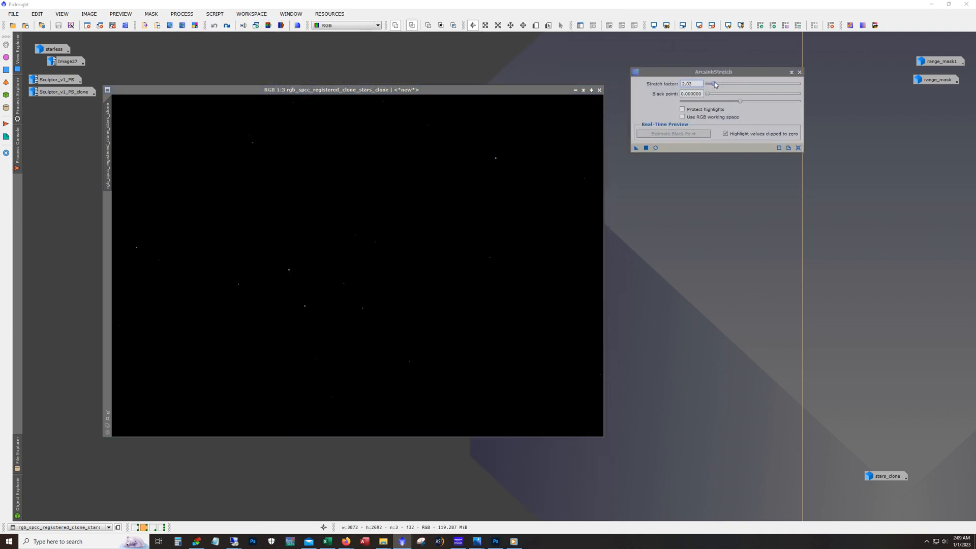
pyautogui.moveTo(689, 83)
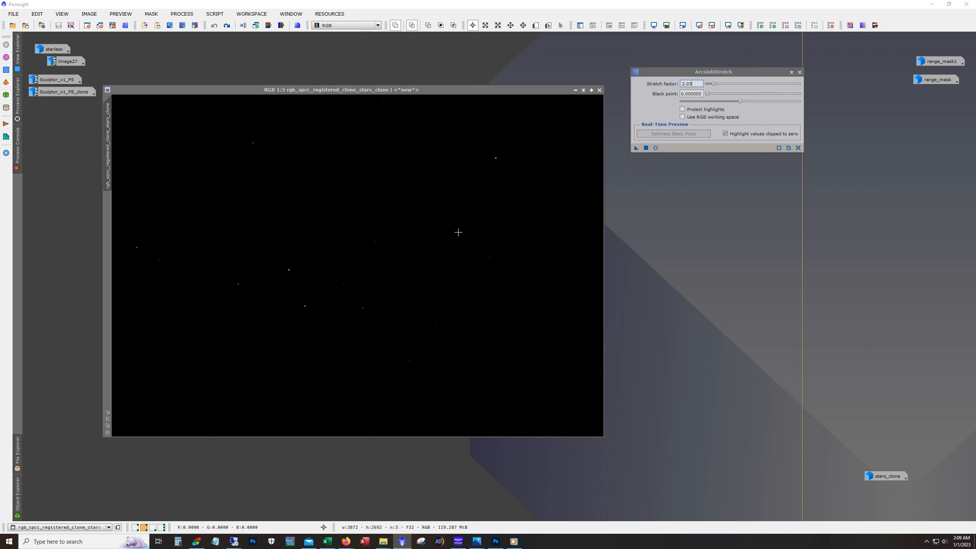
pyautogui.moveTo(392, 272)
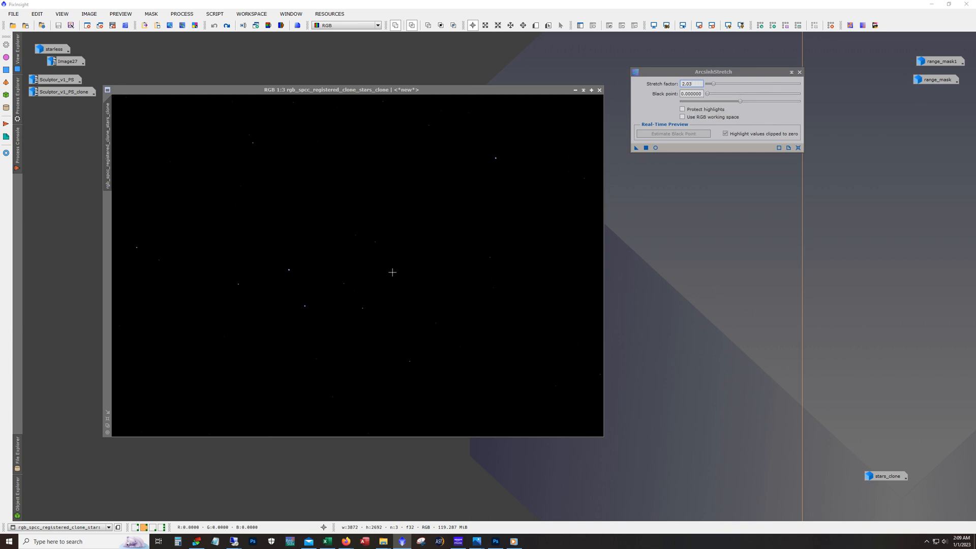
pyautogui.moveTo(397, 312)
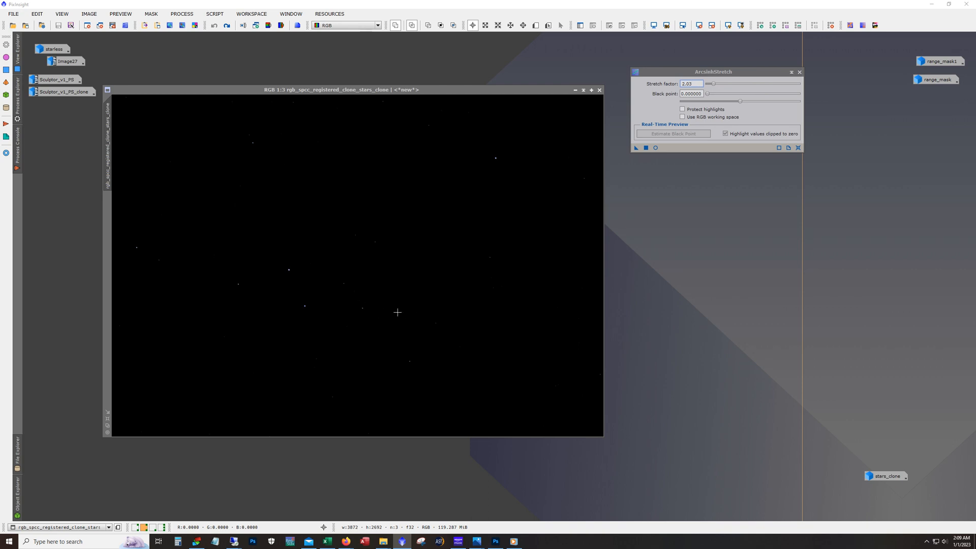
pyautogui.moveTo(400, 352)
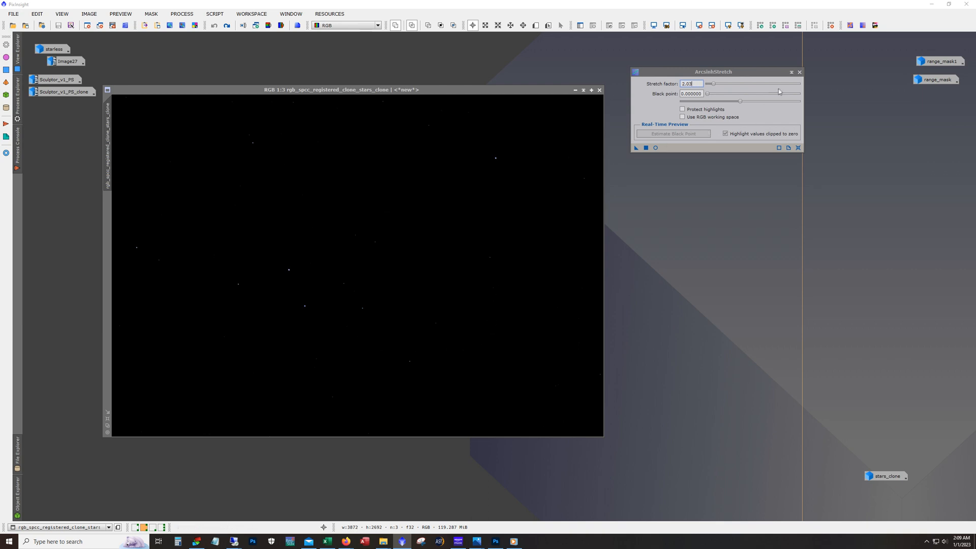
pyautogui.moveTo(799, 72)
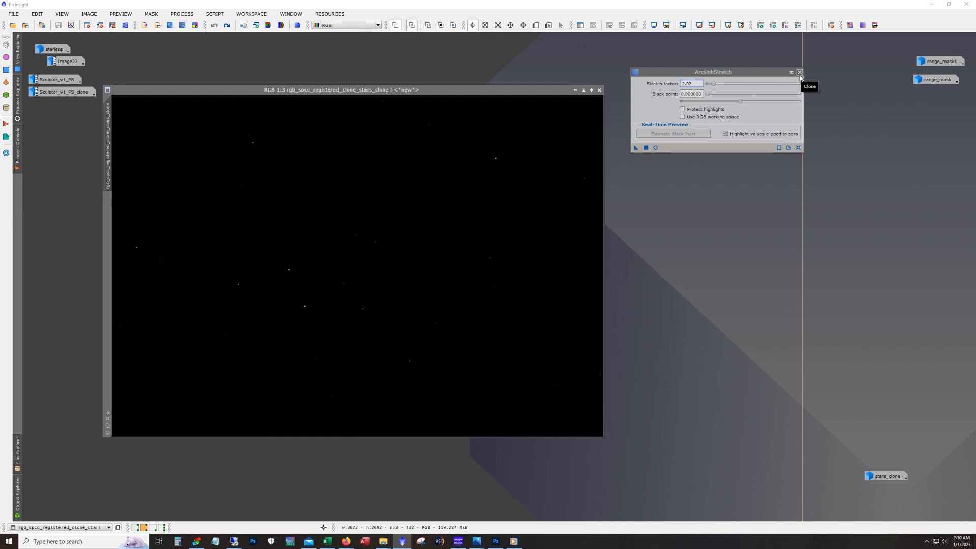
pyautogui.moveTo(800, 75)
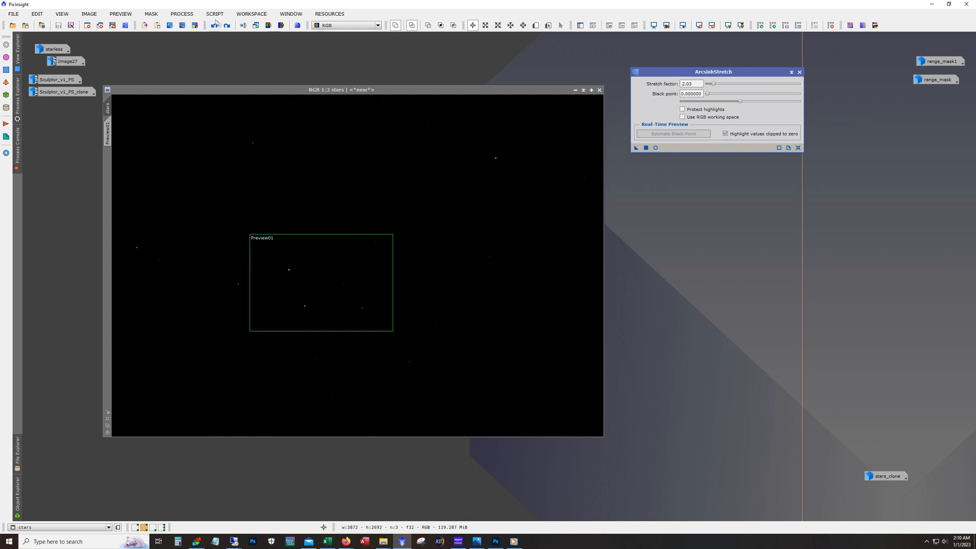
pyautogui.moveTo(243, 47)
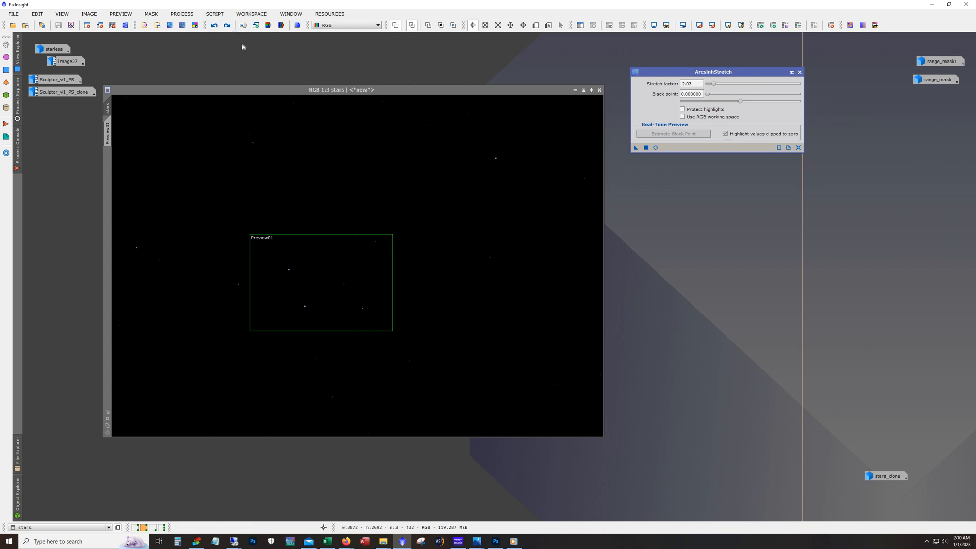
# Step: Apply ArcsinhStretch (factor 2.03) to the stars image and compare before/after up close
pyautogui.click(226, 24)
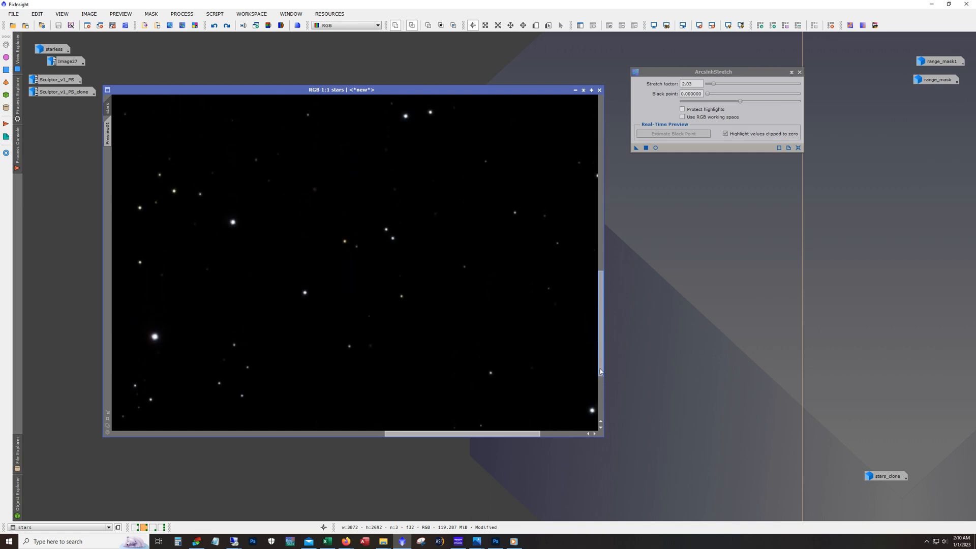
pyautogui.scroll(3)
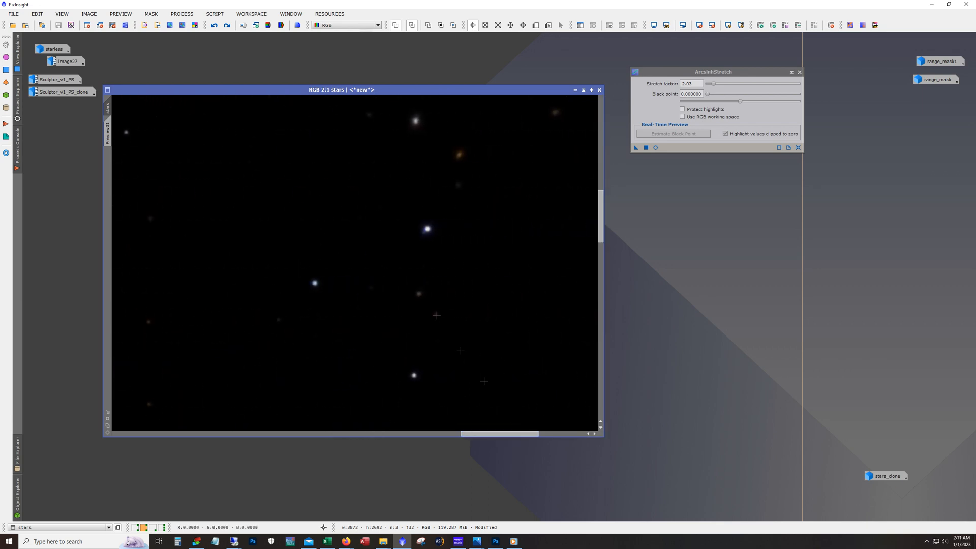
pyautogui.click(215, 25)
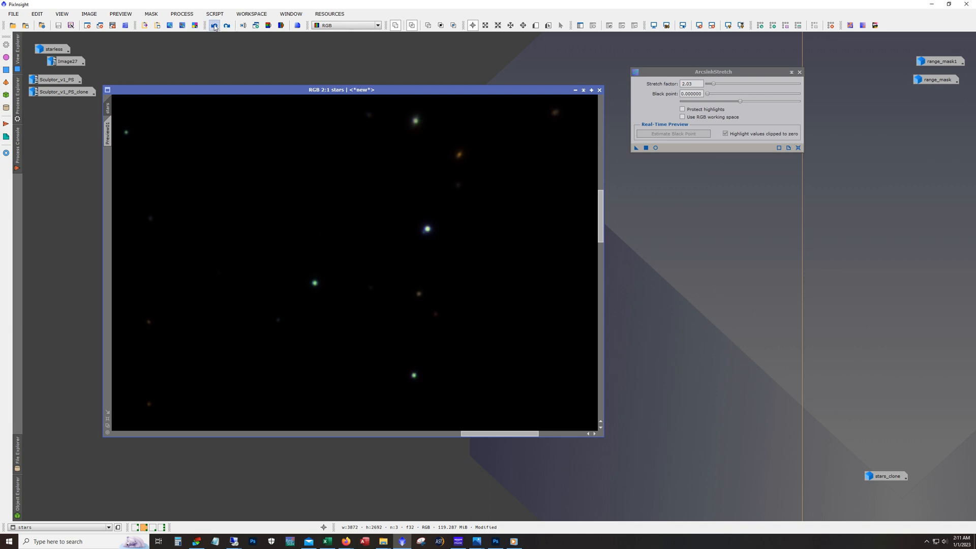
pyautogui.click(214, 24)
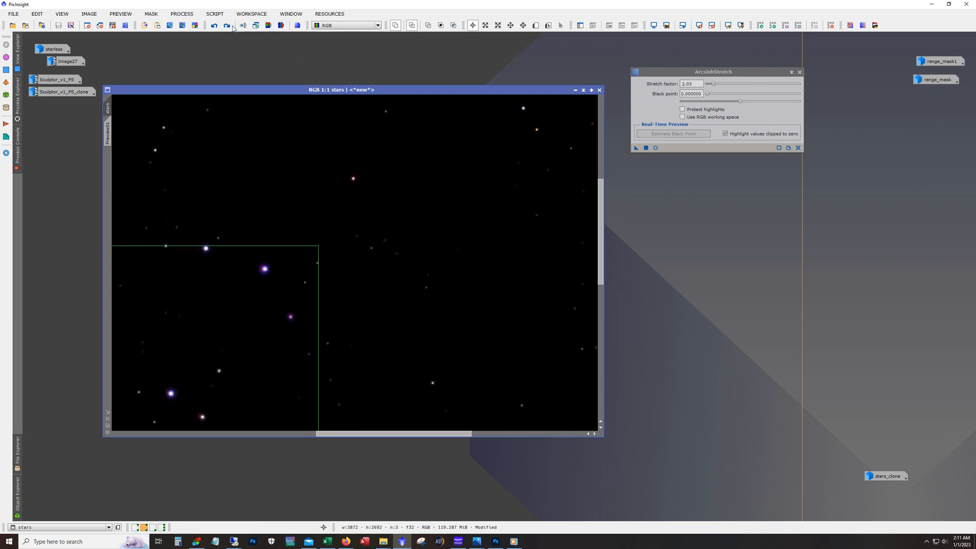
# Step: Toggle the stars image inverted and back, then minimise it to an icon
pyautogui.click(227, 25)
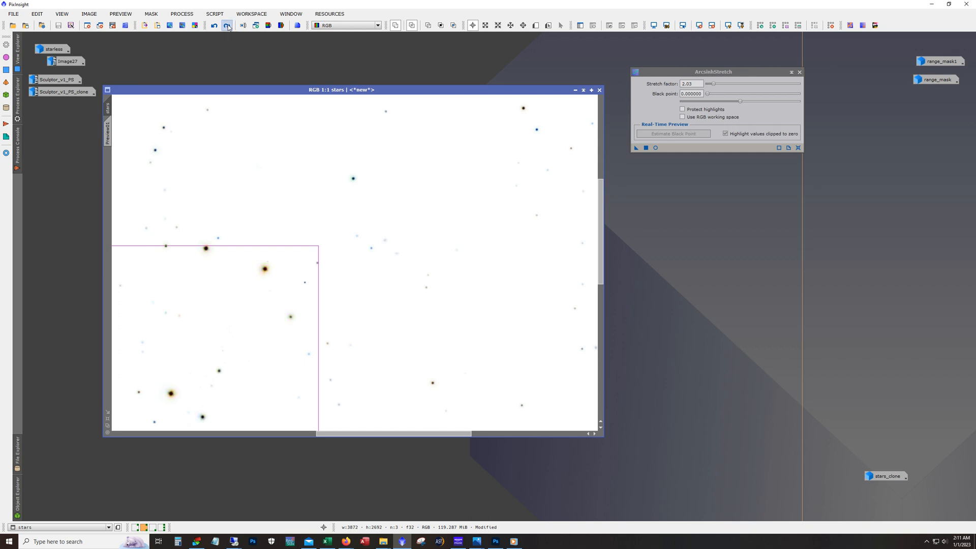
pyautogui.click(226, 24)
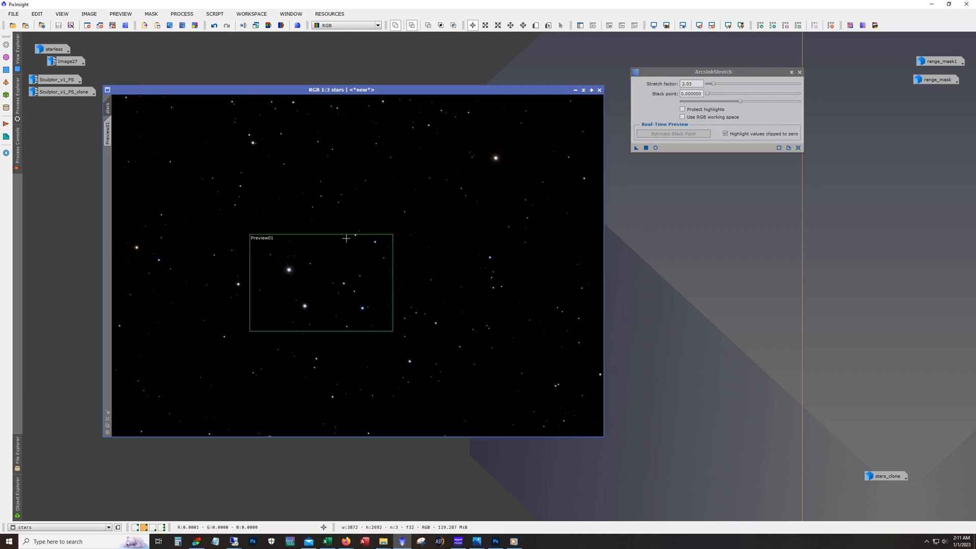
pyautogui.moveTo(679, 480)
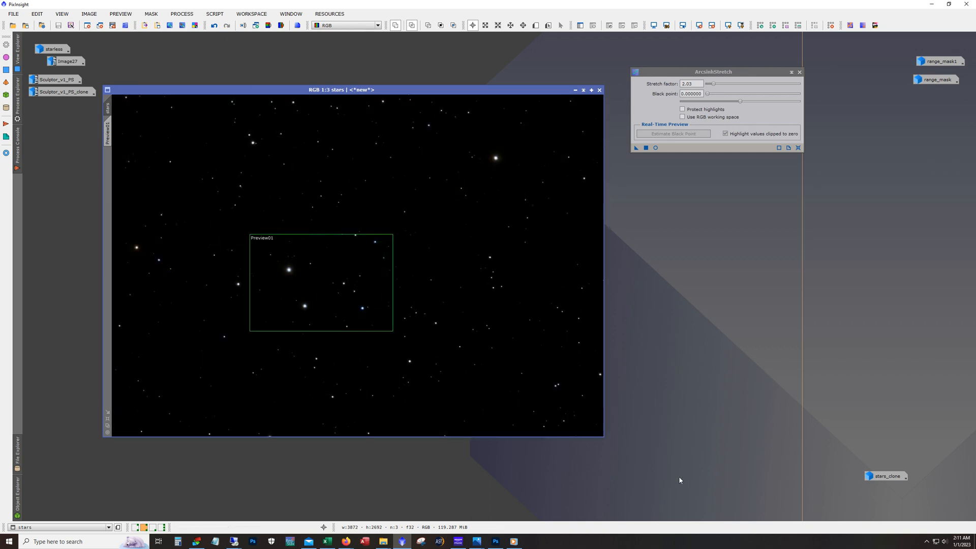
pyautogui.moveTo(513, 257)
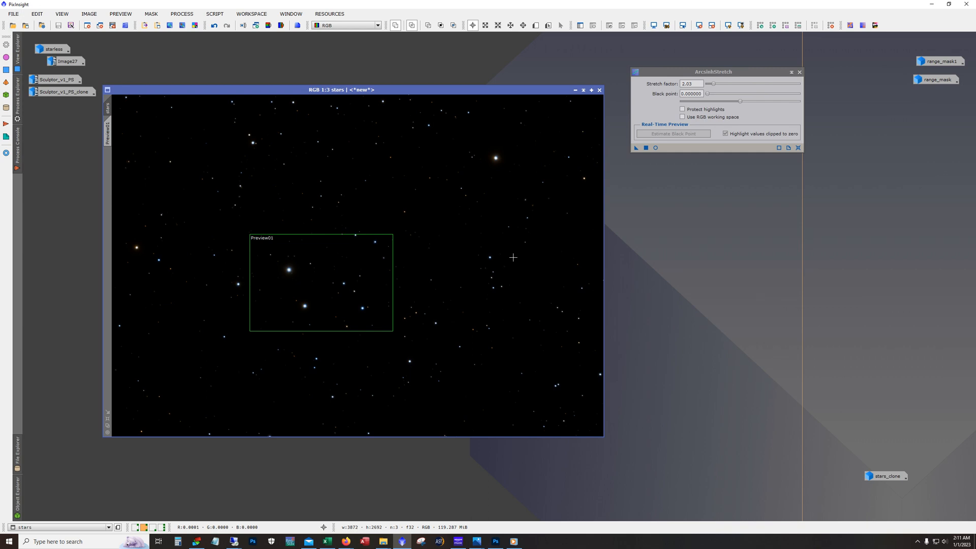
pyautogui.click(575, 89)
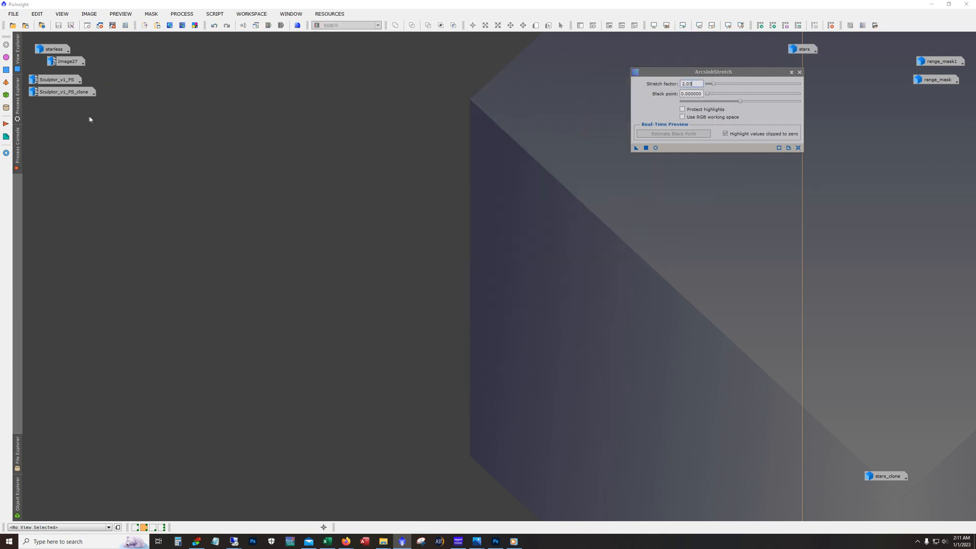
# Step: Compare Sculptor_v1_PS with and without NoiseXTerminator, then bring up Sculptor_v1_PS_clone
pyautogui.doubleClick(57, 79)
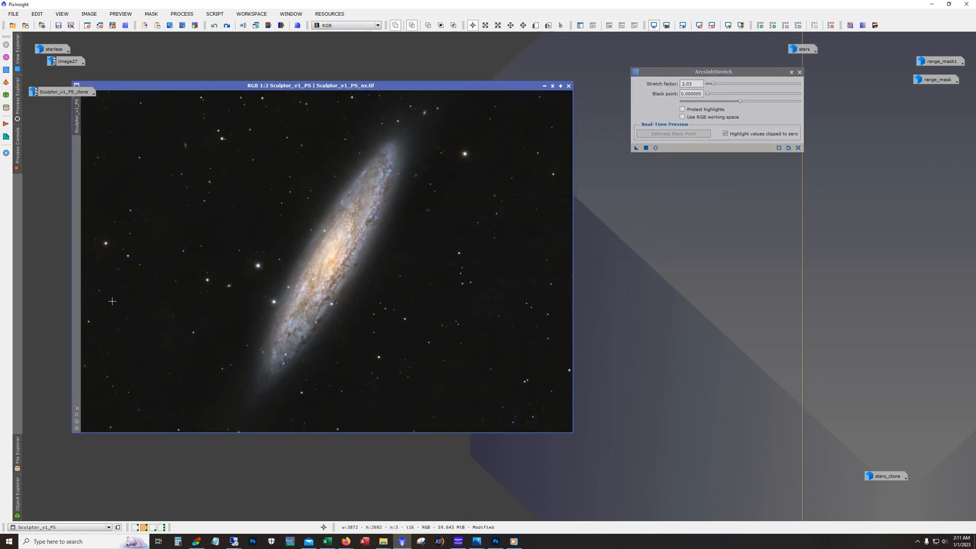
pyautogui.moveTo(216, 44)
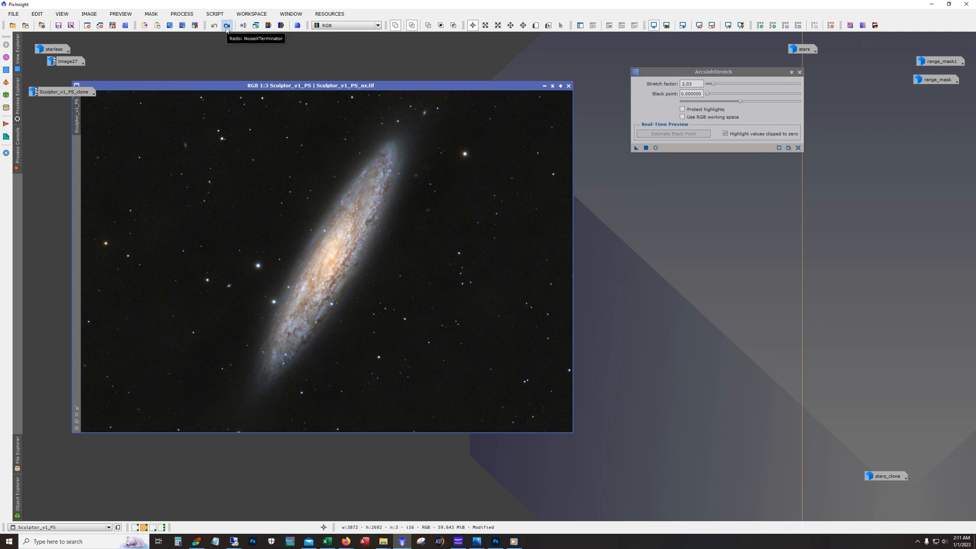
pyautogui.click(212, 25)
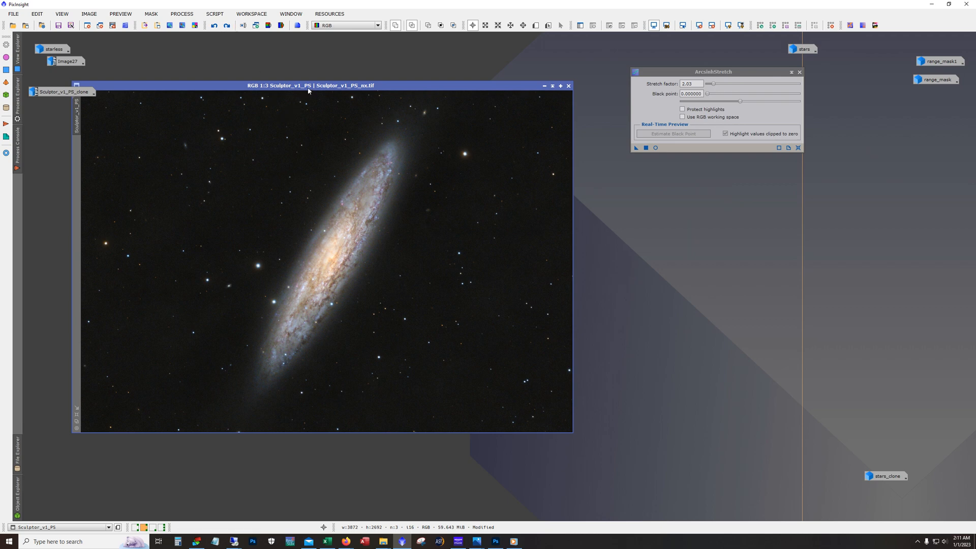
pyautogui.moveTo(216, 25)
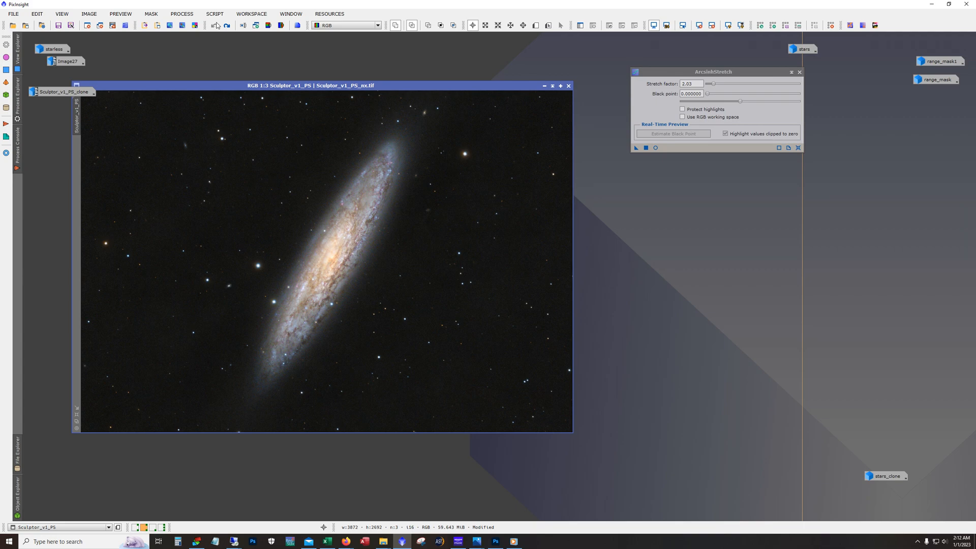
pyautogui.moveTo(214, 25)
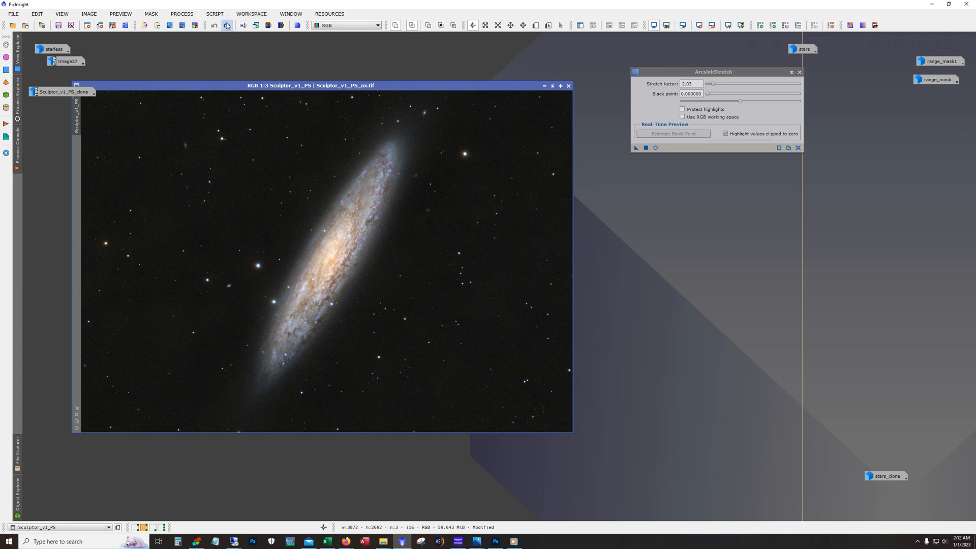
pyautogui.click(221, 25)
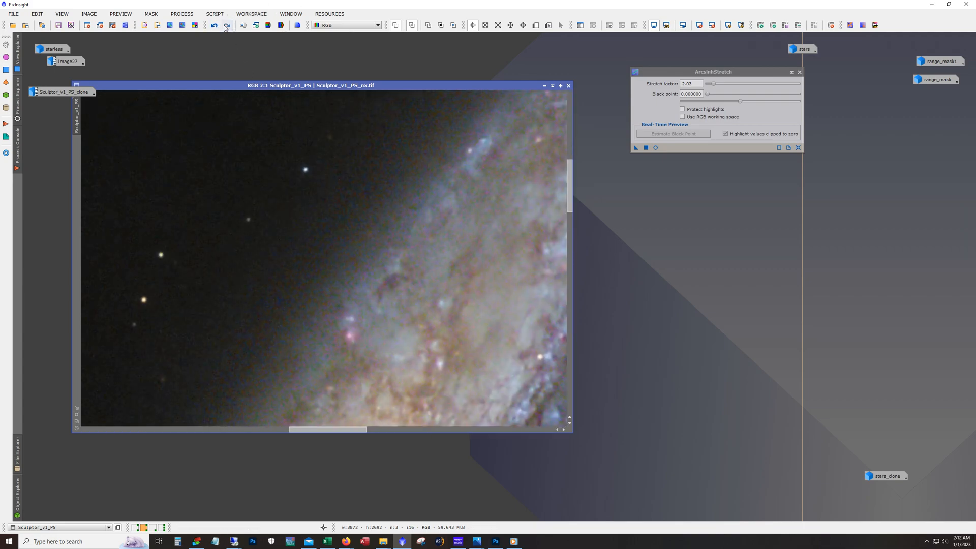
pyautogui.click(223, 25)
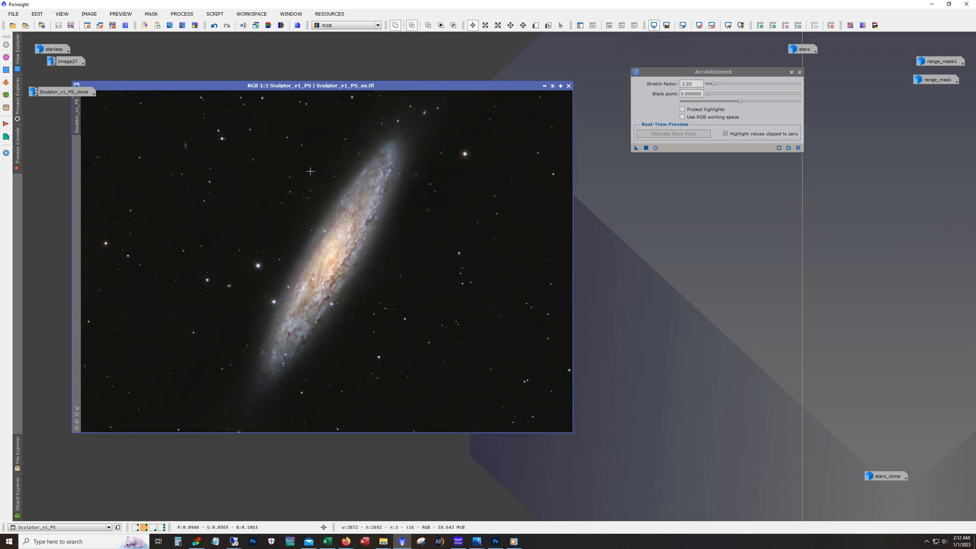
pyautogui.moveTo(240, 107)
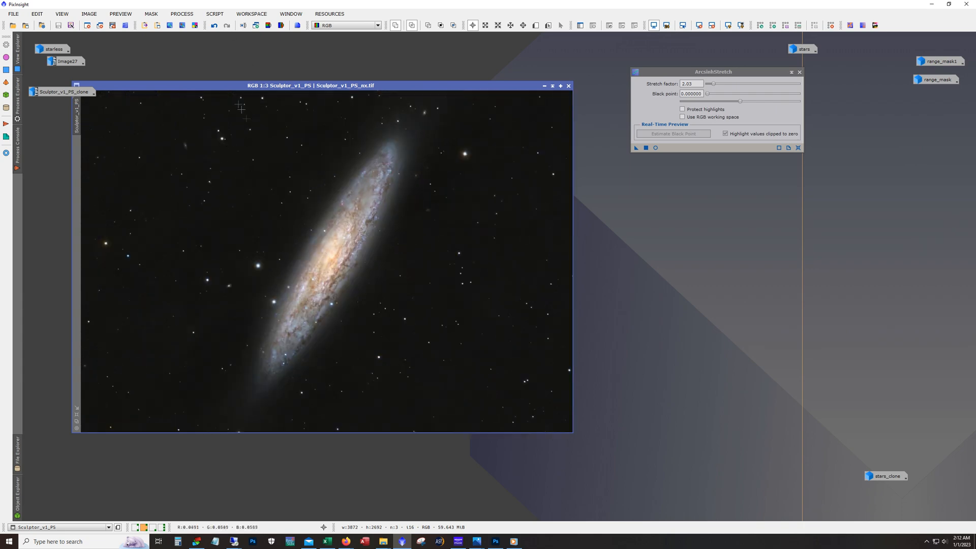
pyautogui.click(225, 24)
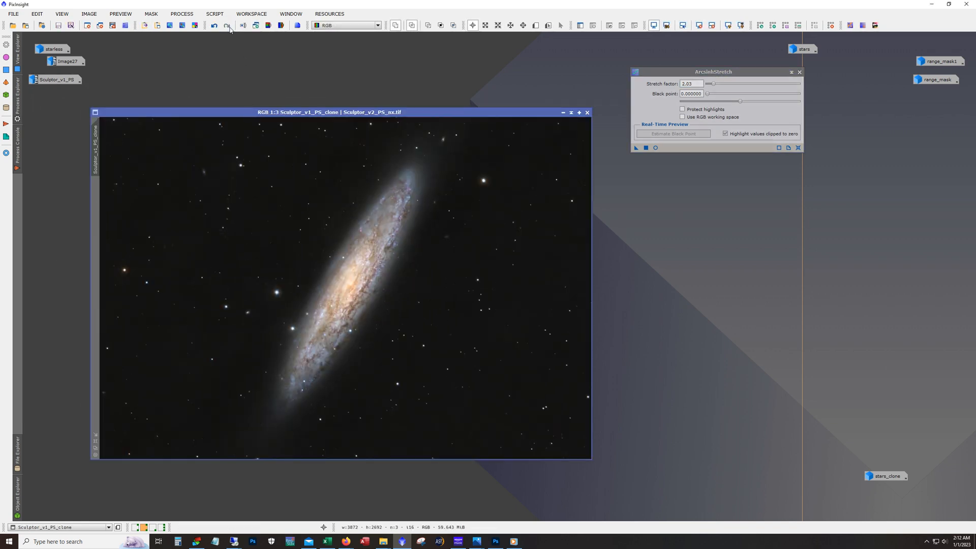
# Step: Compare the clone before/after its last step at 1:1, then list the SCRIPT > Utilities entries
pyautogui.click(214, 25)
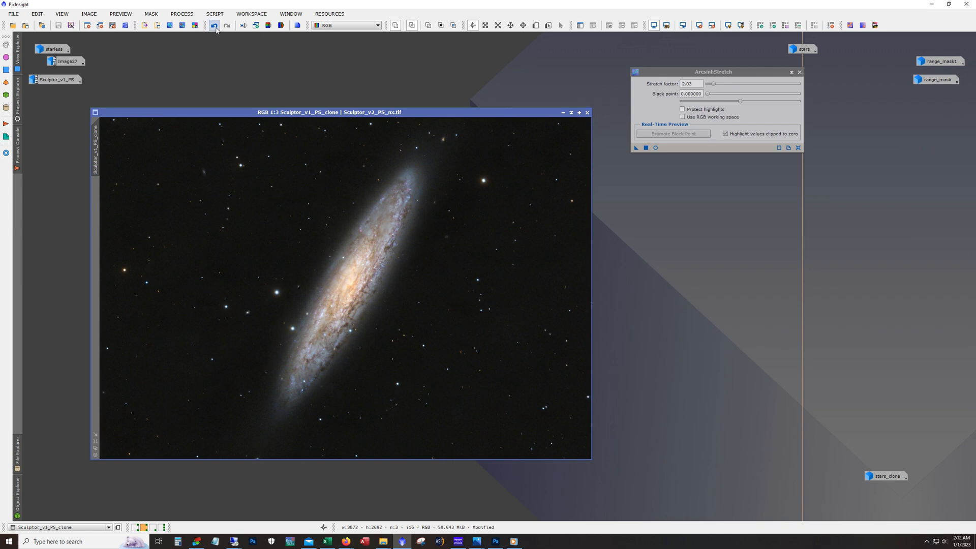
pyautogui.click(214, 25)
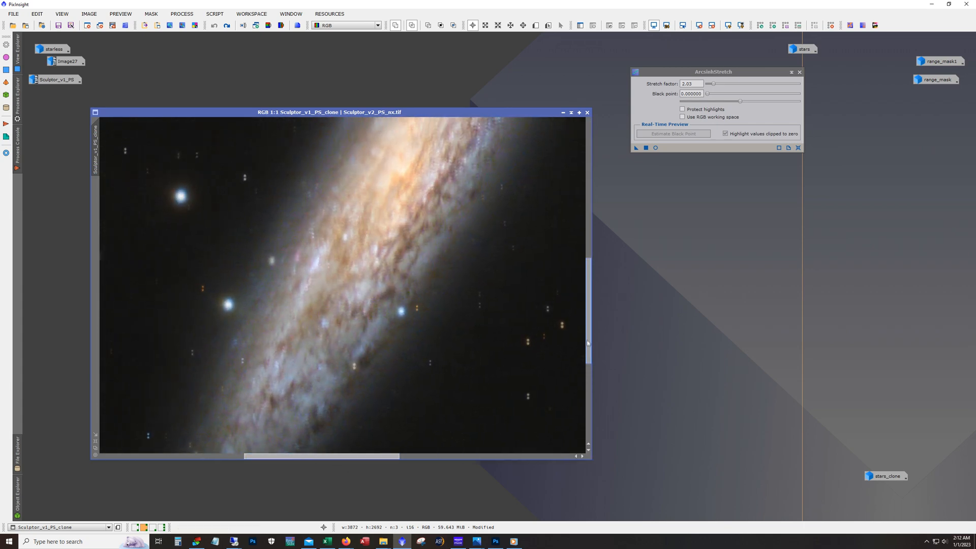
pyautogui.click(251, 13)
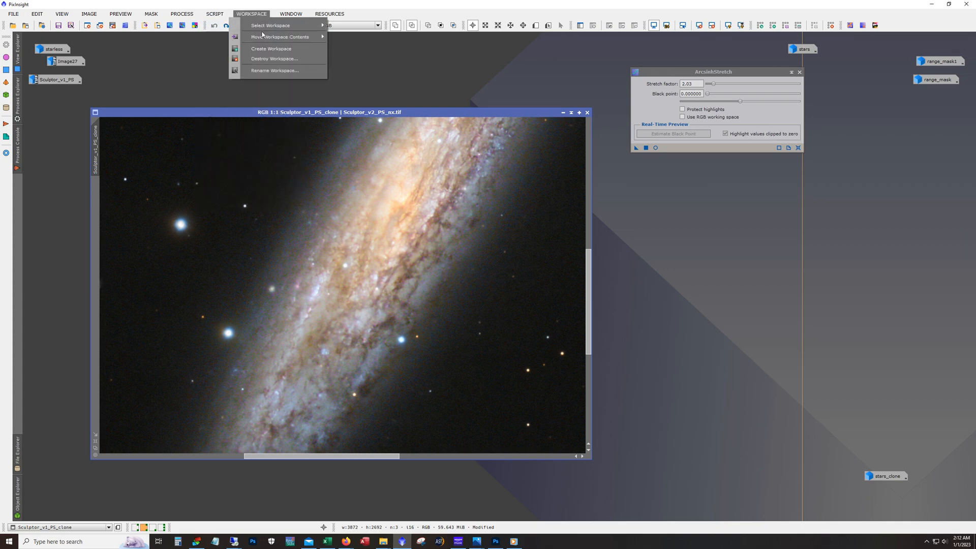
pyautogui.click(215, 13)
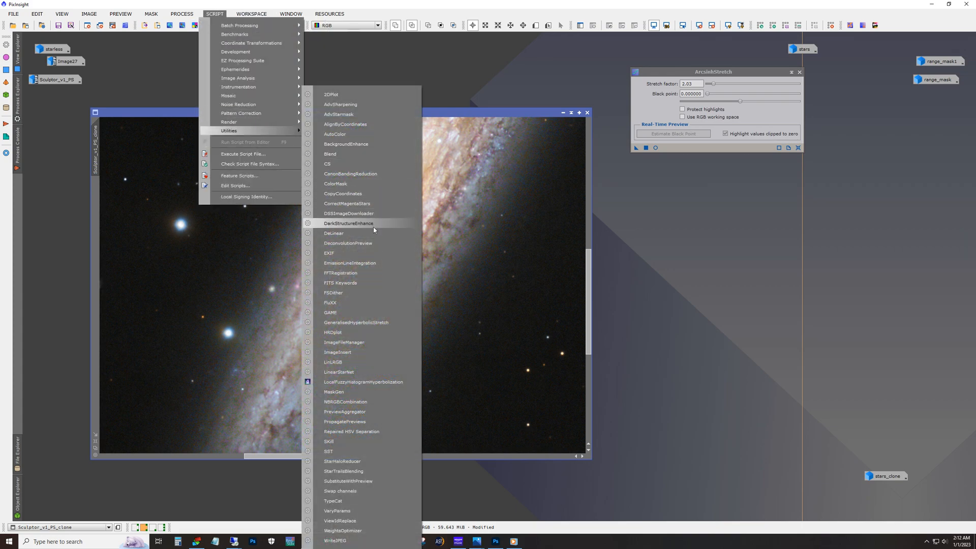
# Step: Run DarkStructureEnhance on Sculptor_v1_PS_clone with 8 layers, Amount 0.40, 1 iteration
pyautogui.click(348, 223)
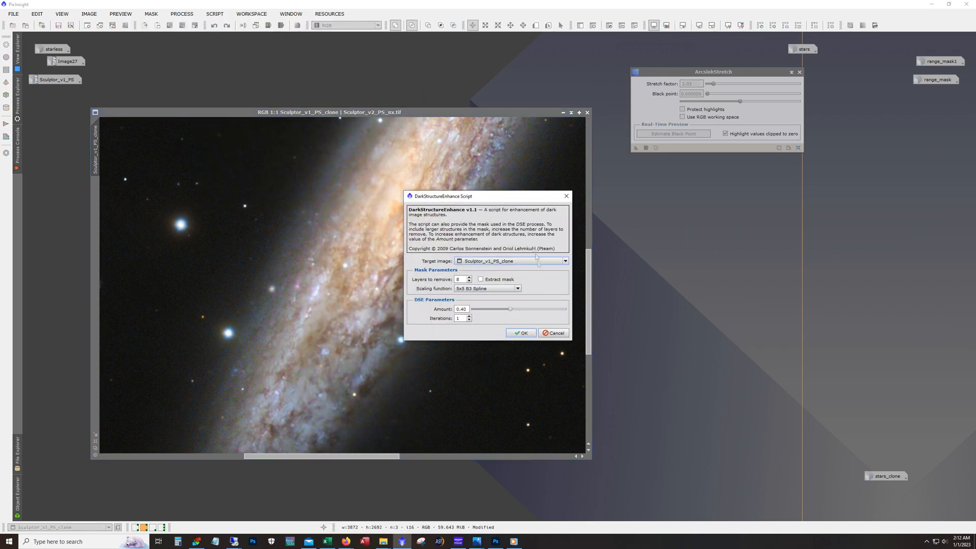
pyautogui.moveTo(442, 196); pyautogui.dragTo(629, 201)
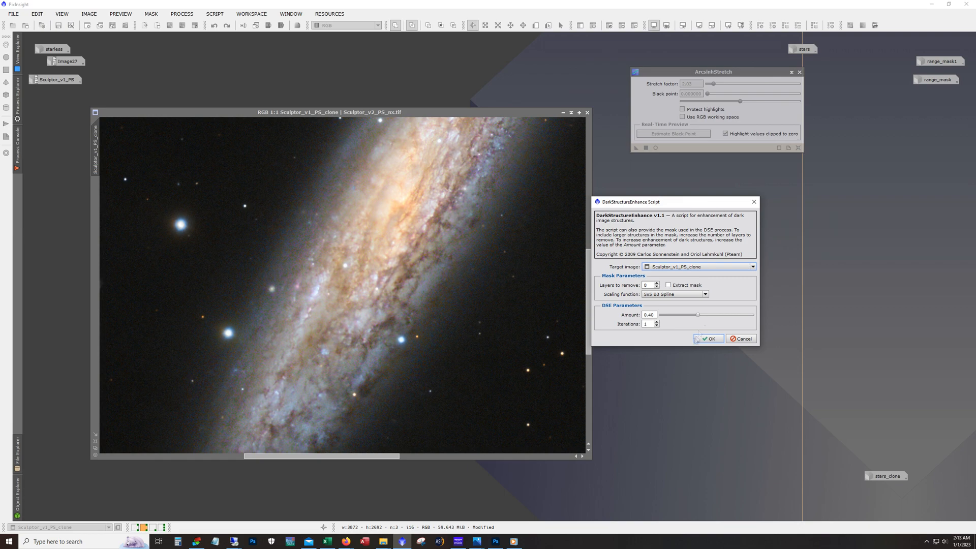
pyautogui.moveTo(414, 269)
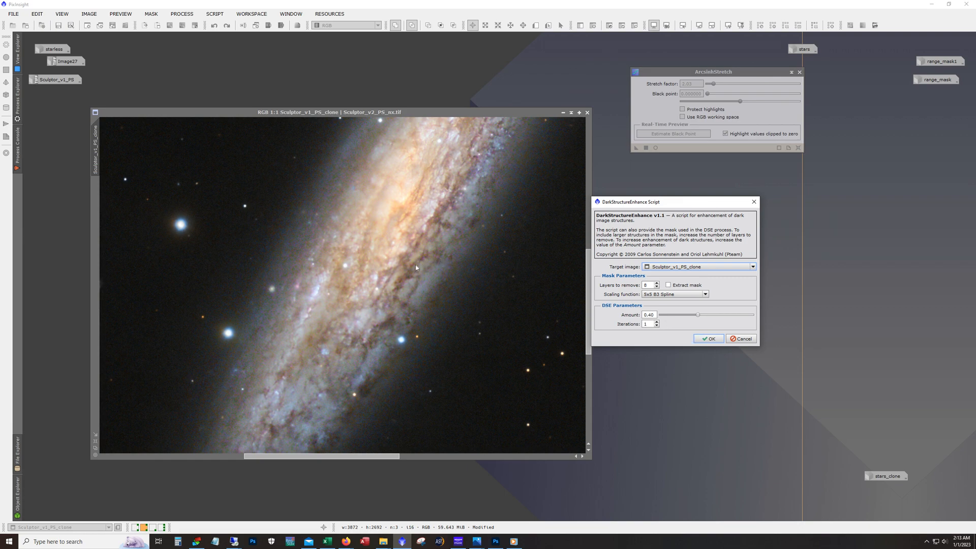
pyautogui.moveTo(748, 209)
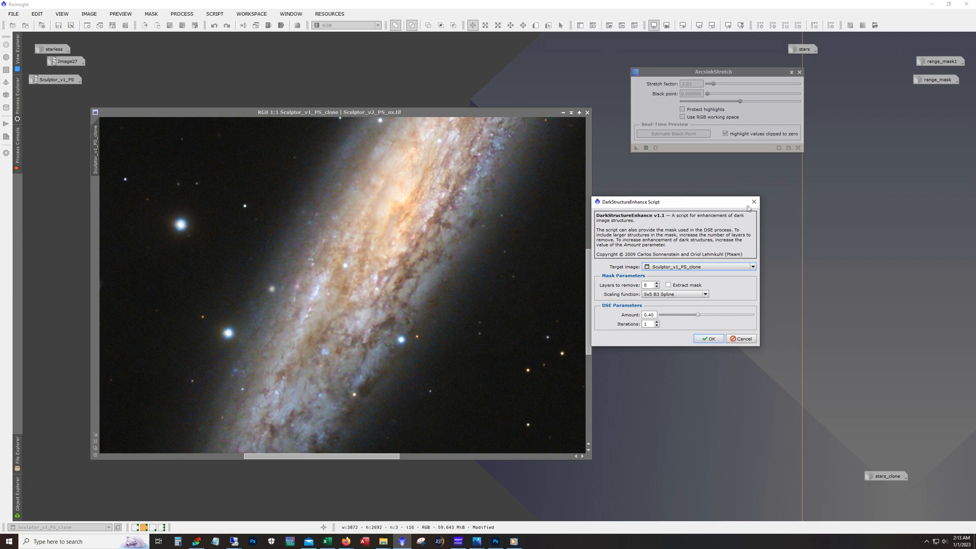
pyautogui.click(707, 337)
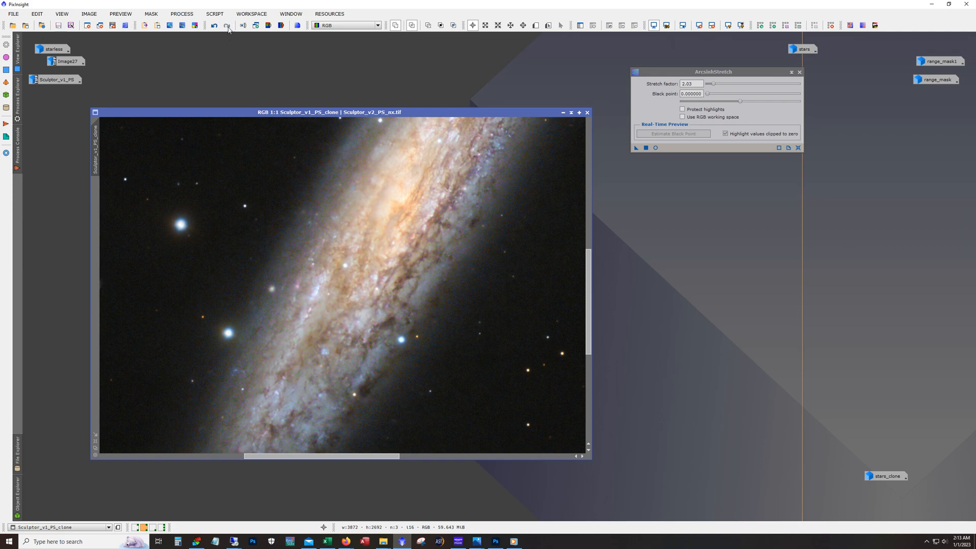
pyautogui.moveTo(481, 307)
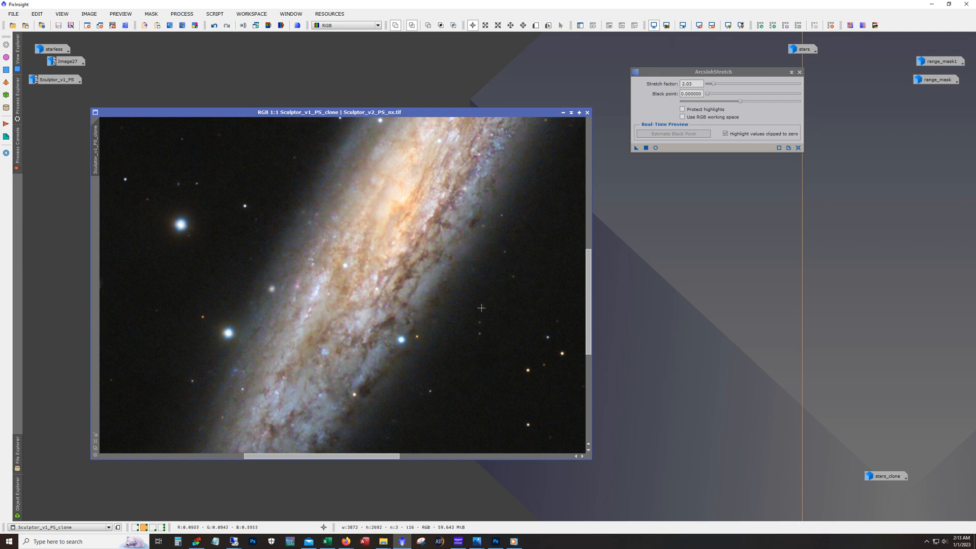
# Step: Toggle Undo/Redo to compare the galaxy with and without the dust-lane enhancement
pyautogui.click(212, 26)
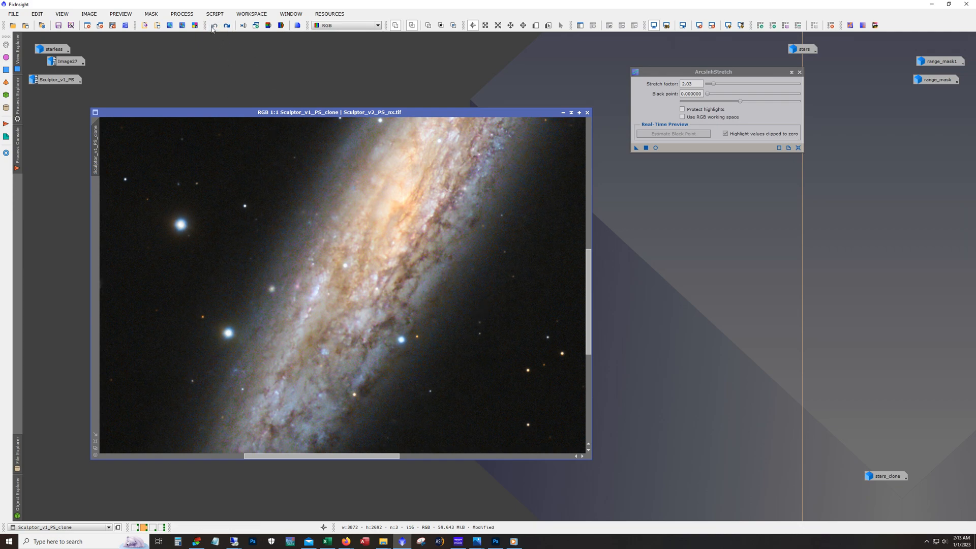
pyautogui.moveTo(404, 243)
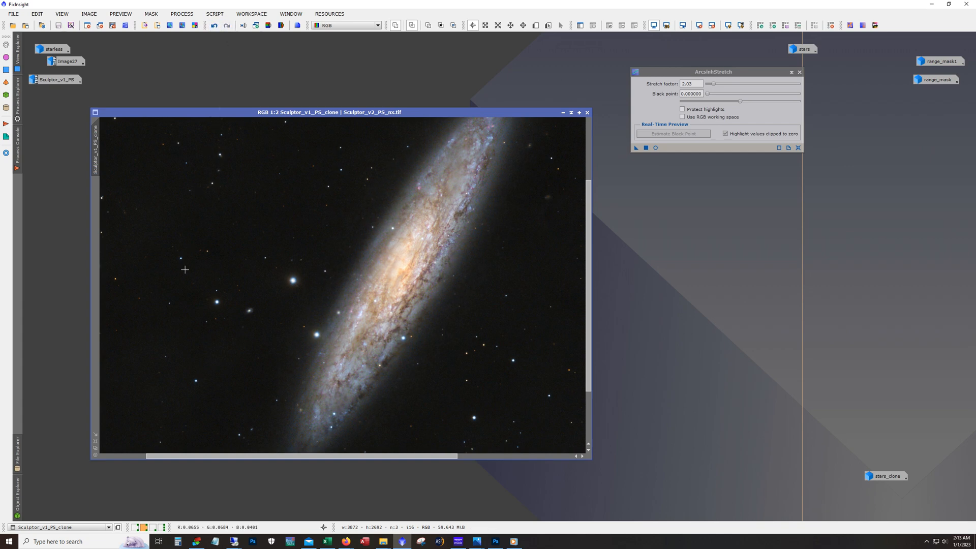
pyautogui.moveTo(426, 243)
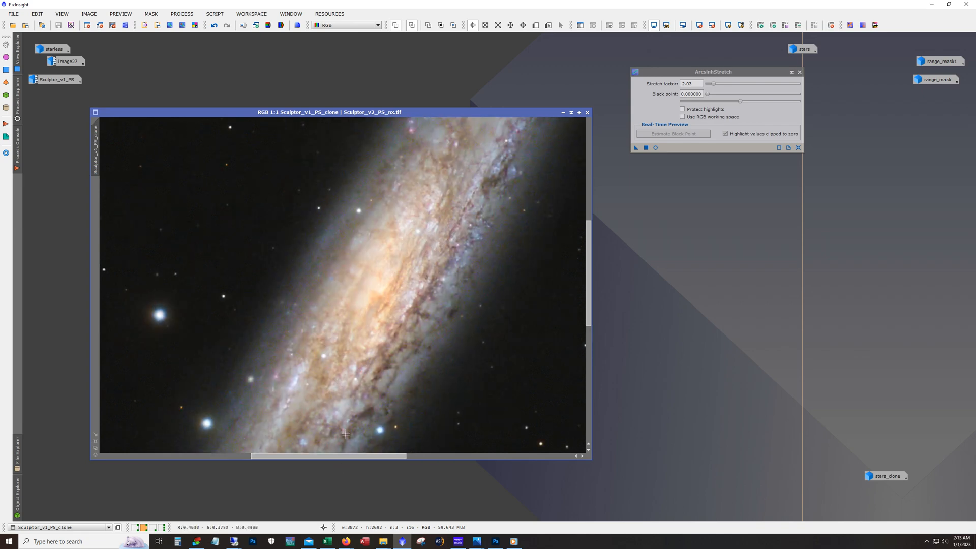
pyautogui.moveTo(420, 409)
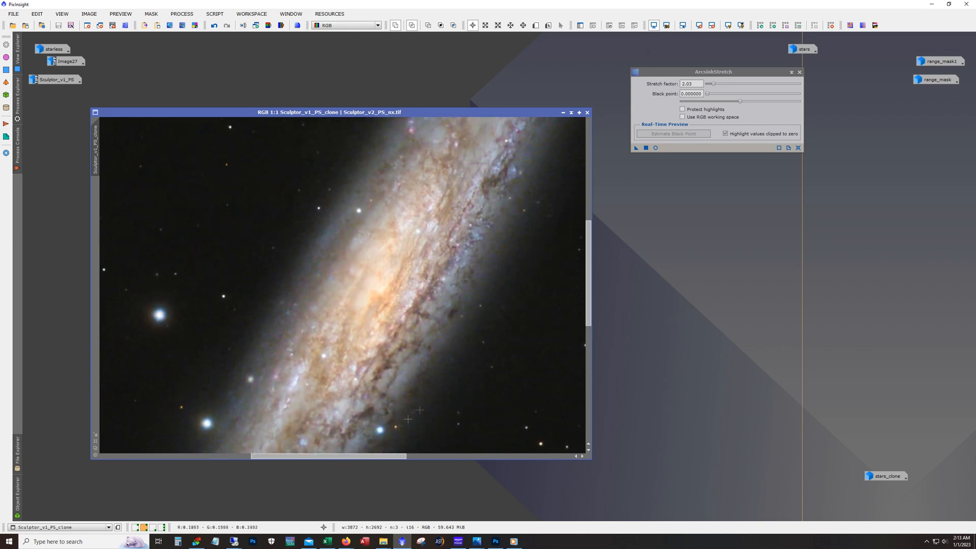